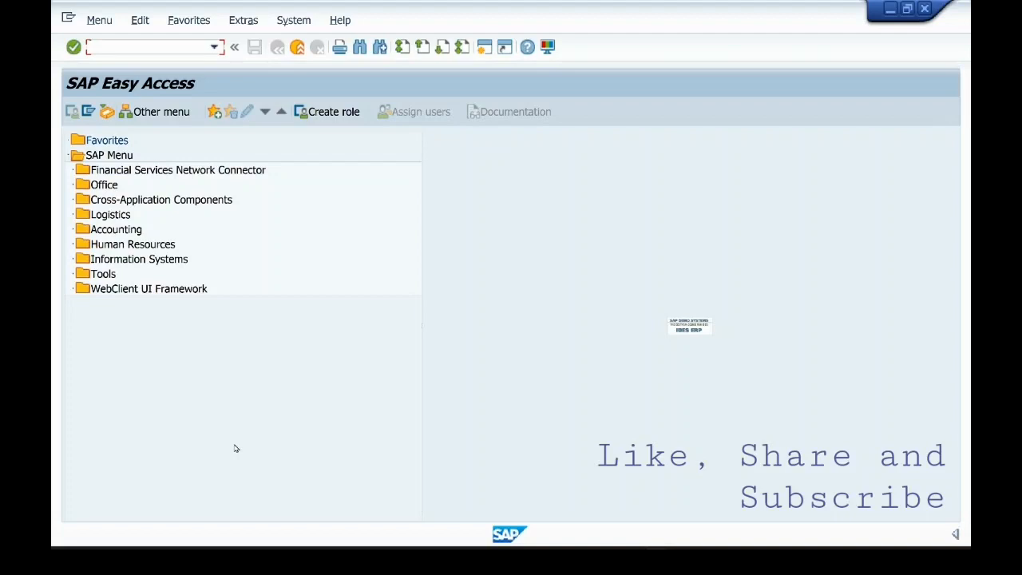
pyautogui.moveTo(51, 444)
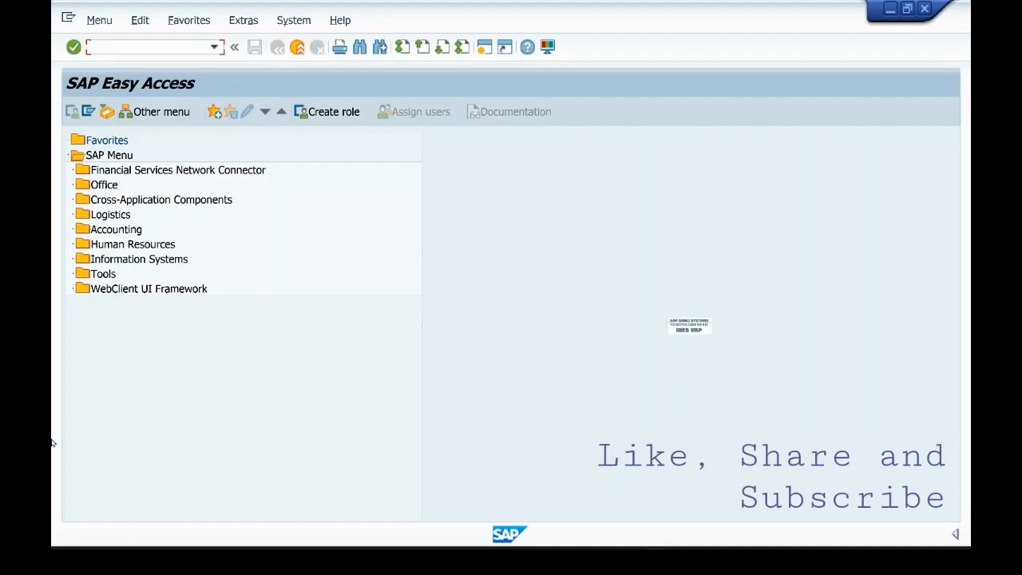
pyautogui.moveTo(253, 237)
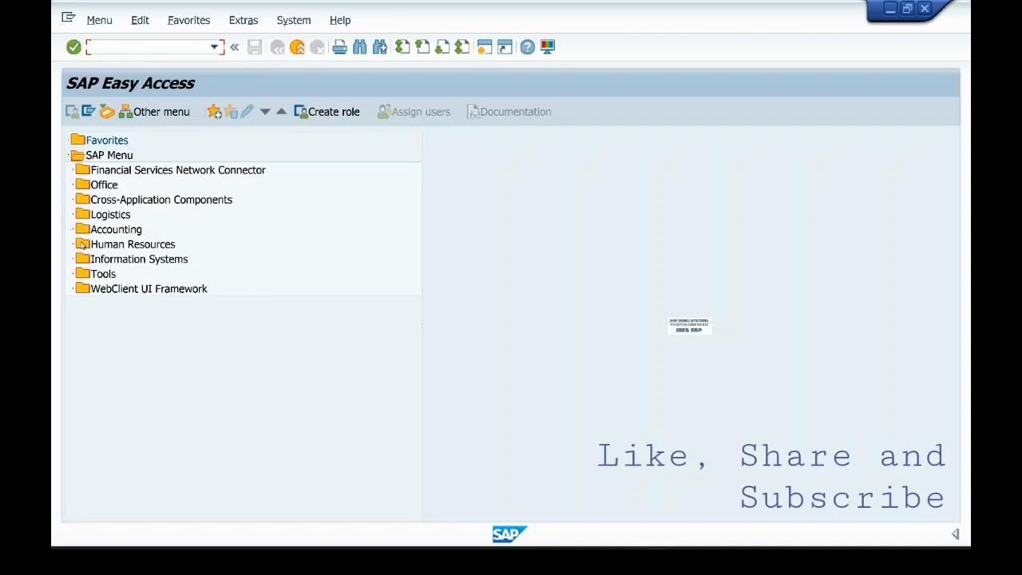
pyautogui.moveTo(118, 258)
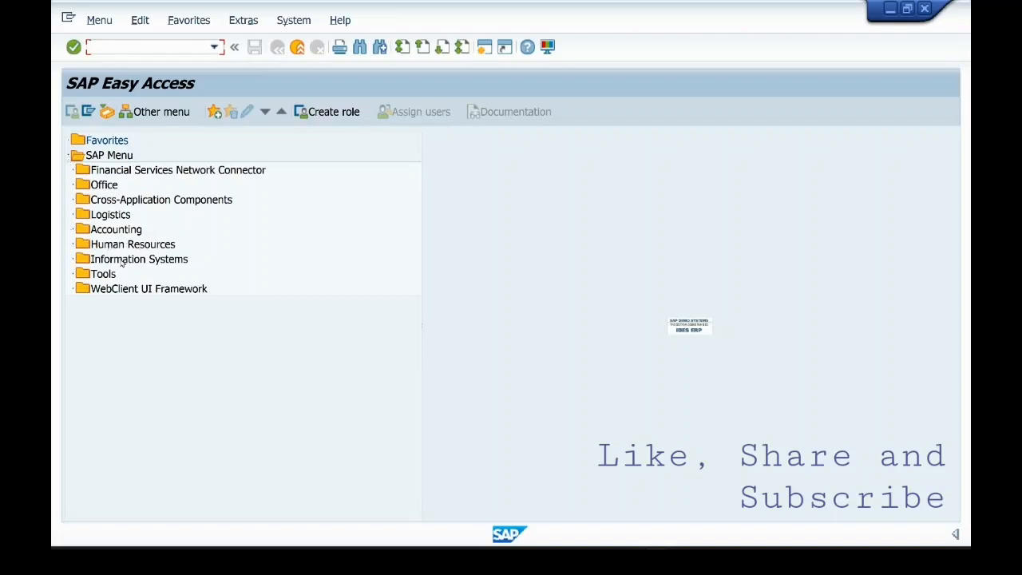
pyautogui.moveTo(56, 262)
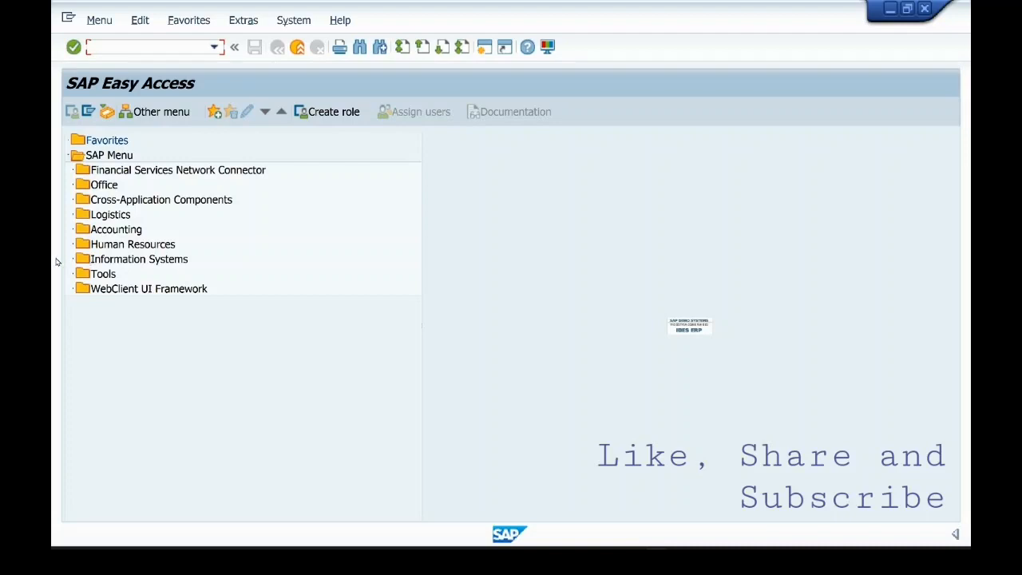
pyautogui.moveTo(73, 245)
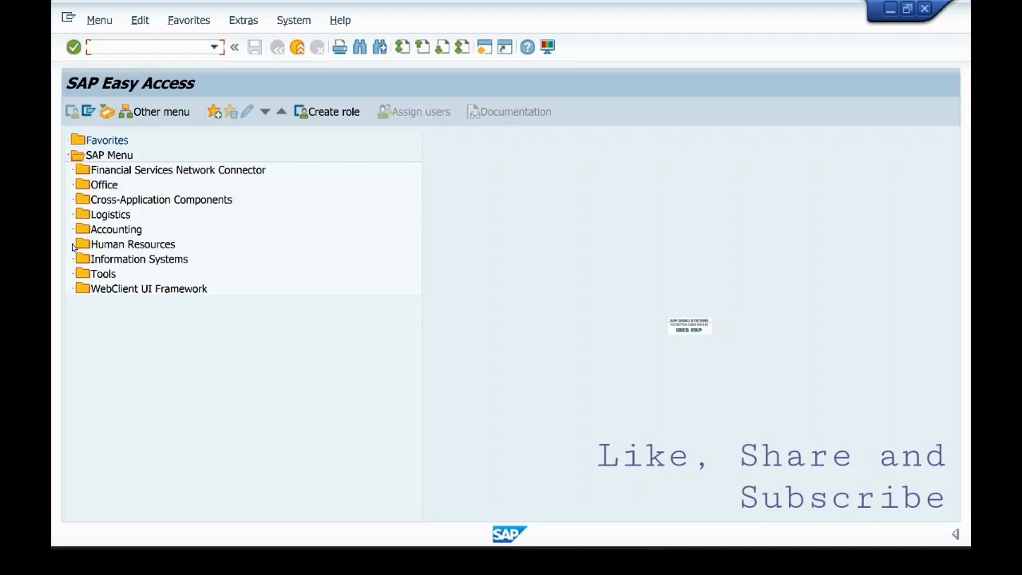
# Step: Expand Human Resources and its Information System node in the SAP menu tree
pyautogui.click(73, 244)
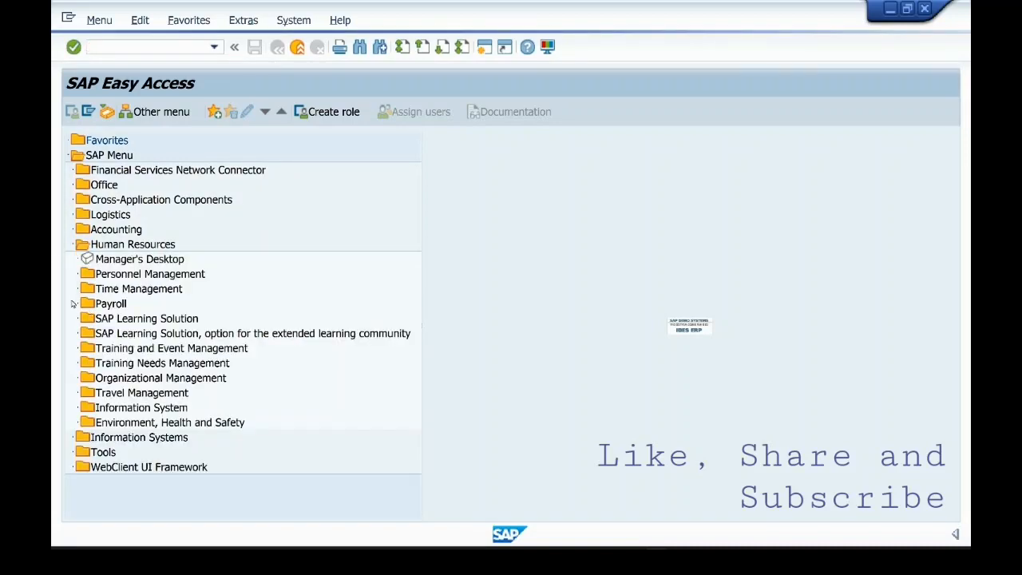
pyautogui.click(108, 154)
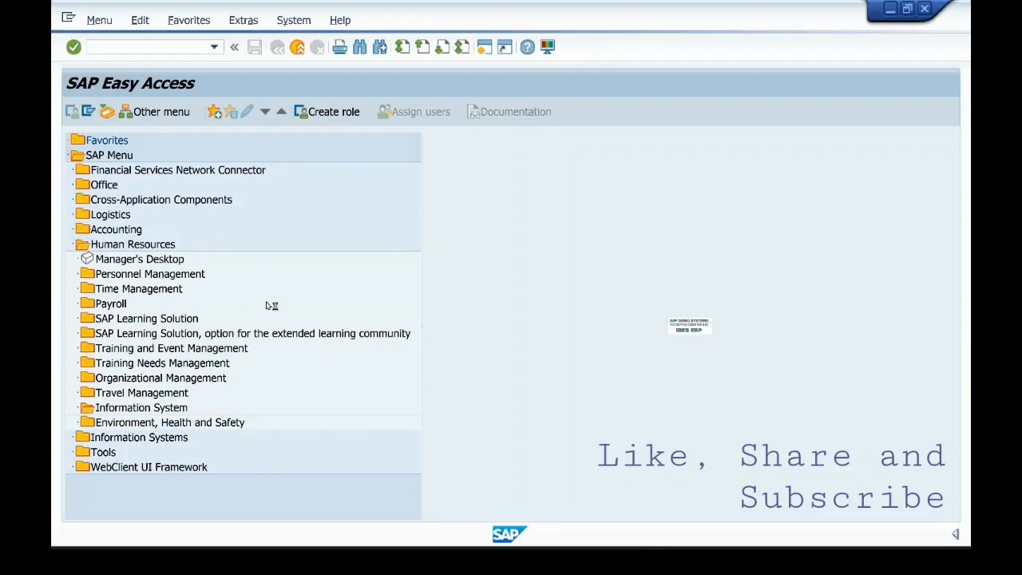
pyautogui.click(76, 407)
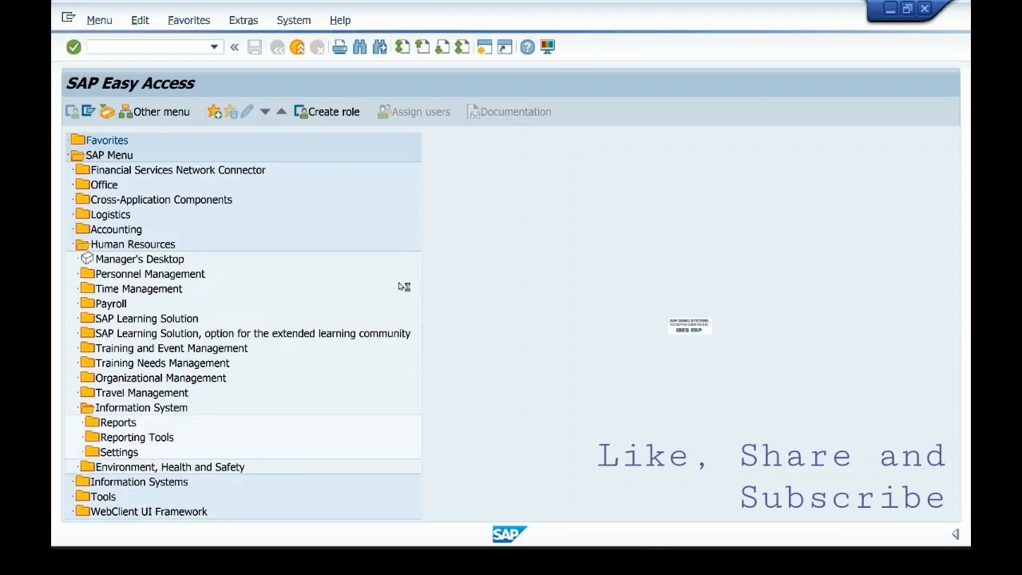
pyautogui.moveTo(87, 421)
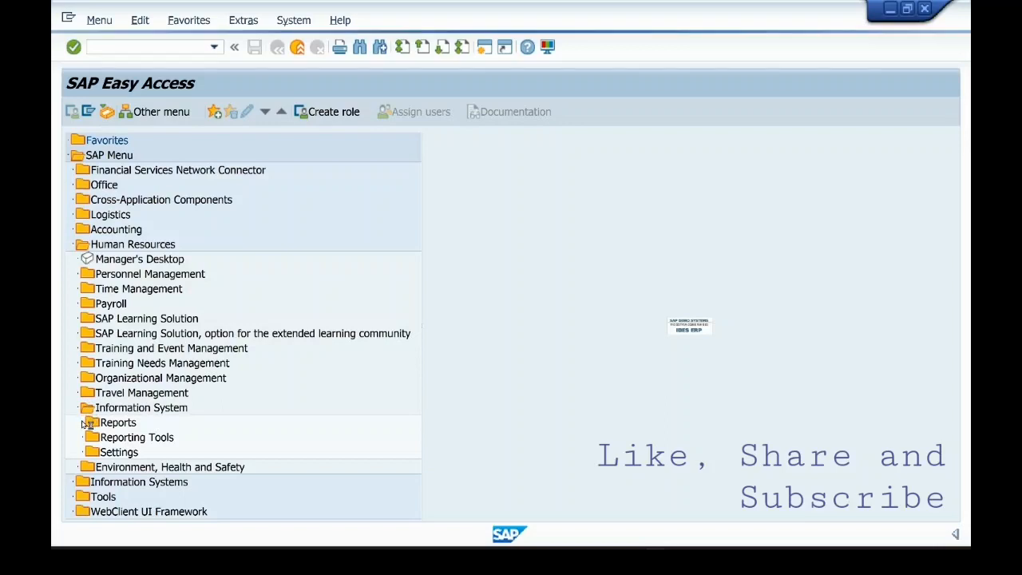
pyautogui.moveTo(87, 427)
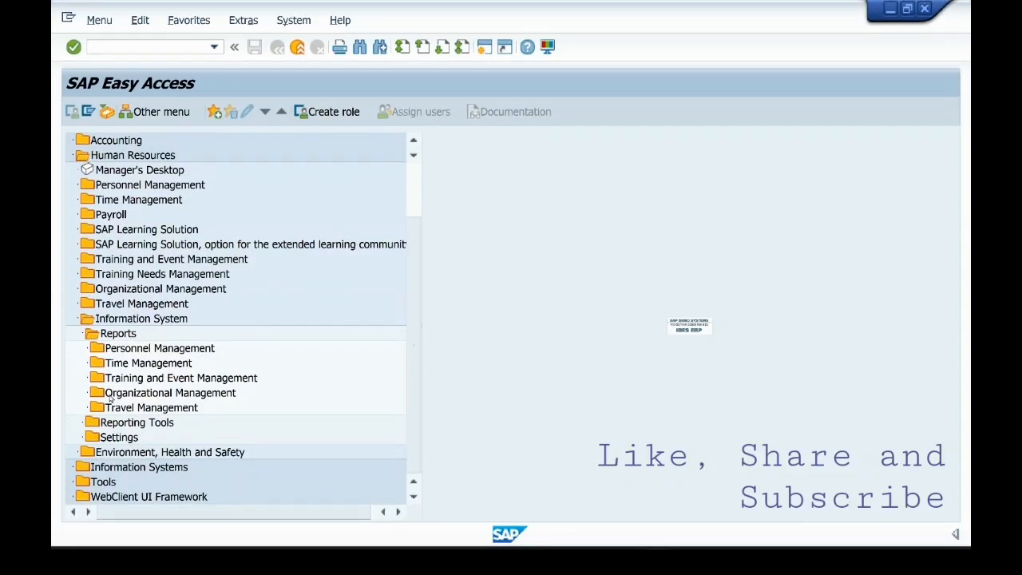
# Step: Drill into Reports > Personnel Management > Administration
pyautogui.click(179, 377)
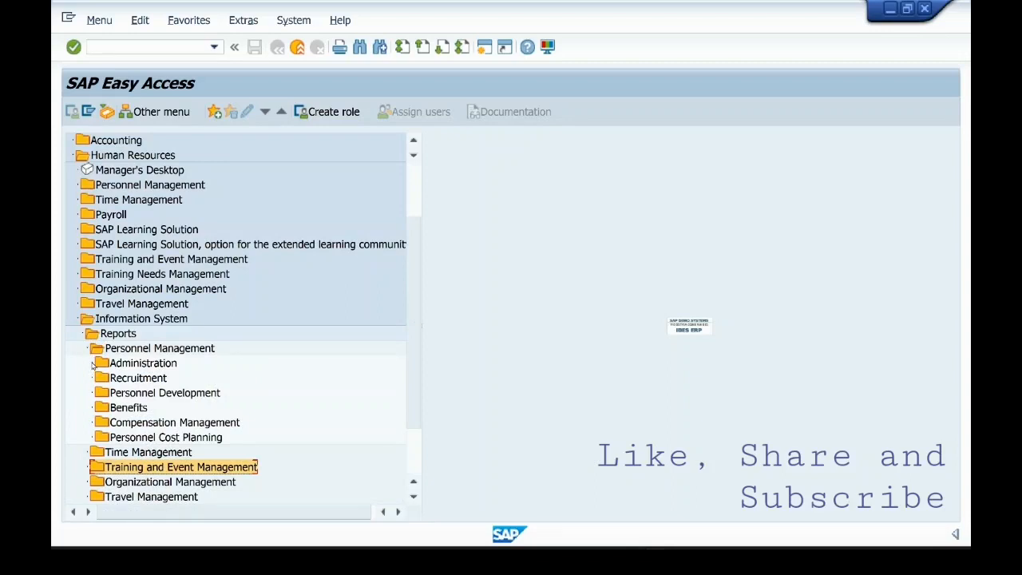
pyautogui.click(93, 362)
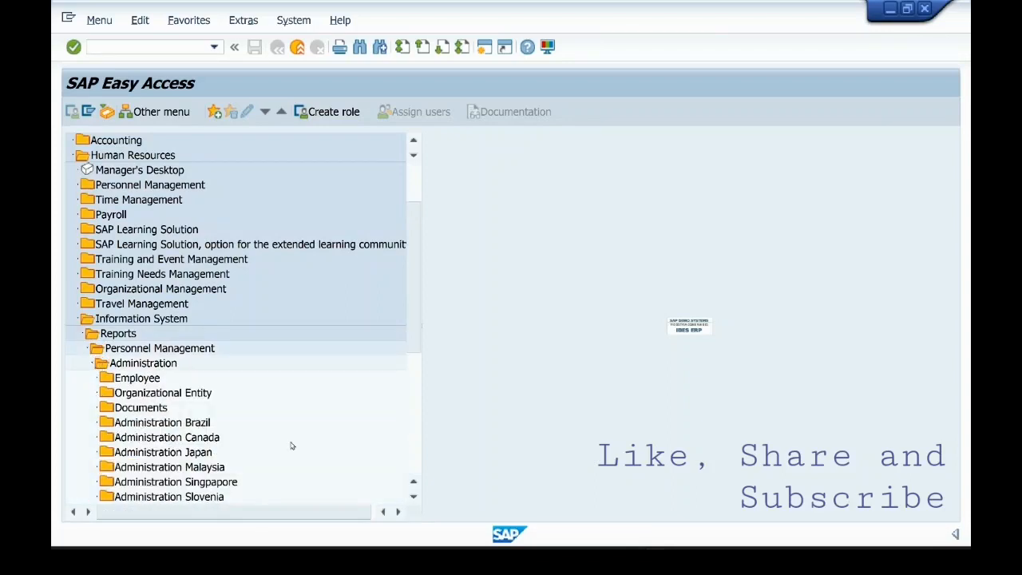
pyautogui.scroll(-3)
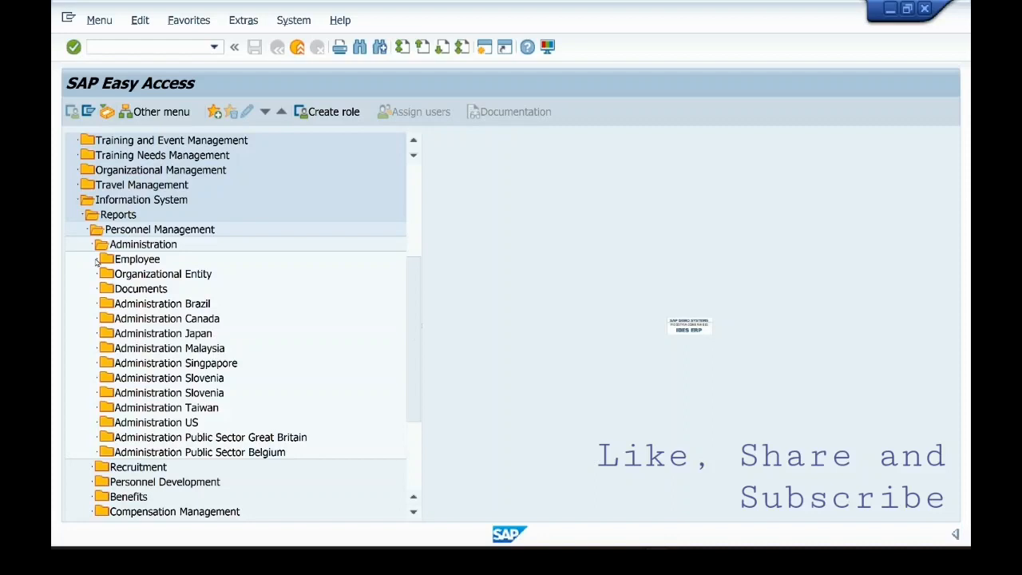
# Step: Expand the Employee folder and highlight the Flexible Employee Data report
pyautogui.doubleClick(136, 259)
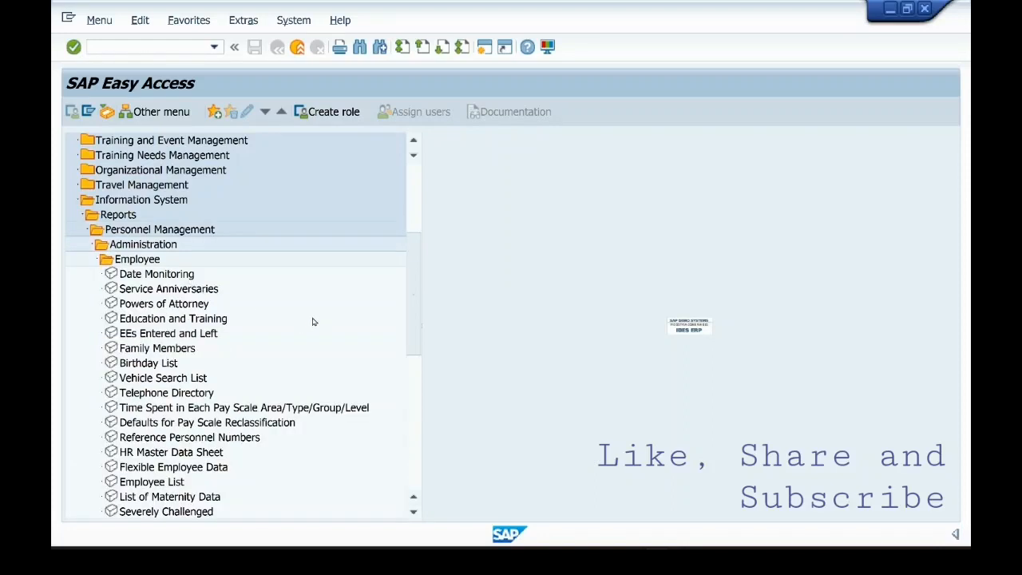
pyautogui.moveTo(160, 495)
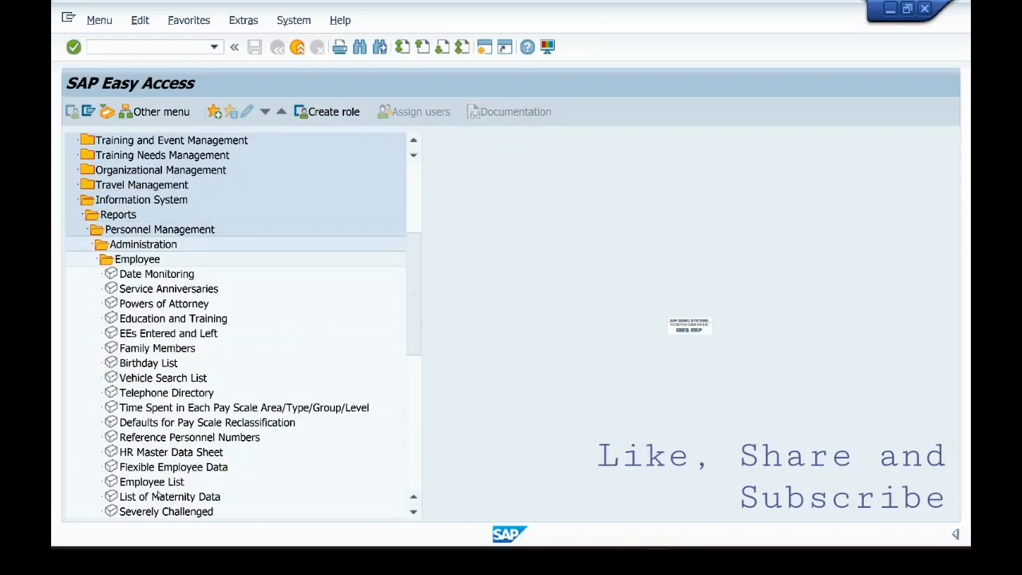
pyautogui.scroll(-3)
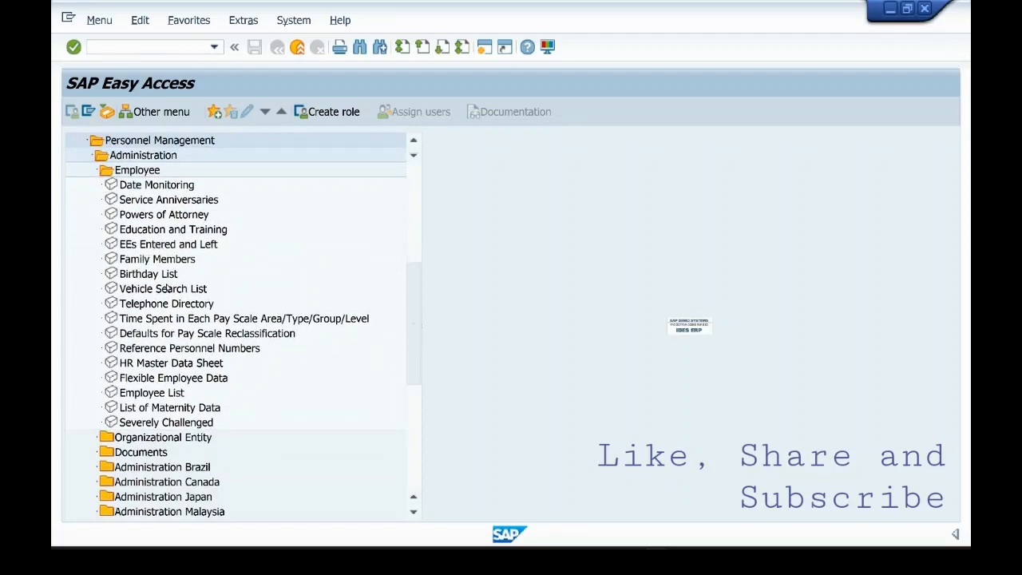
pyautogui.moveTo(161, 398)
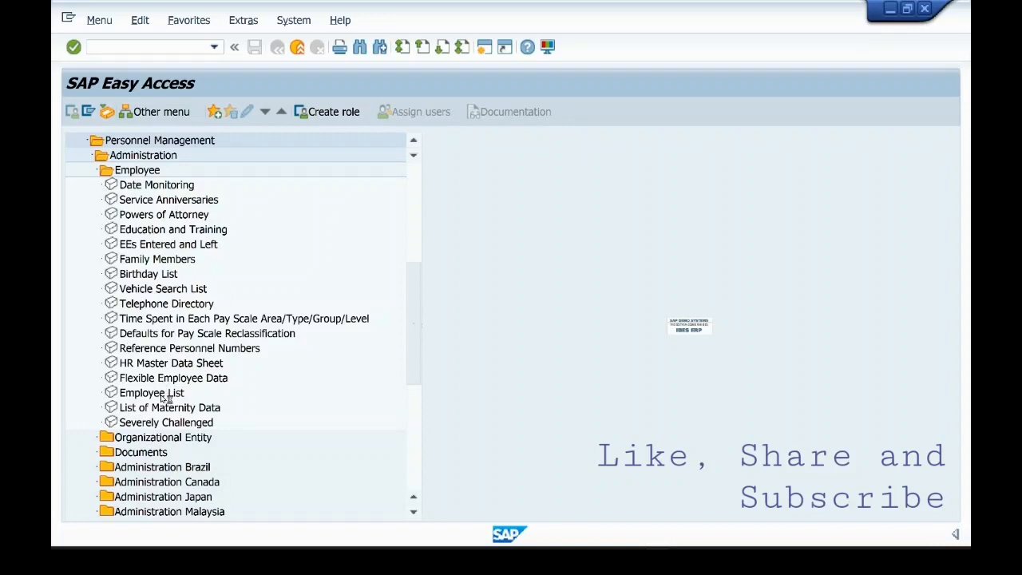
pyautogui.click(150, 392)
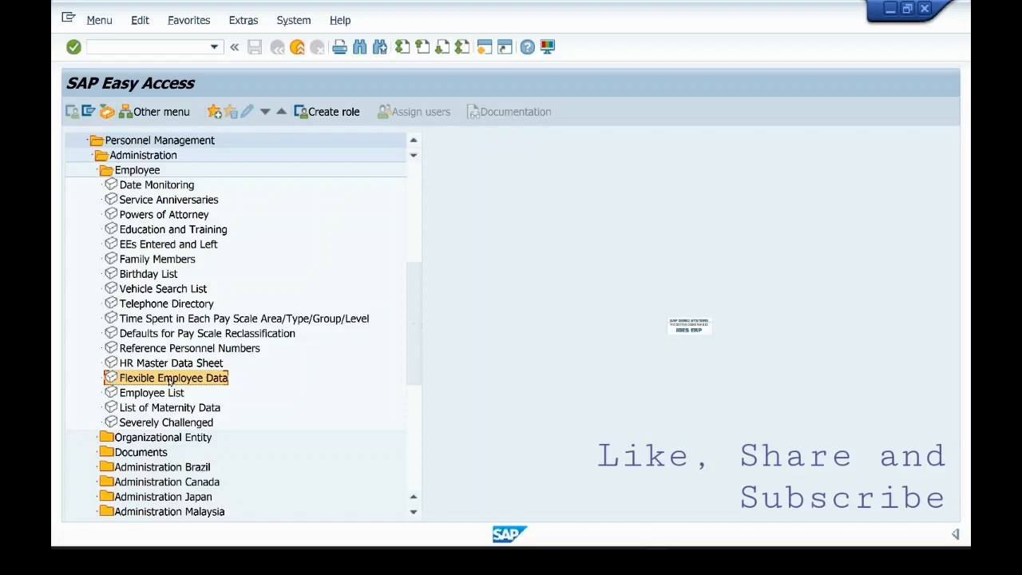
pyautogui.click(147, 273)
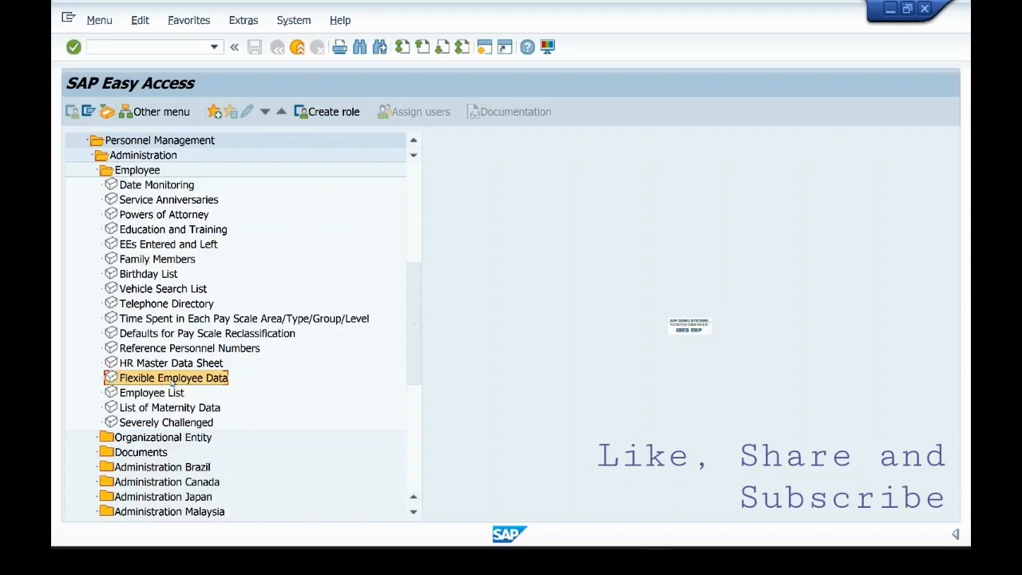
# Step: Start Flexible Employee Data with key date Today and bring up HR field selection
pyautogui.doubleClick(172, 377)
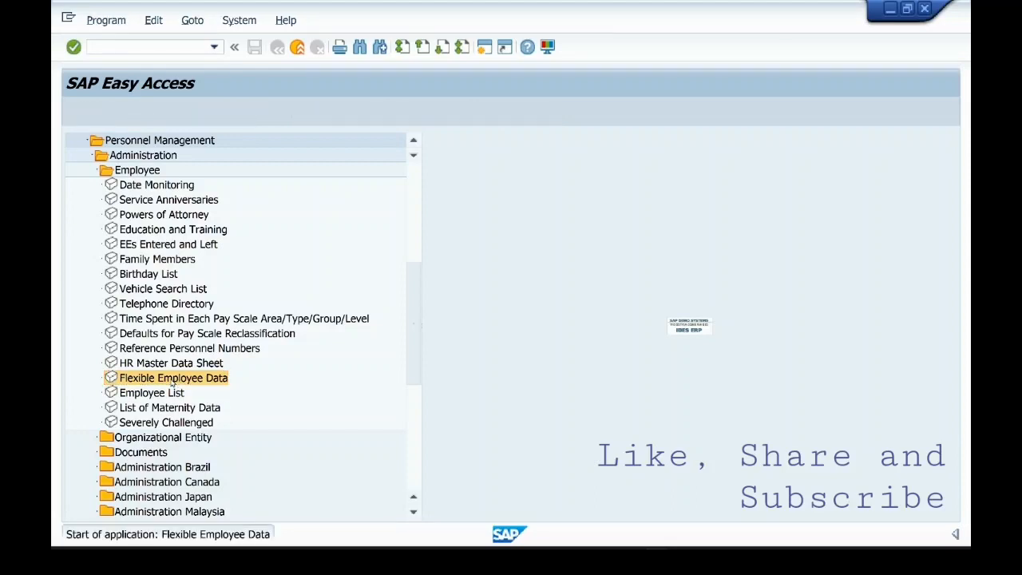
pyautogui.doubleClick(173, 377)
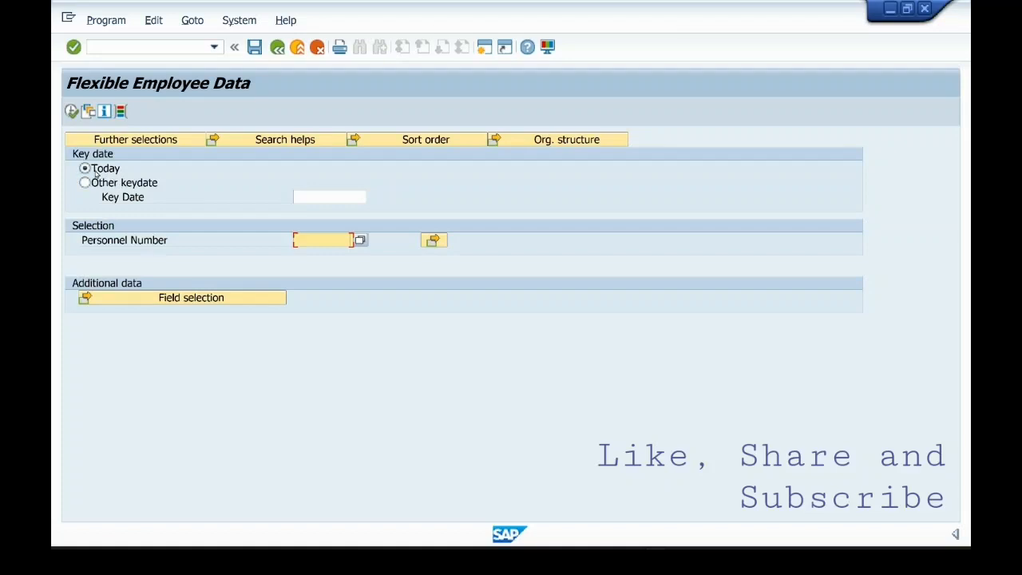
pyautogui.click(84, 182)
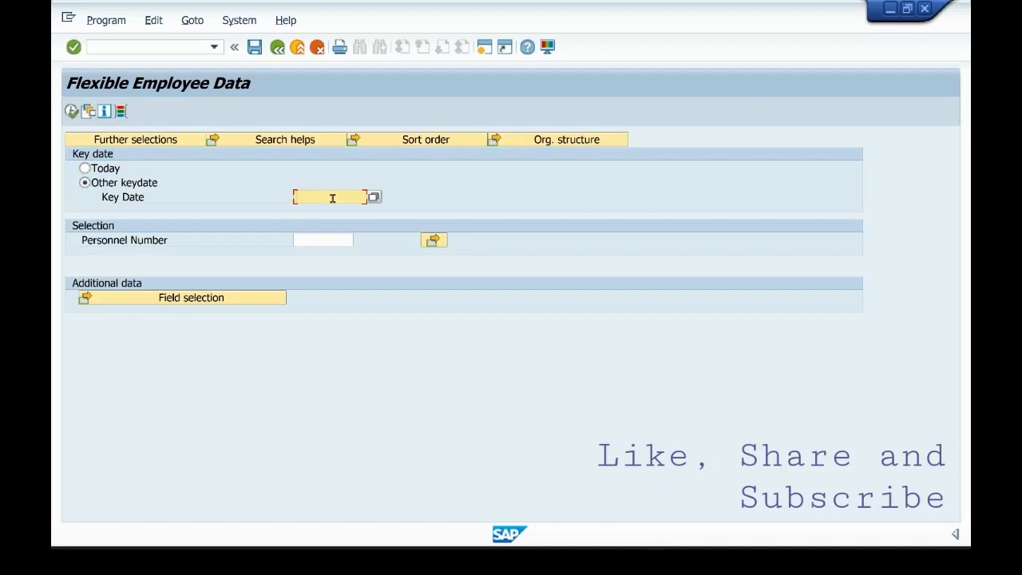
pyautogui.click(83, 167)
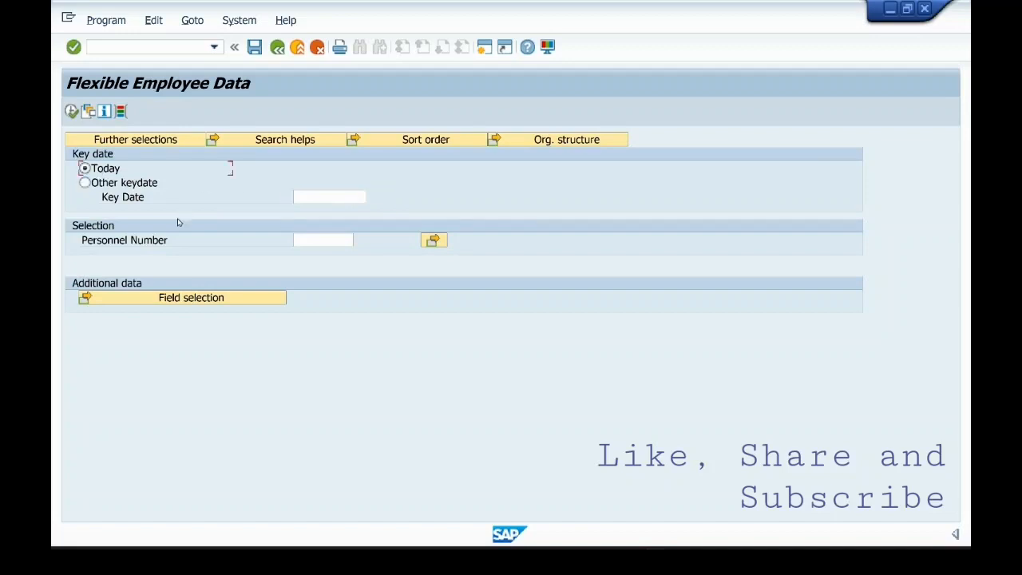
pyautogui.click(332, 240)
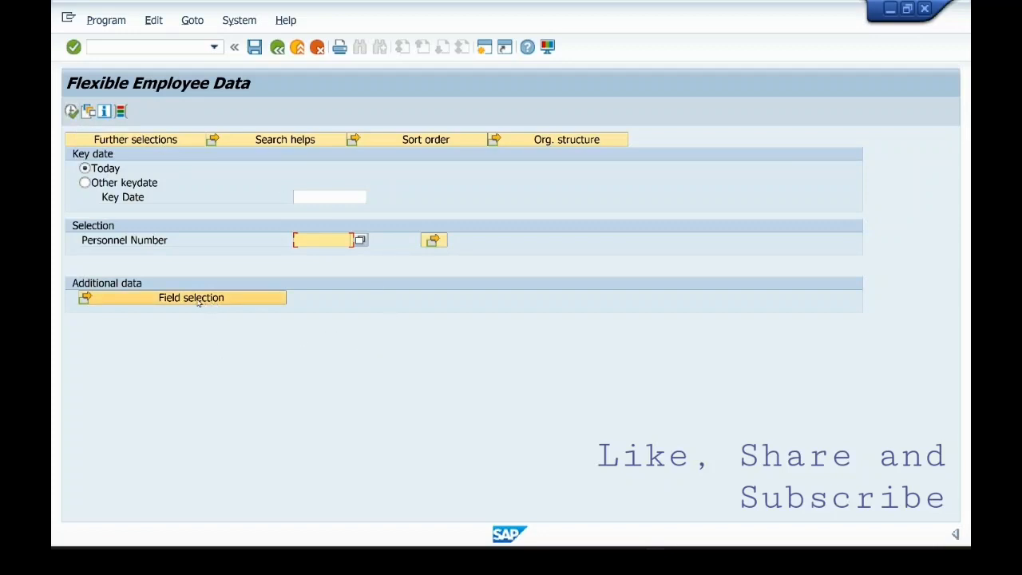
pyautogui.click(192, 298)
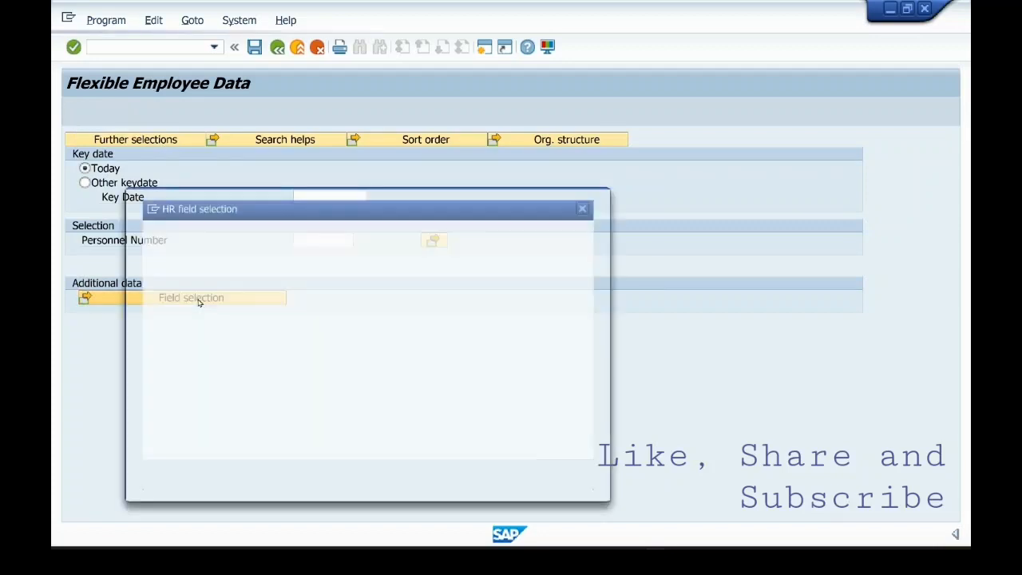
# Step: Add Personnel Area and Personnel Subarea to the selected output fields and run the report
pyautogui.click(198, 299)
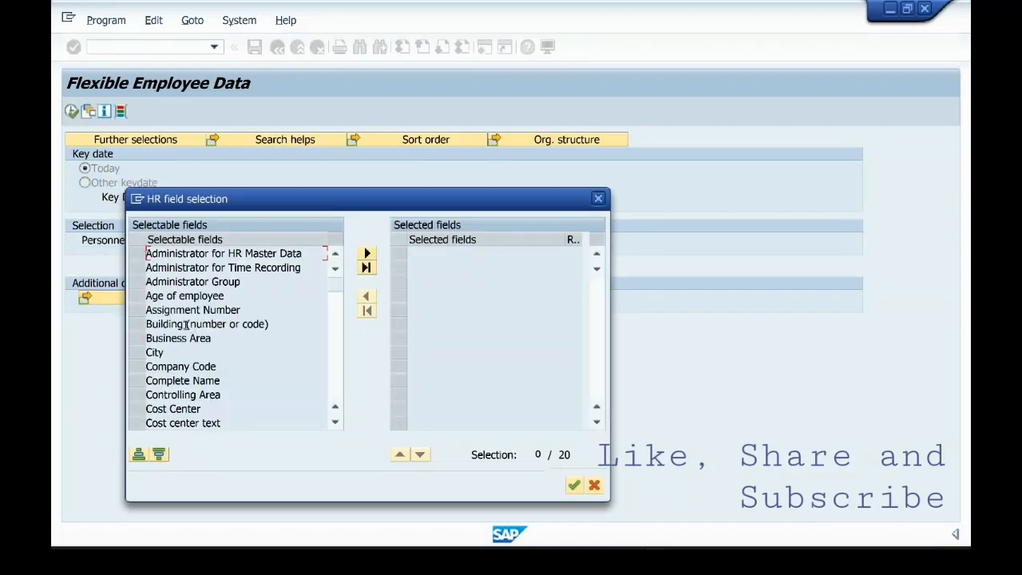
pyautogui.moveTo(339, 333)
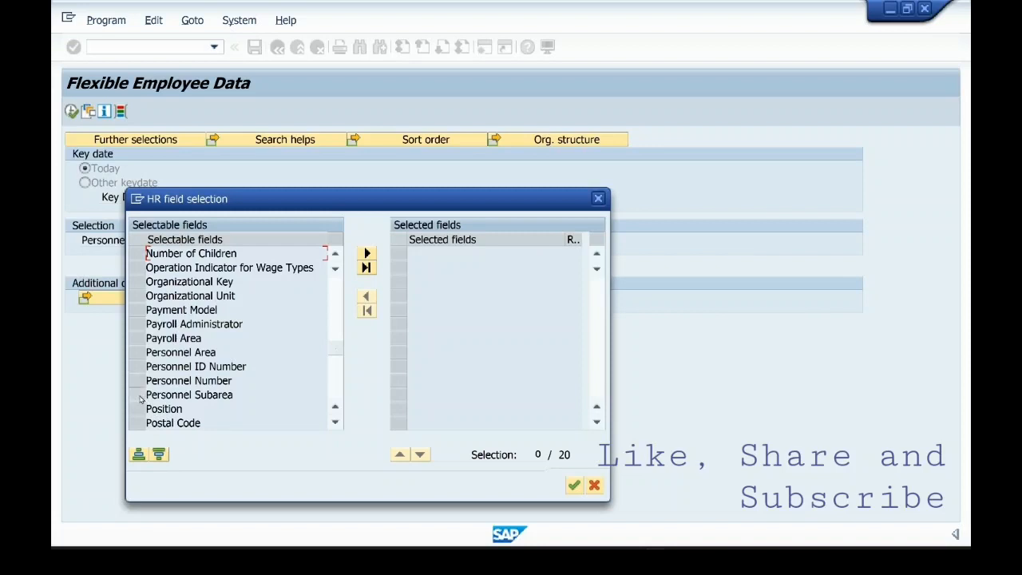
pyautogui.click(188, 394)
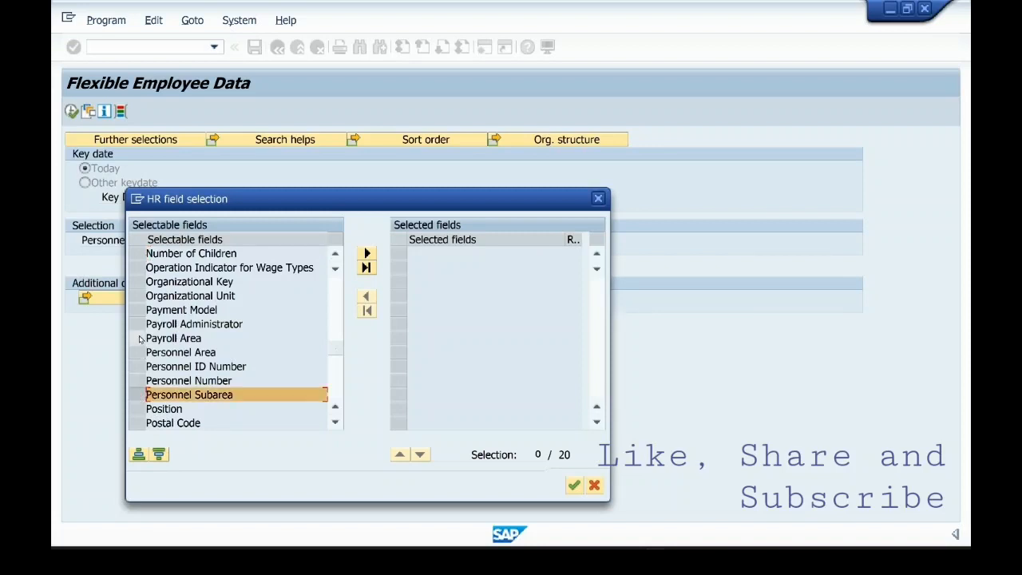
pyautogui.click(179, 352)
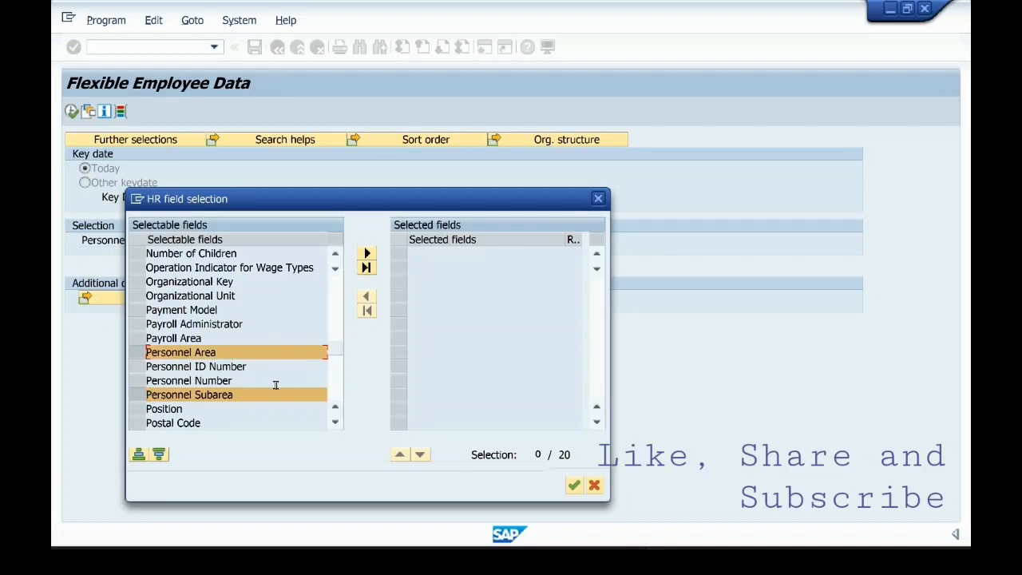
pyautogui.moveTo(367, 254)
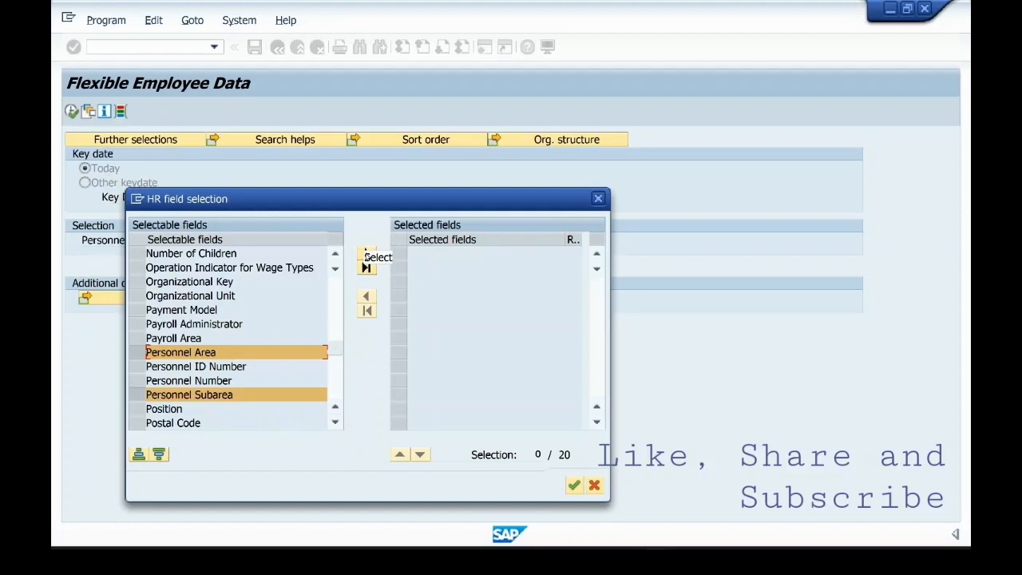
pyautogui.click(365, 257)
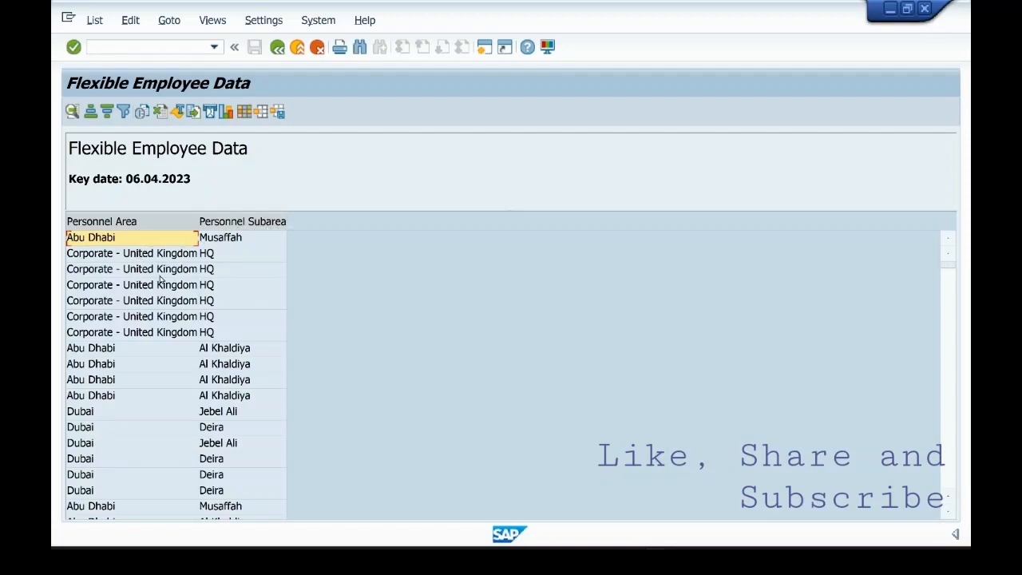
# Step: Go back from the report output through the selection screen to the Easy Access menu
pyautogui.click(131, 268)
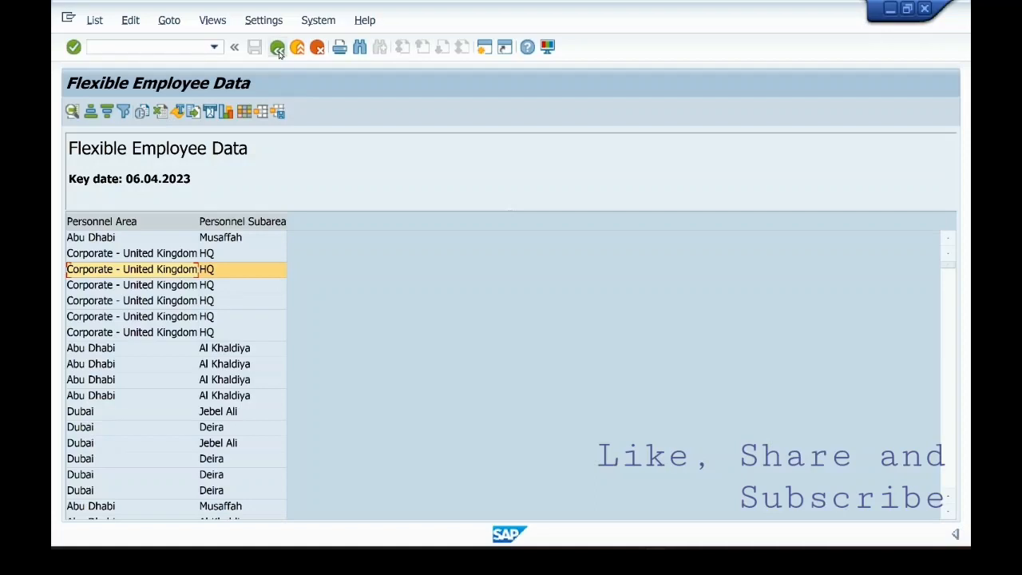
pyautogui.click(278, 47)
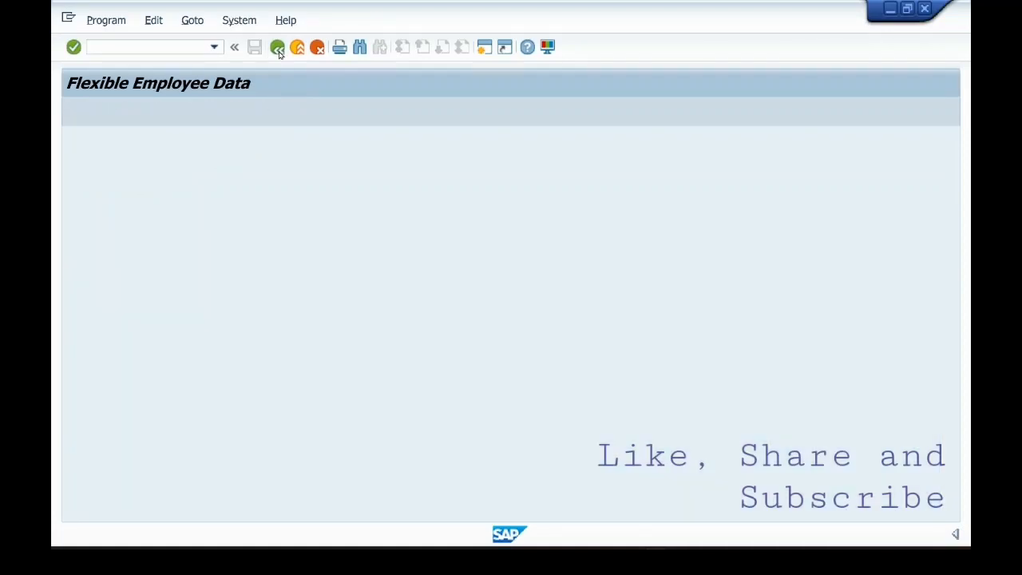
pyautogui.click(278, 47)
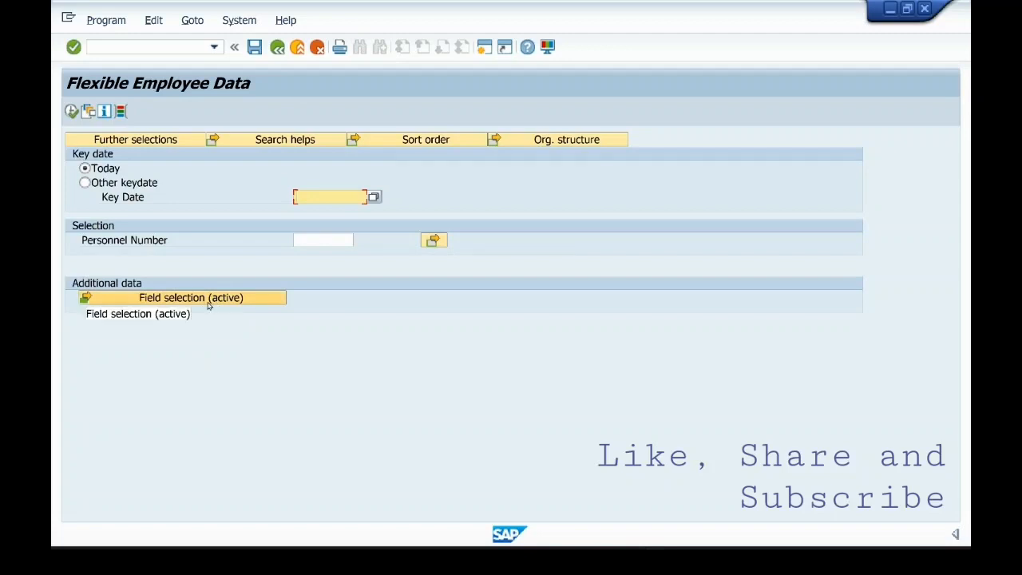
pyautogui.moveTo(226, 180)
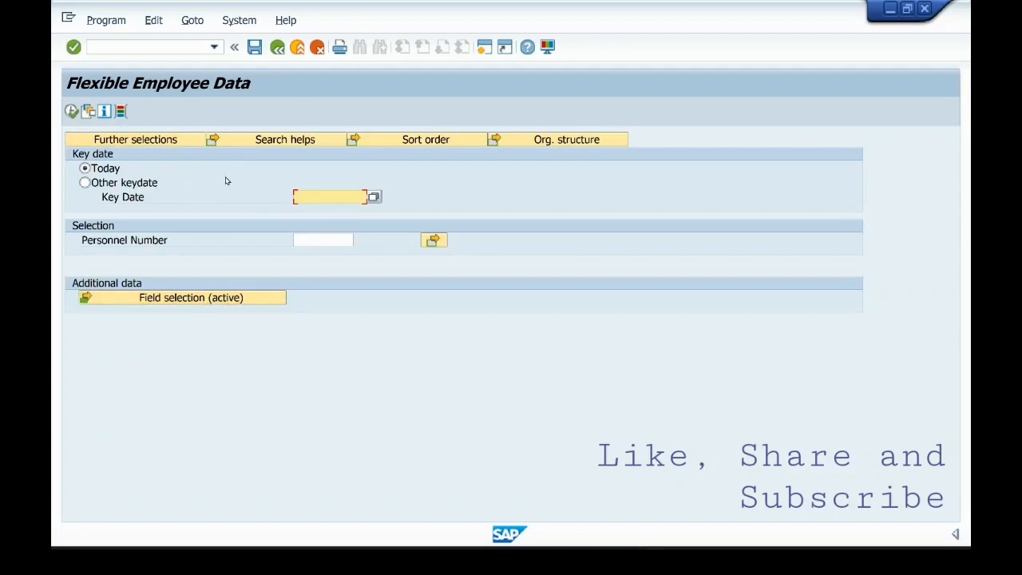
pyautogui.moveTo(230, 169)
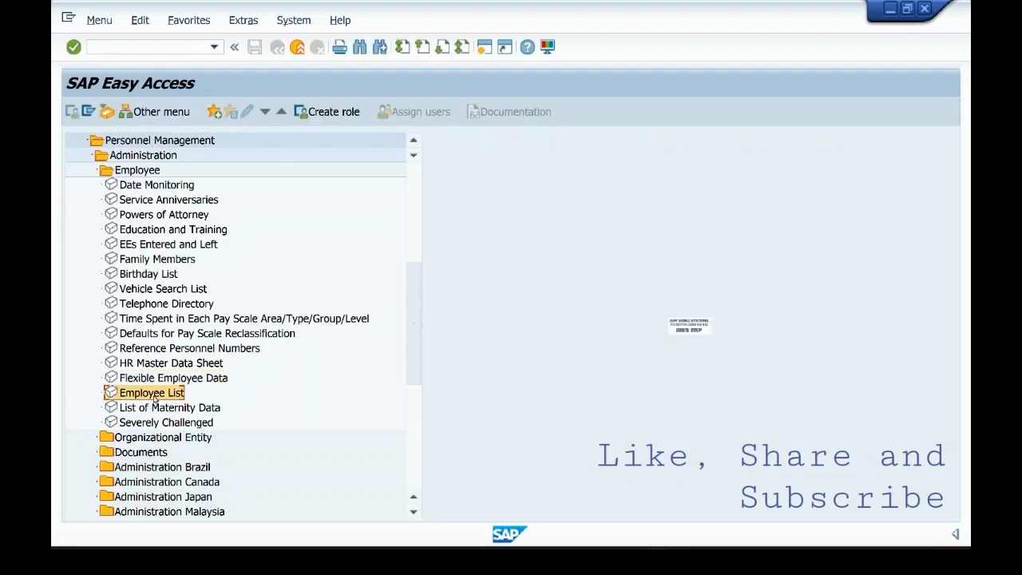
# Step: Start the Employee List report and set its period to 'Up to today'
pyautogui.doubleClick(150, 393)
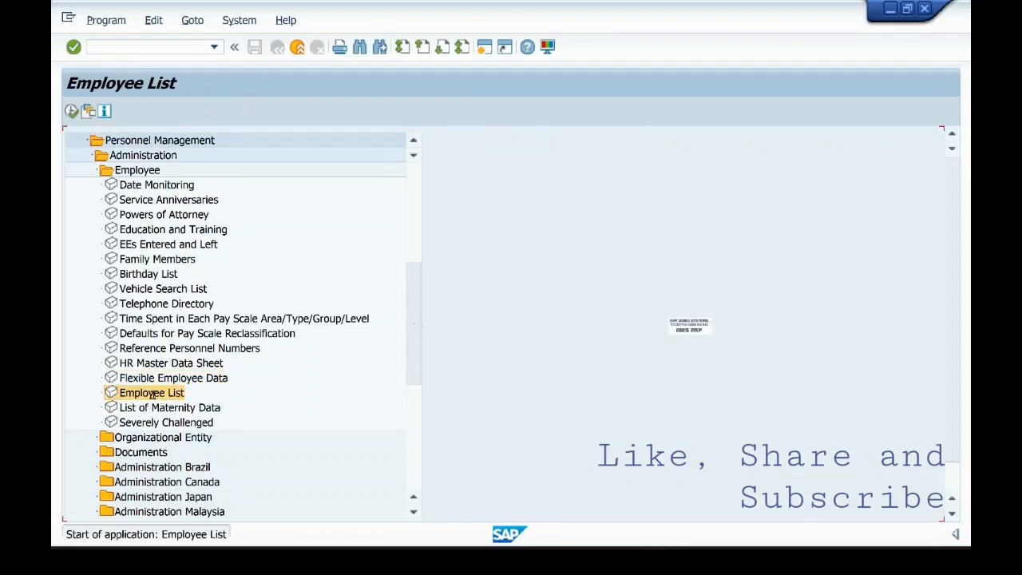
pyautogui.doubleClick(152, 392)
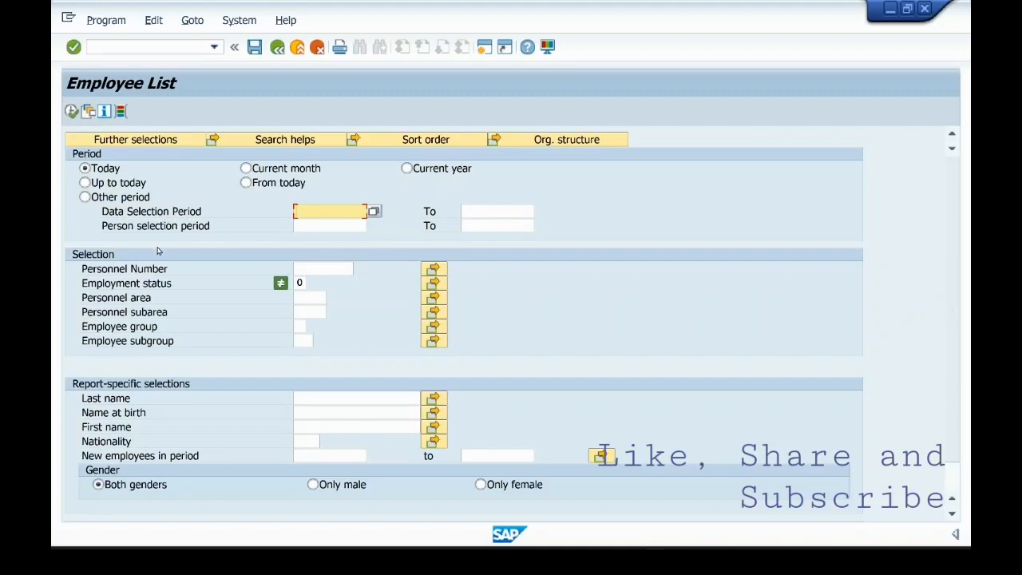
pyautogui.moveTo(303, 381)
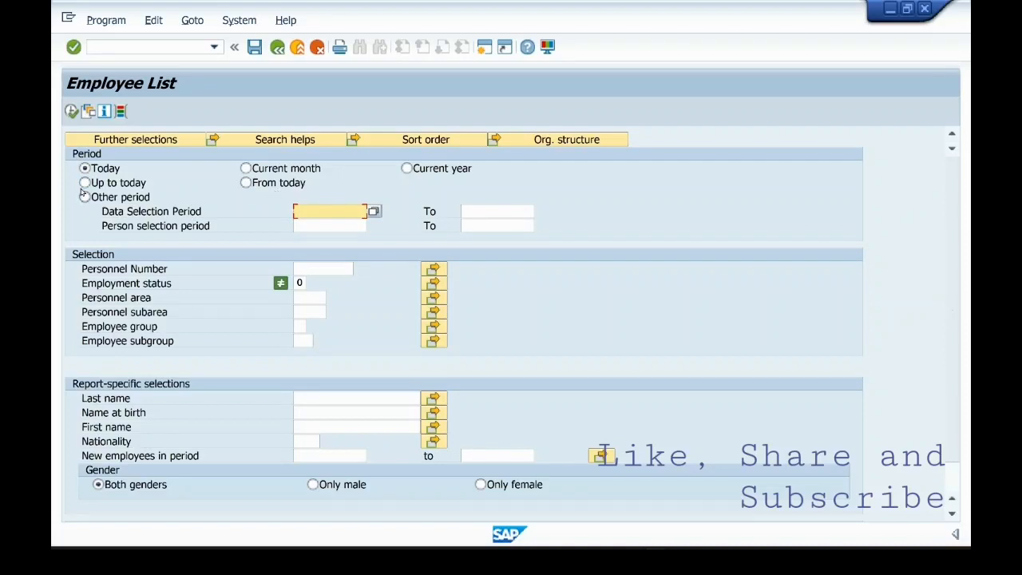
pyautogui.click(83, 182)
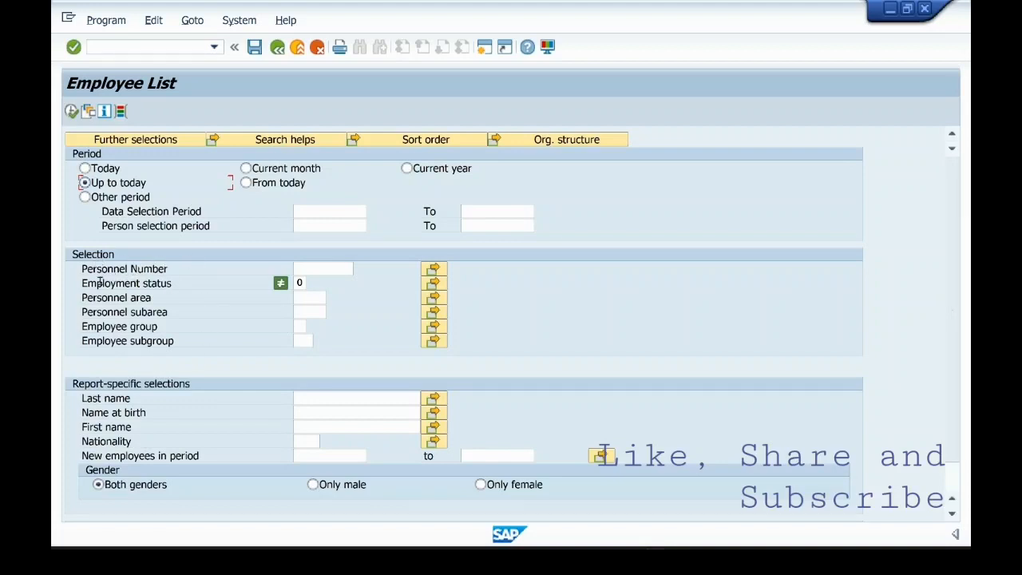
pyautogui.moveTo(166, 310)
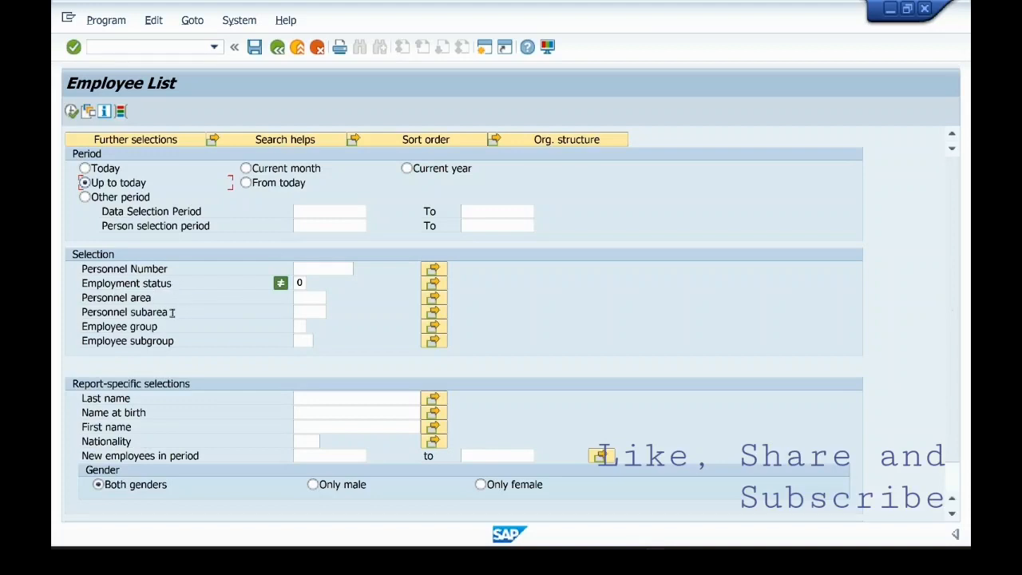
pyautogui.moveTo(205, 329)
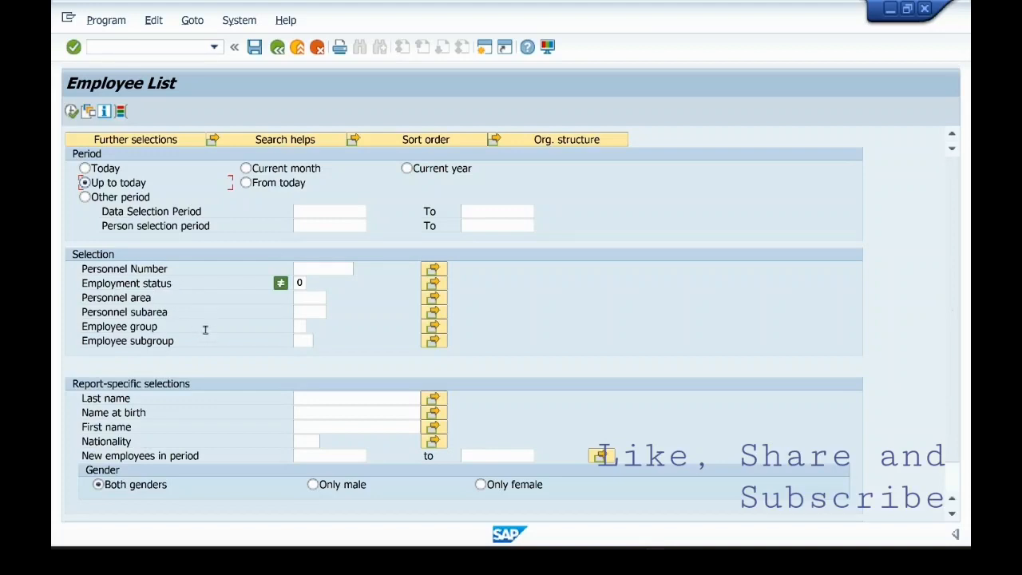
pyautogui.moveTo(192, 298)
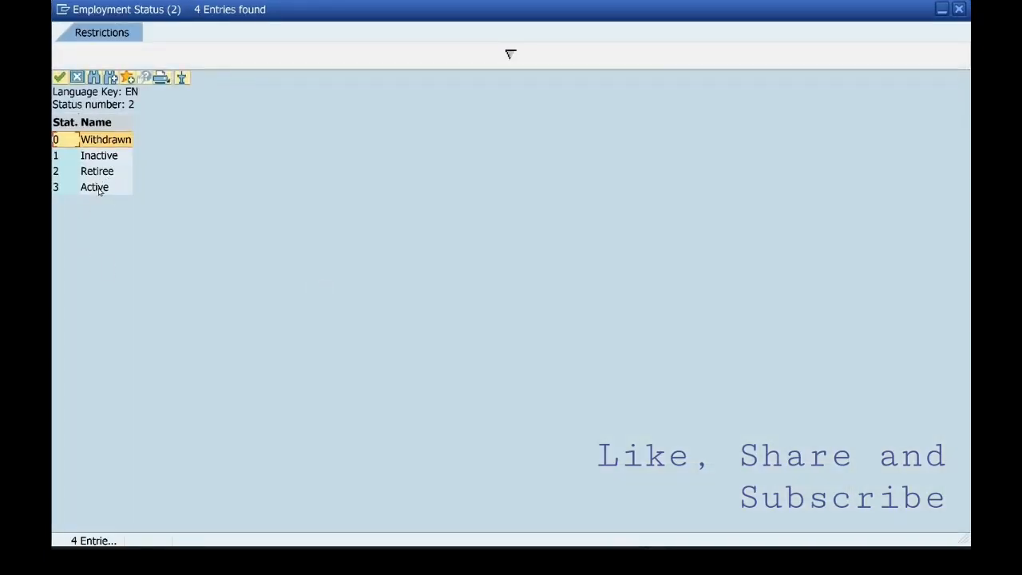
# Step: Set employment status to 3 Active and call up multiple selection for Personnel area
pyautogui.click(94, 187)
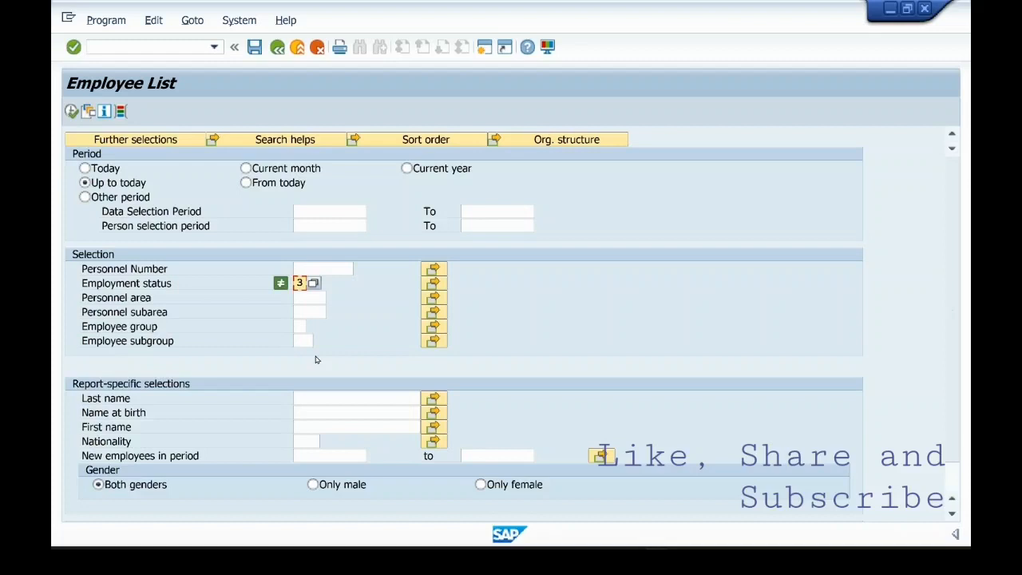
pyautogui.moveTo(310, 300)
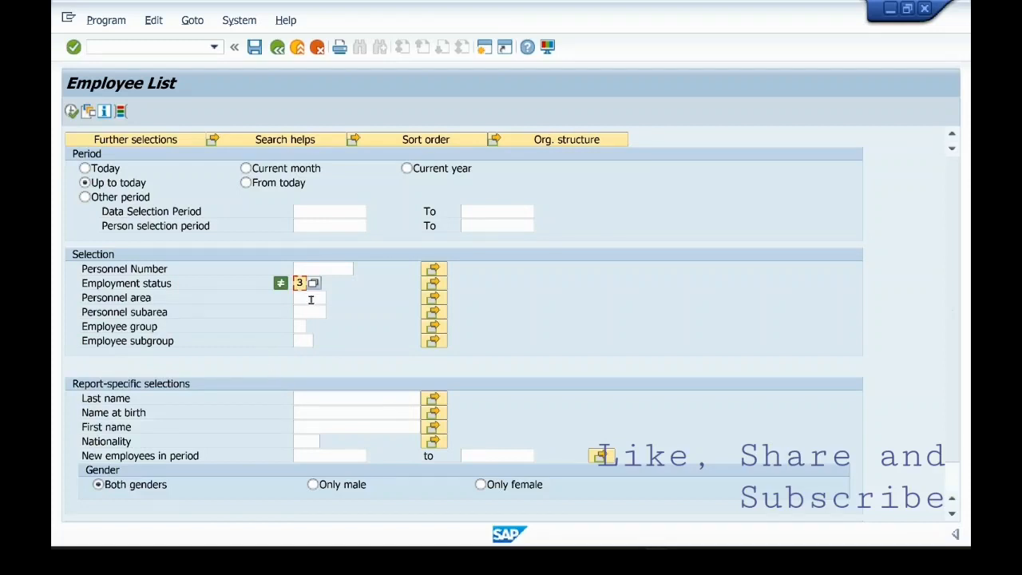
pyautogui.click(307, 297)
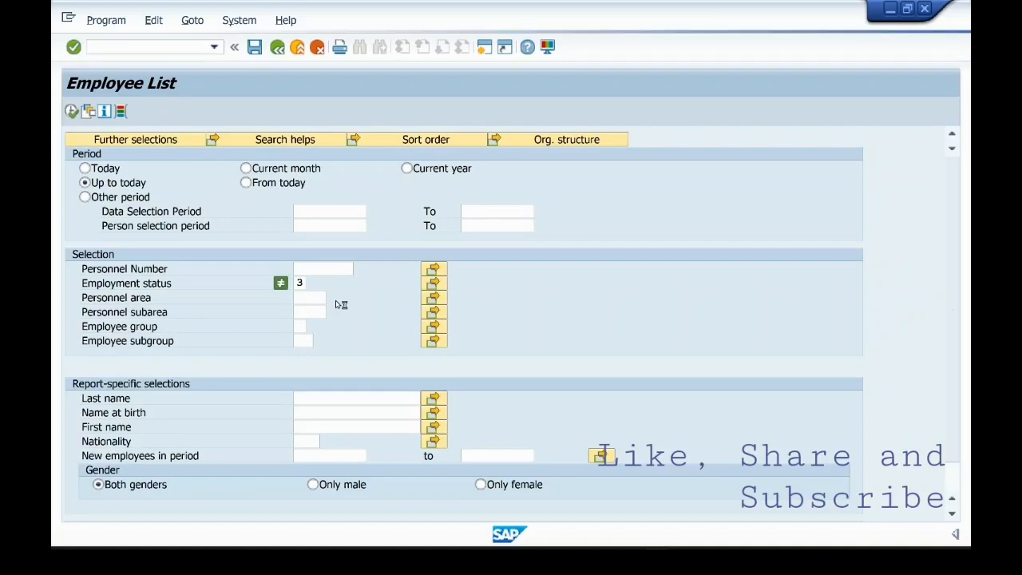
pyautogui.click(434, 311)
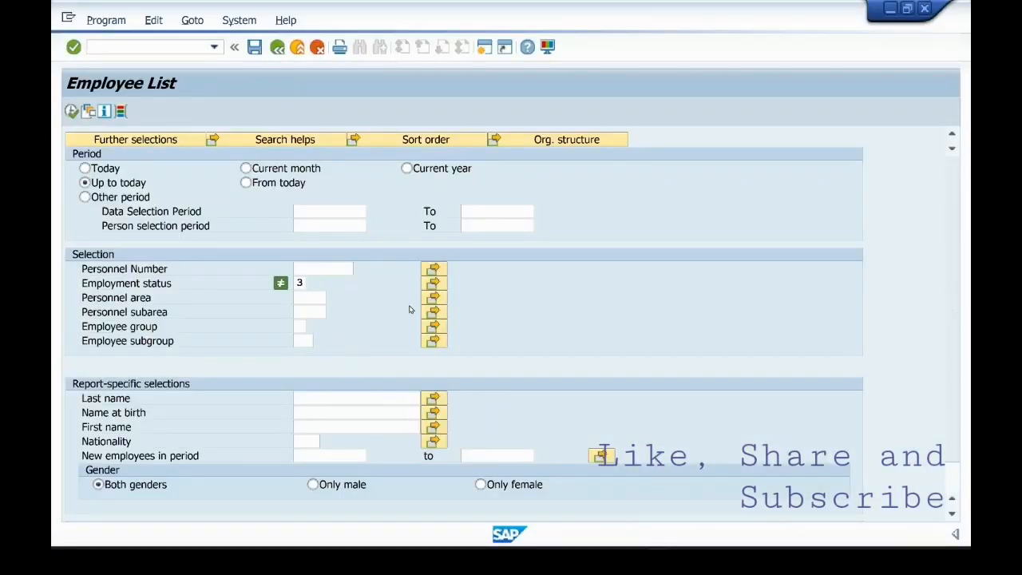
pyautogui.click(308, 297)
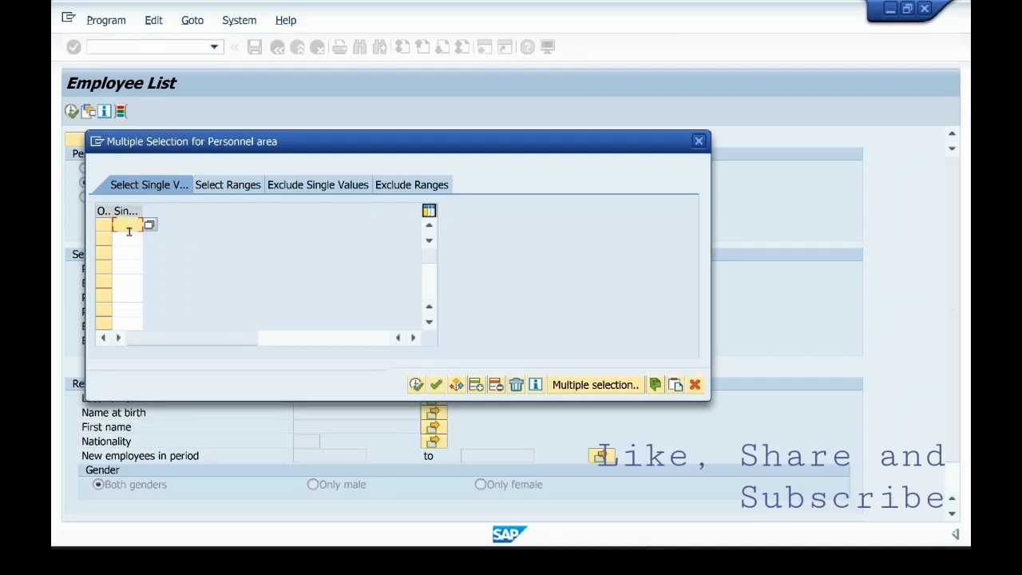
# Step: Cancel the Personnel area multiple selection leaving it empty
pyautogui.click(125, 252)
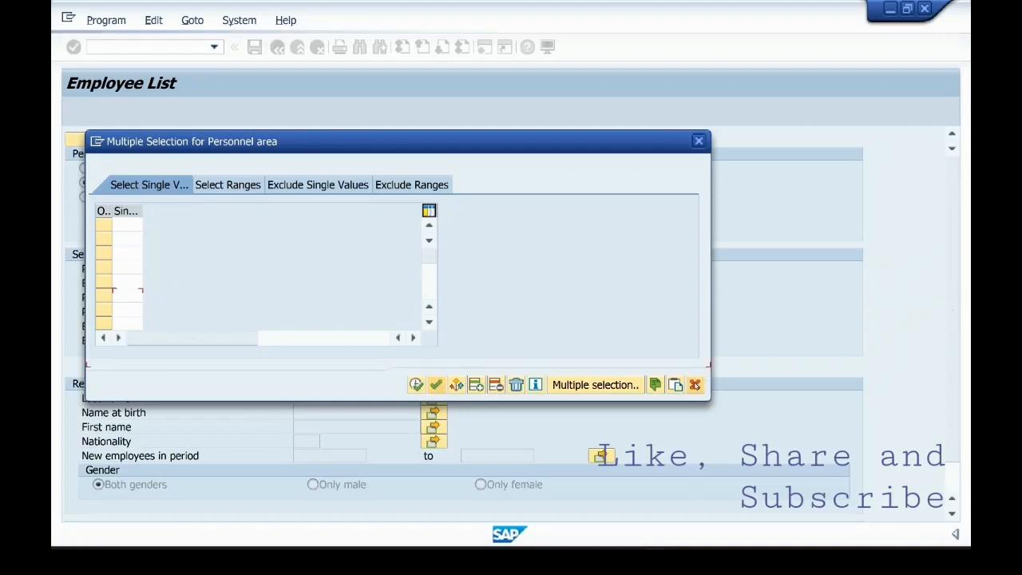
pyautogui.click(698, 141)
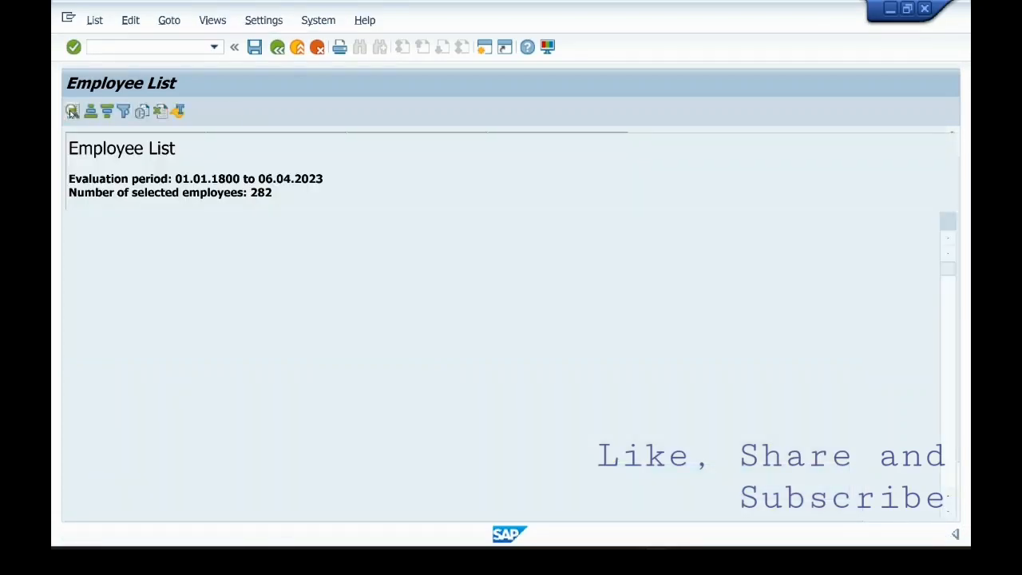
pyautogui.click(72, 112)
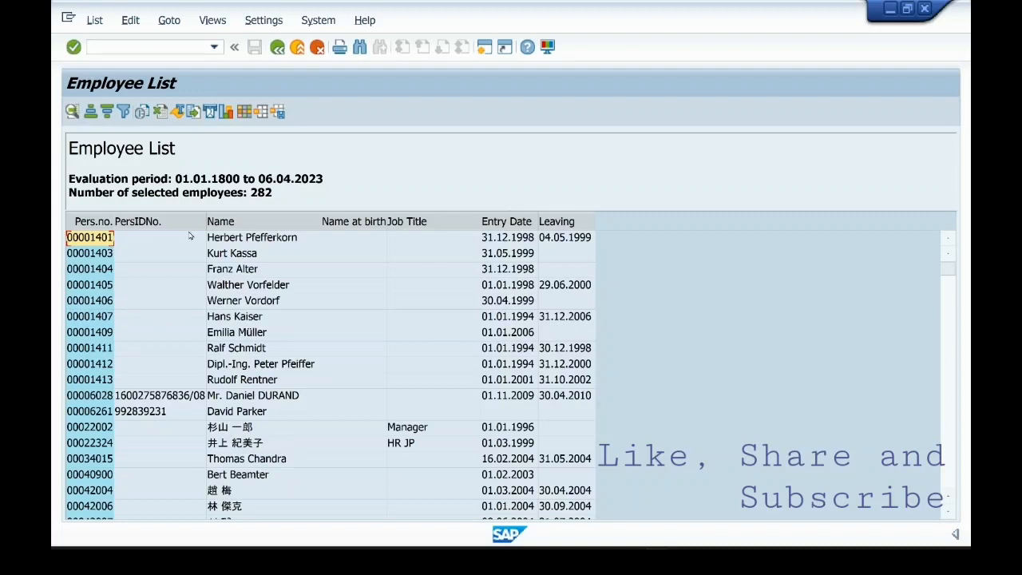
pyautogui.click(89, 253)
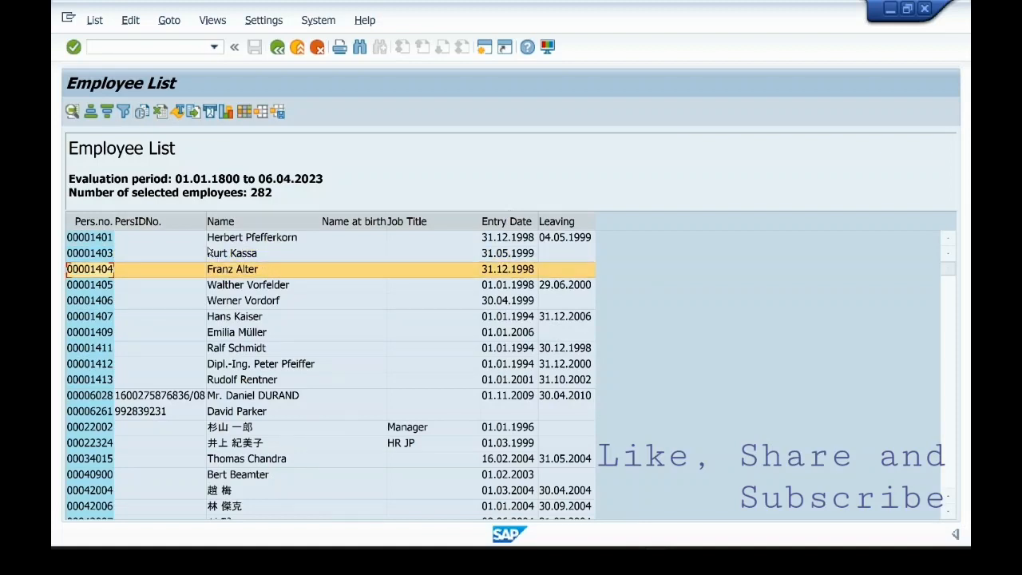
pyautogui.moveTo(297, 243)
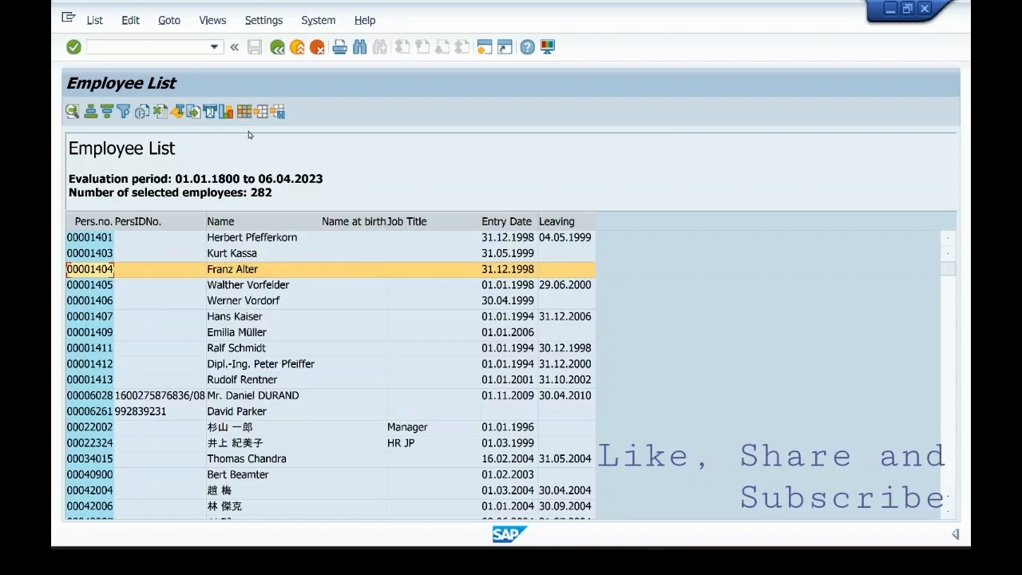
pyautogui.moveTo(249, 112)
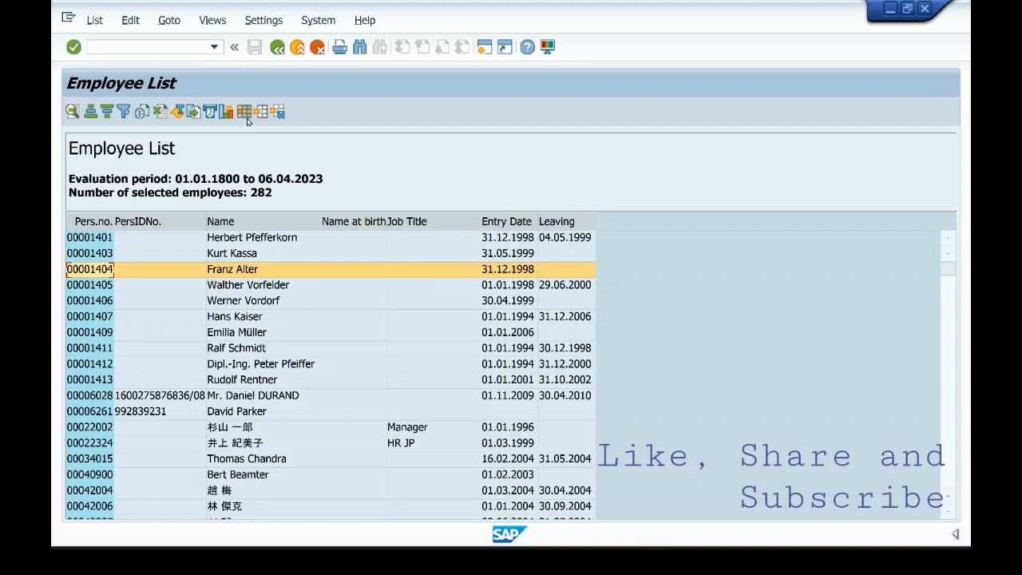
pyautogui.moveTo(260, 112)
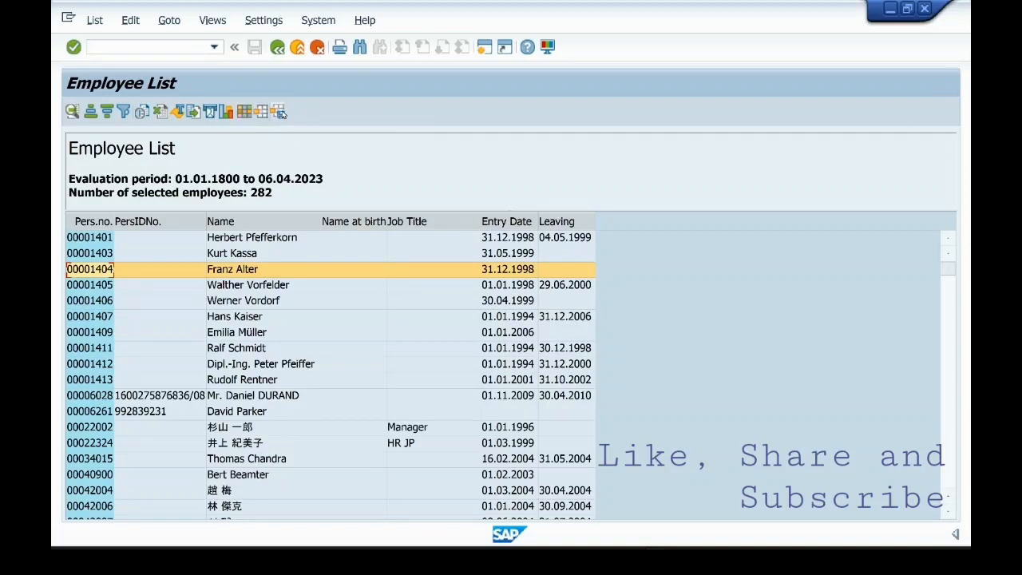
pyautogui.moveTo(280, 112)
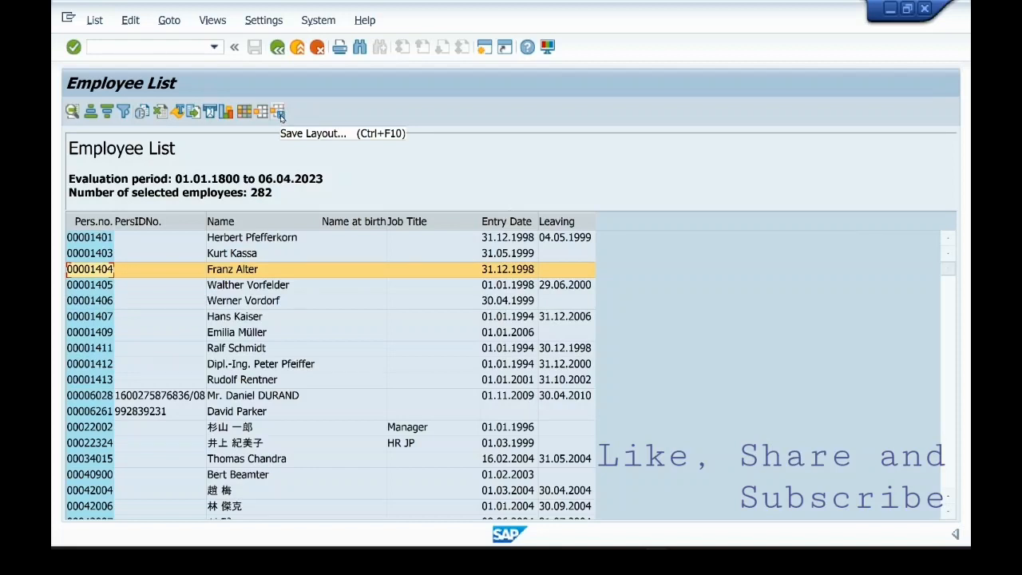
pyautogui.moveTo(287, 166)
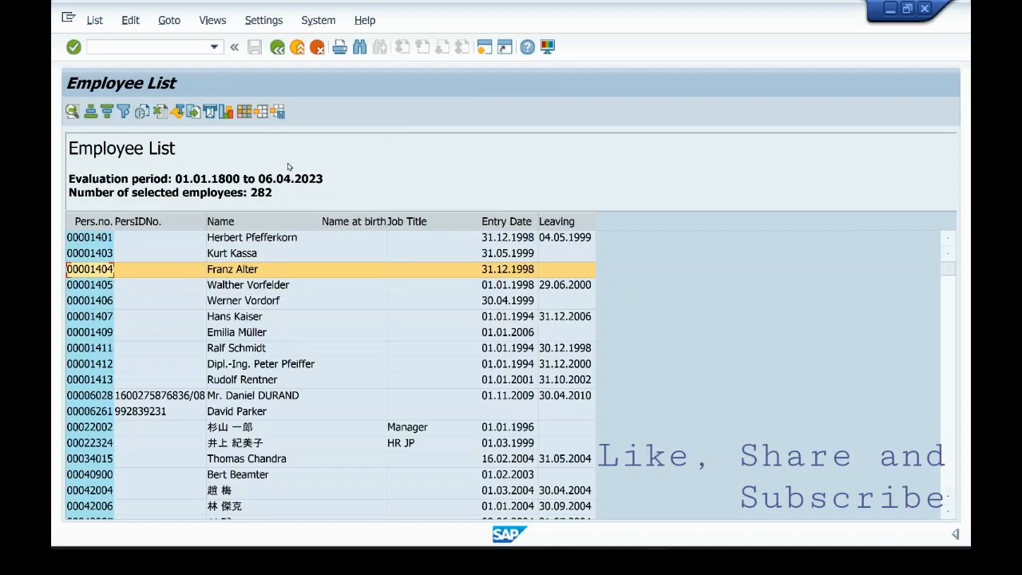
pyautogui.moveTo(99, 251)
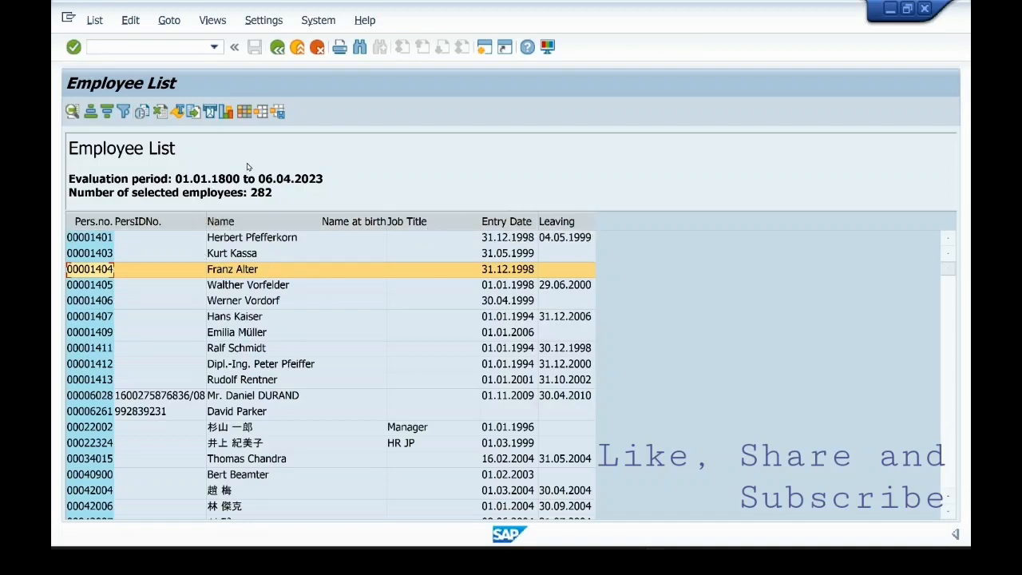
pyautogui.moveTo(656, 239)
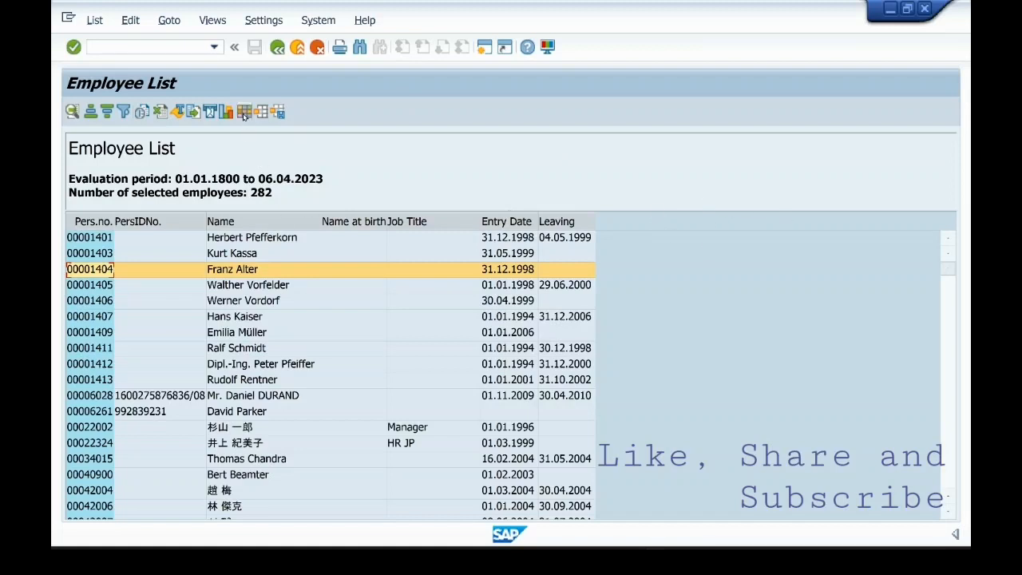
pyautogui.moveTo(246, 112)
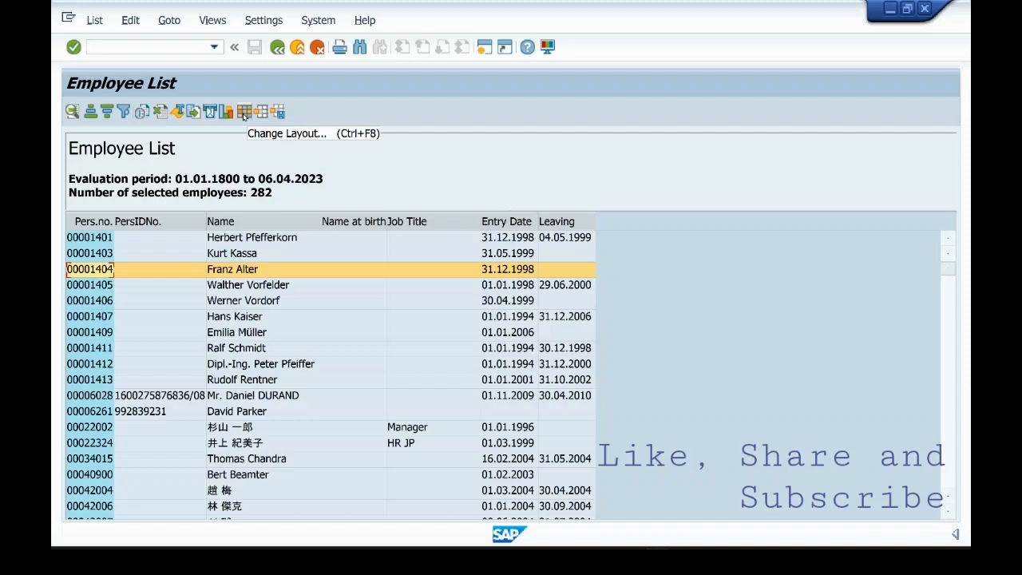
# Step: Add Personnel area to the displayed columns via Change Layout and apply it
pyautogui.click(244, 112)
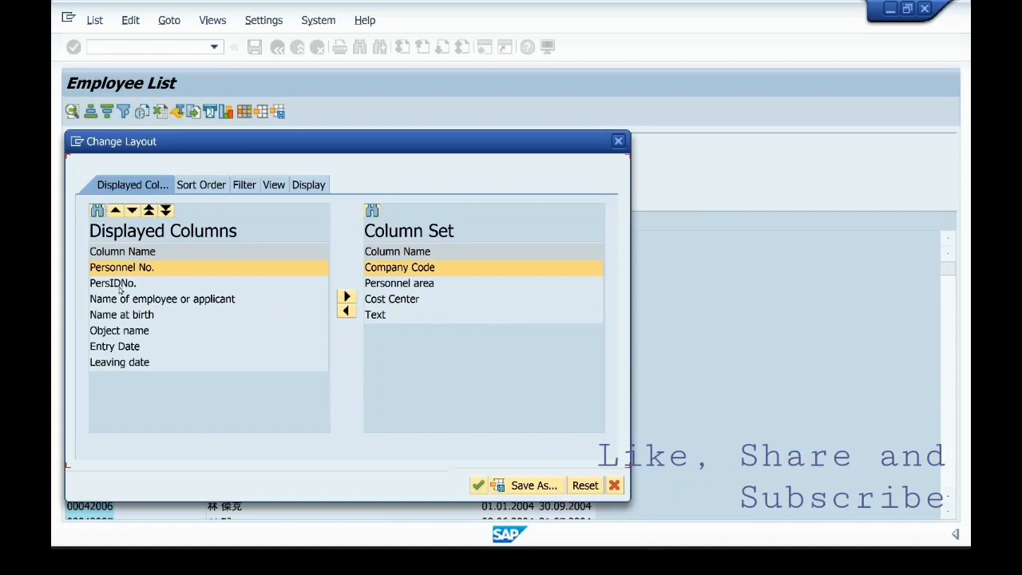
pyautogui.moveTo(313, 153)
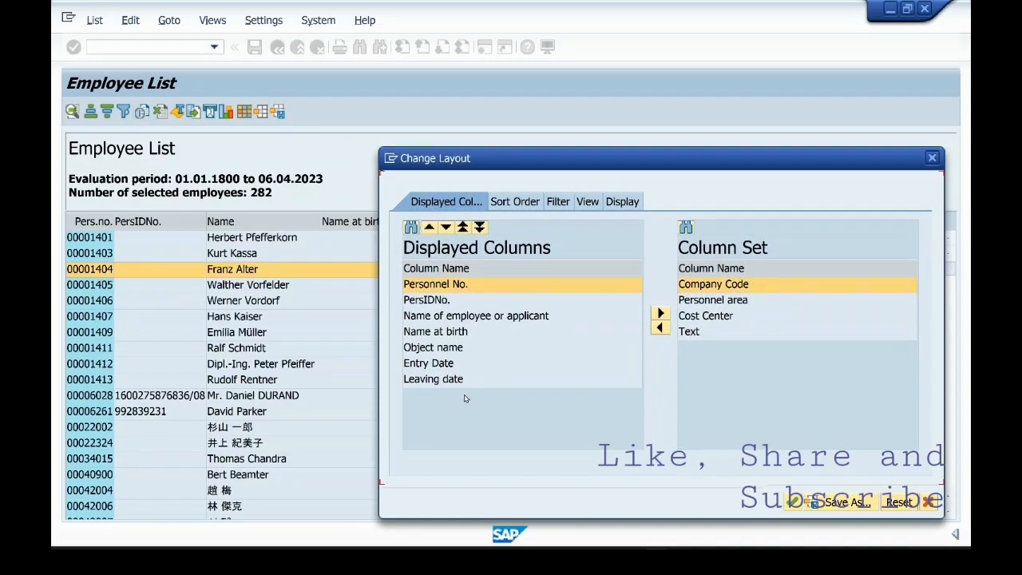
pyautogui.moveTo(735, 331)
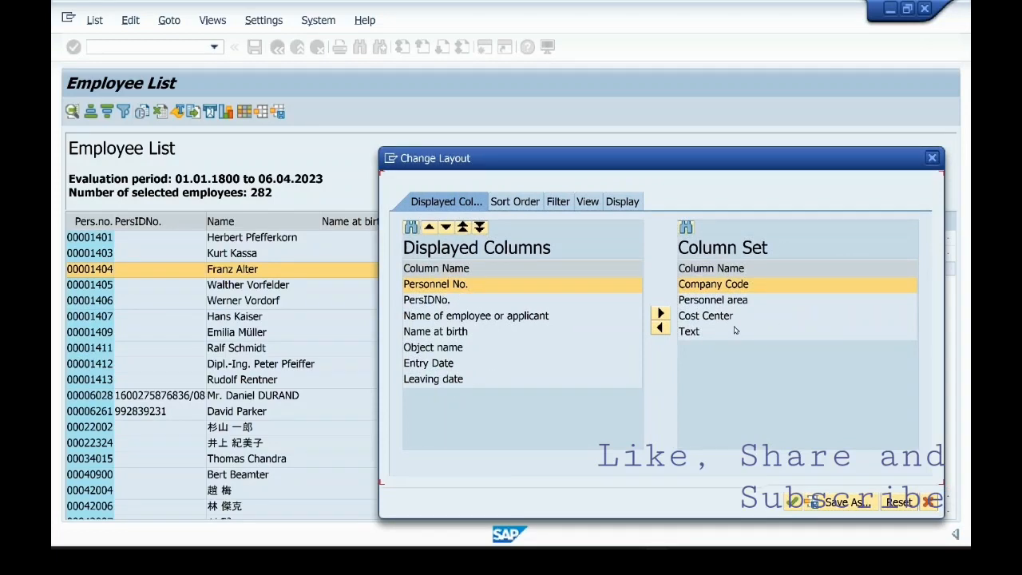
pyautogui.click(715, 301)
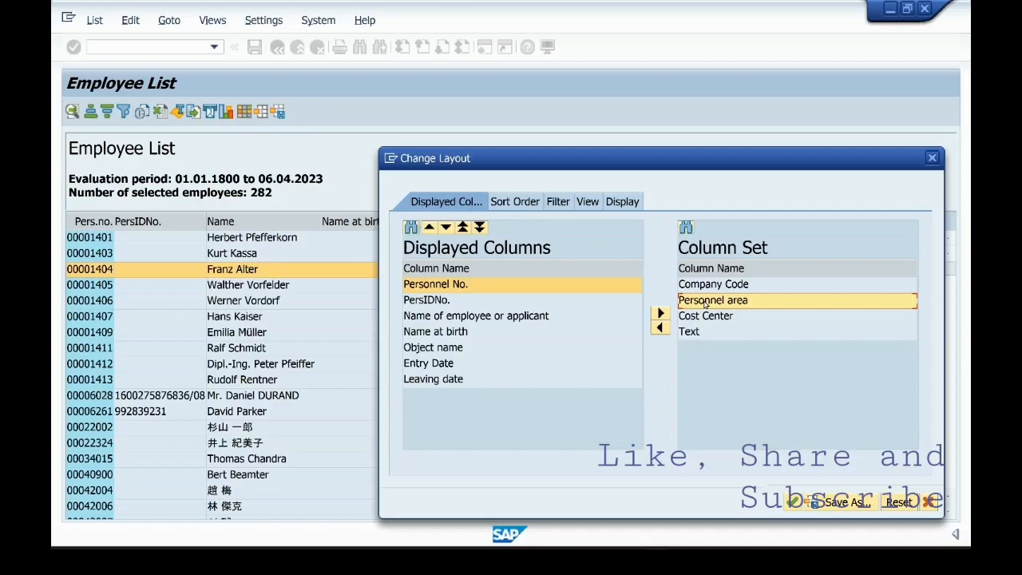
pyautogui.moveTo(661, 339)
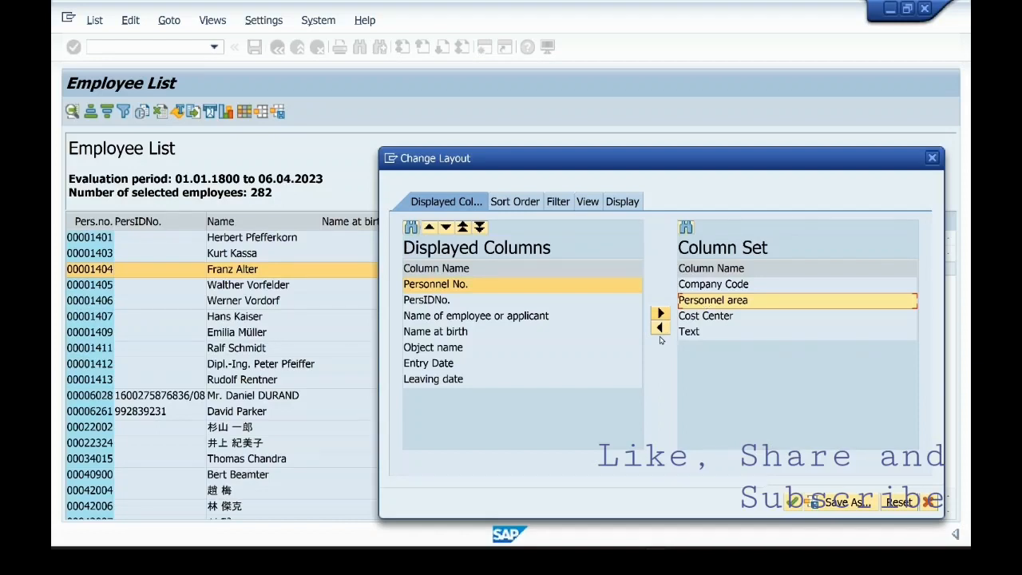
pyautogui.moveTo(661, 328)
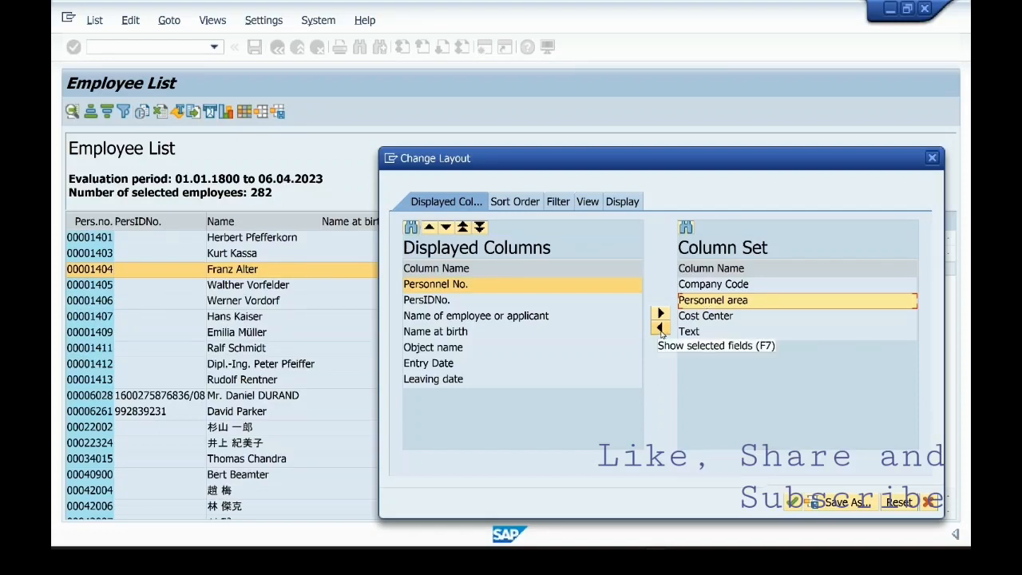
pyautogui.click(659, 326)
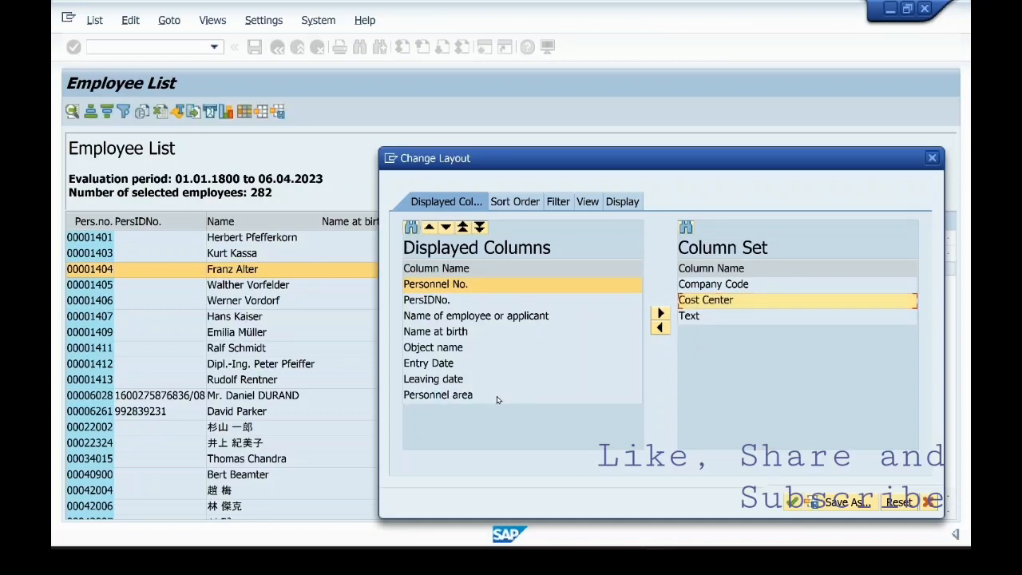
pyautogui.click(437, 394)
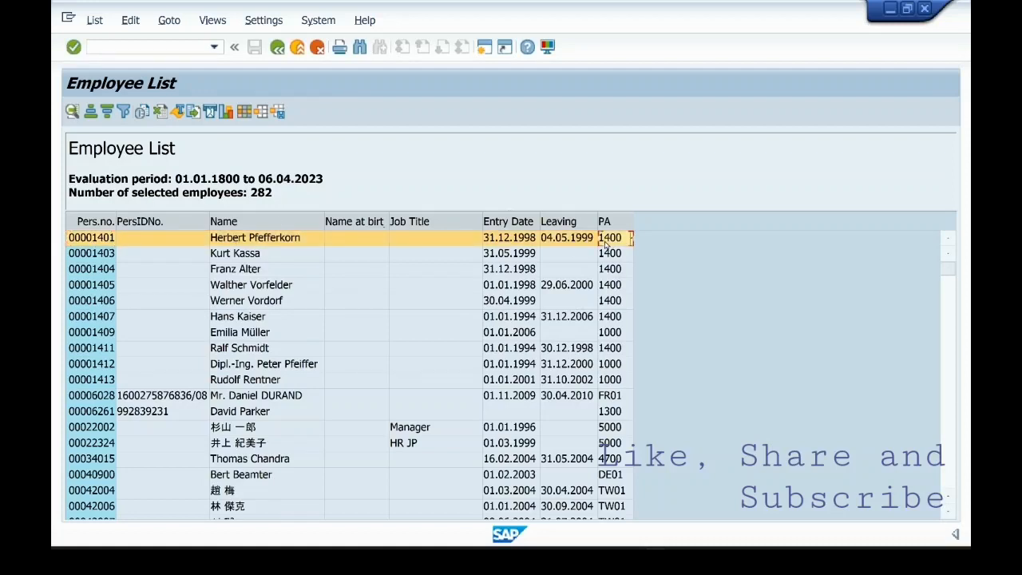
pyautogui.moveTo(125, 348)
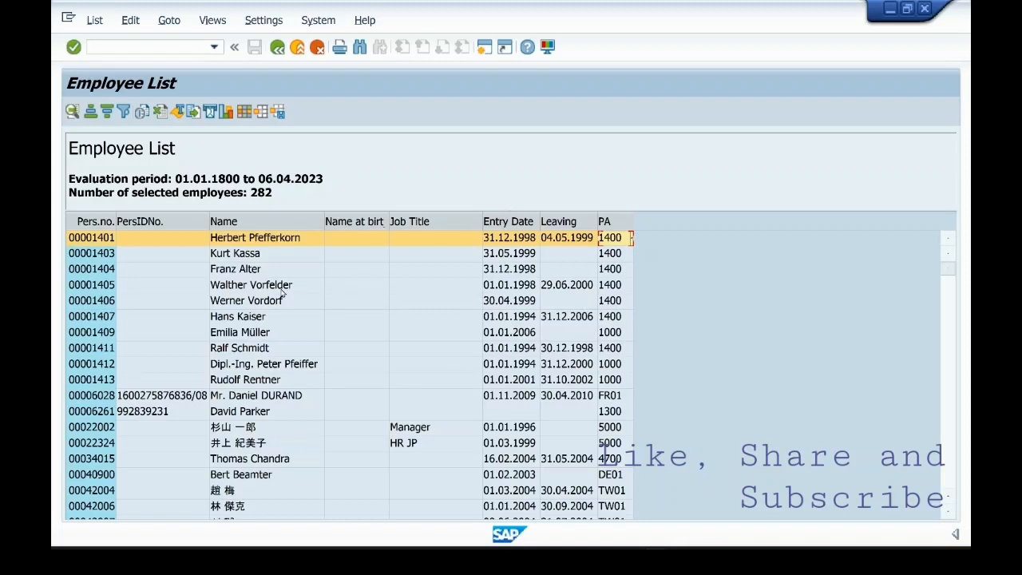
pyautogui.moveTo(458, 298)
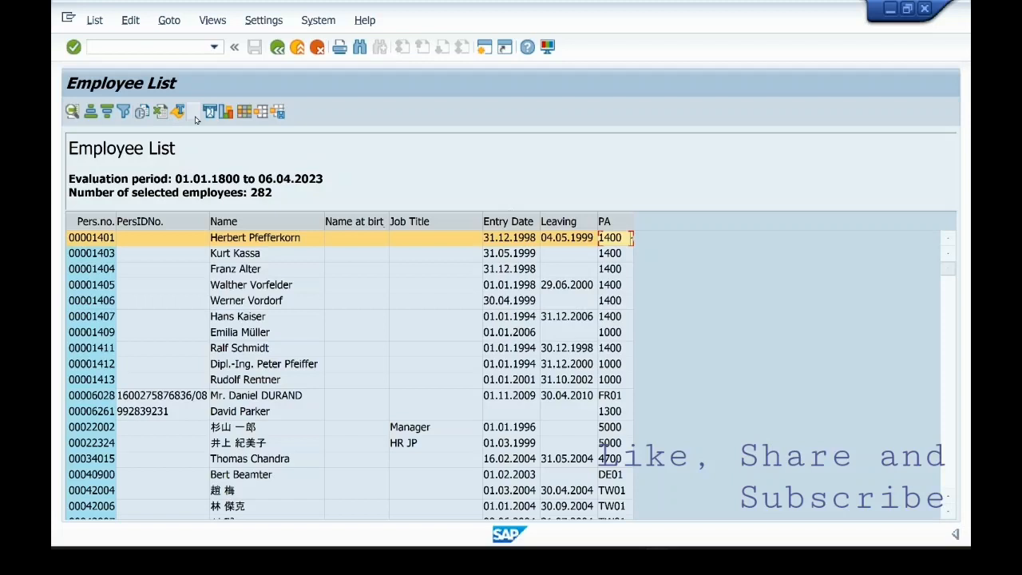
pyautogui.moveTo(194, 112)
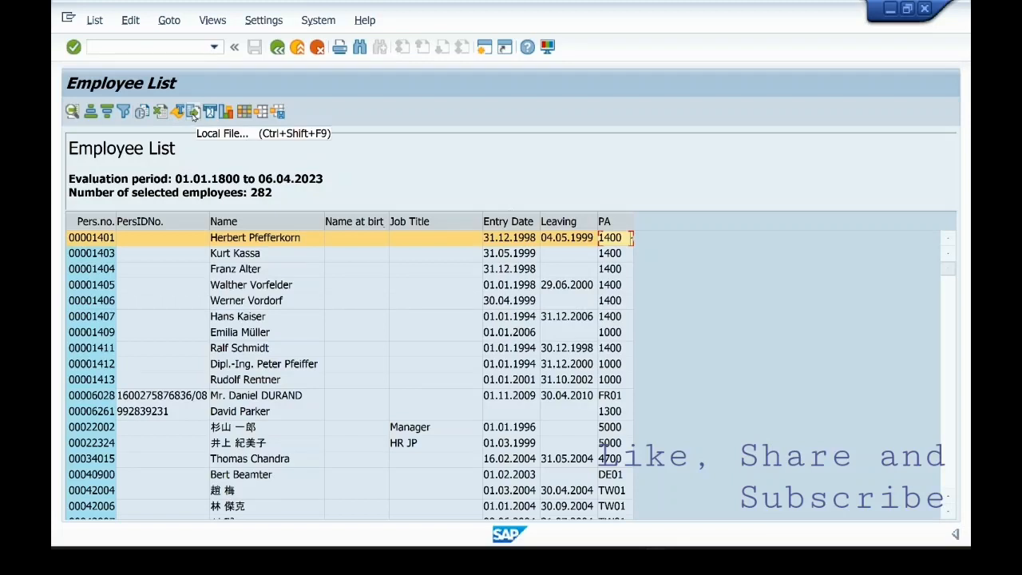
# Step: Start the Local File export of the employee list to choose a save format
pyautogui.click(192, 110)
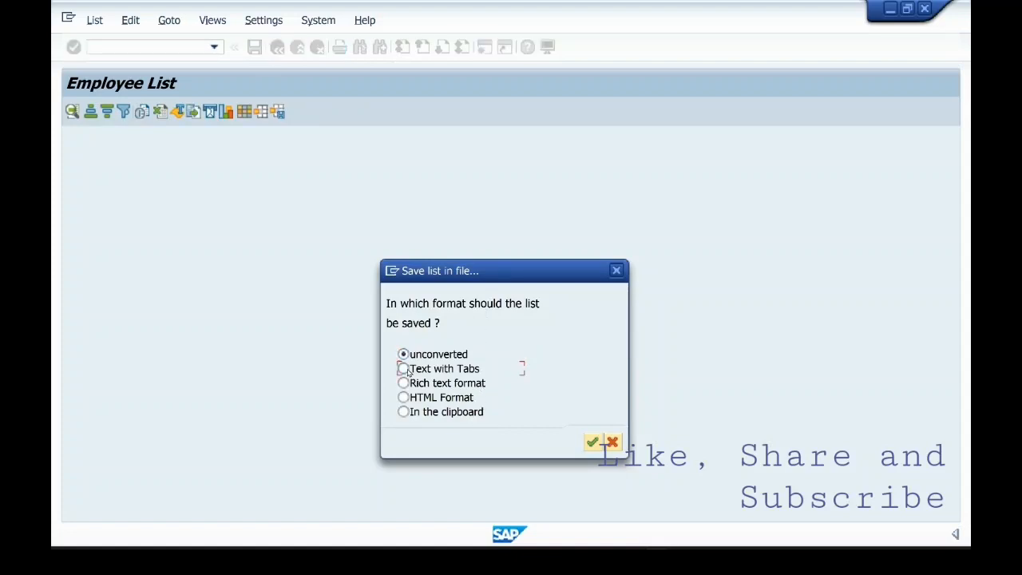
# Step: Choose Rich text format for the exported list and continue to the file save window
pyautogui.click(403, 383)
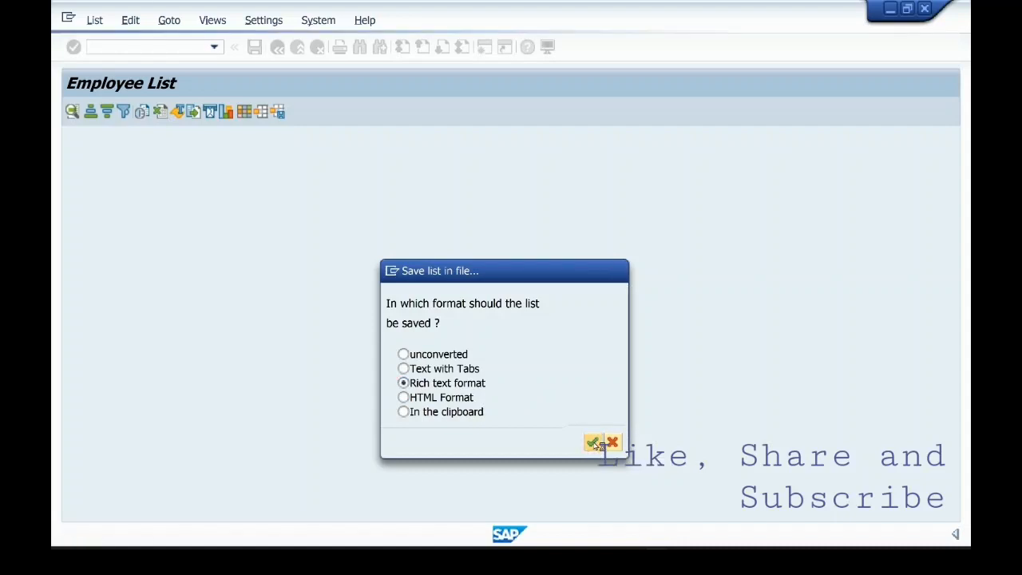
pyautogui.click(592, 441)
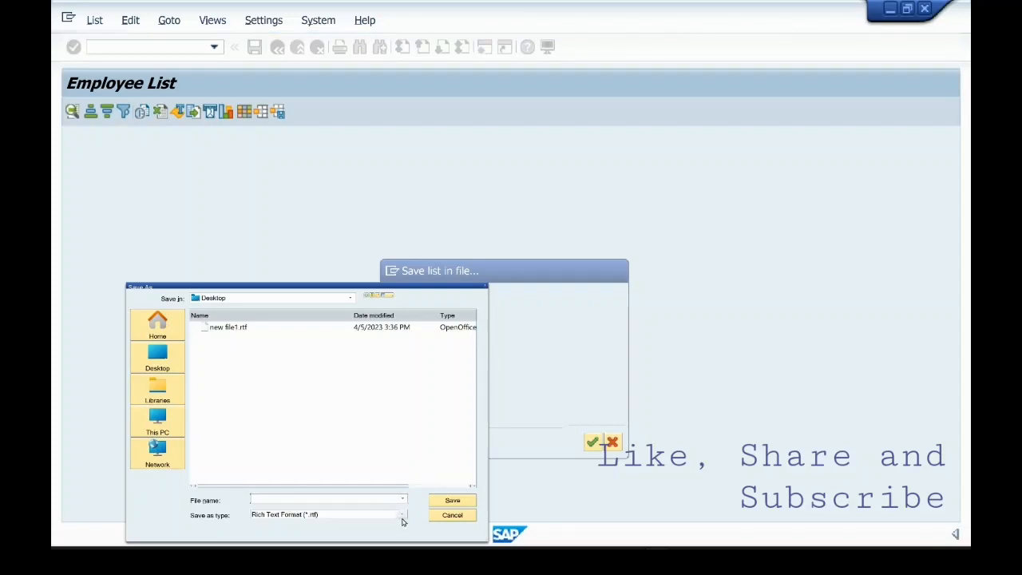
# Step: Save the list on the Desktop as 'new file 123.xl' with All Files type, confirming and allowing file creation
pyautogui.click(399, 514)
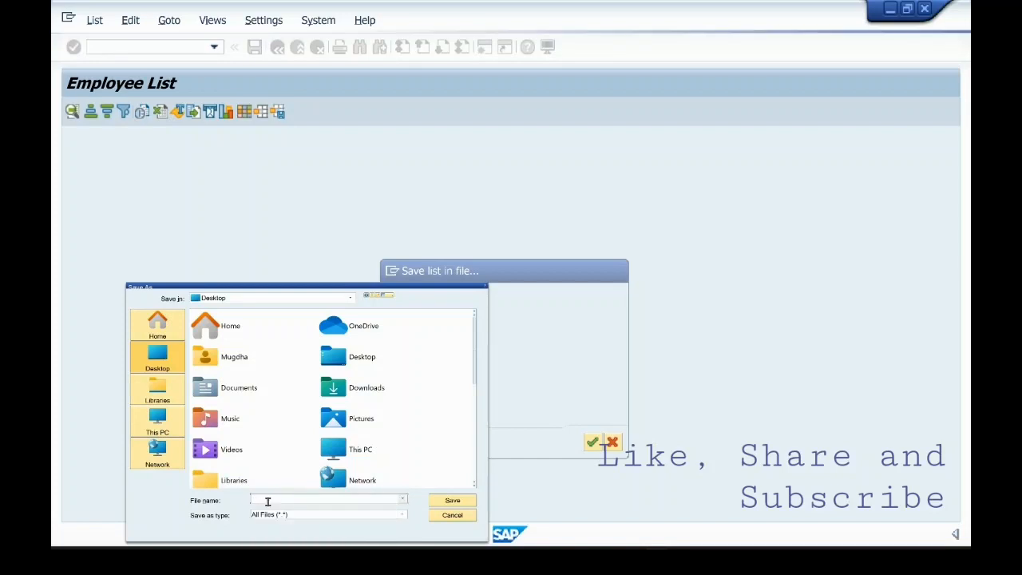
pyautogui.write('new file')
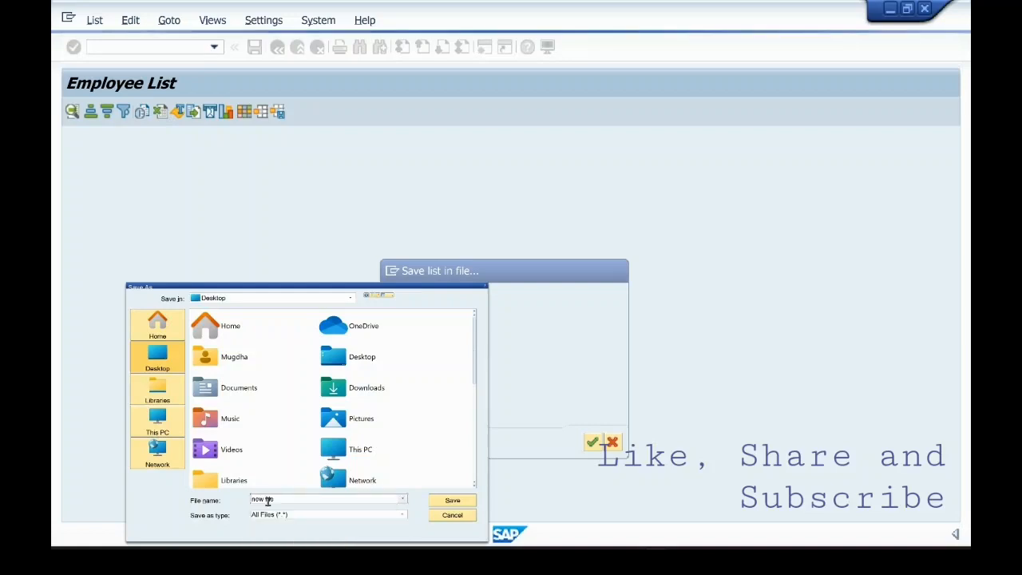
pyautogui.write('123')
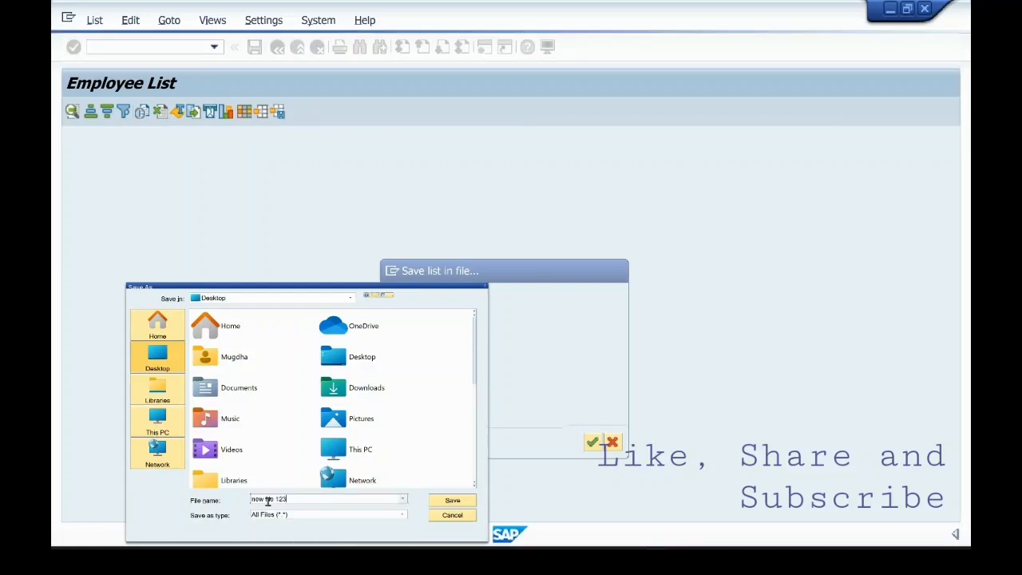
pyautogui.write('.xl')
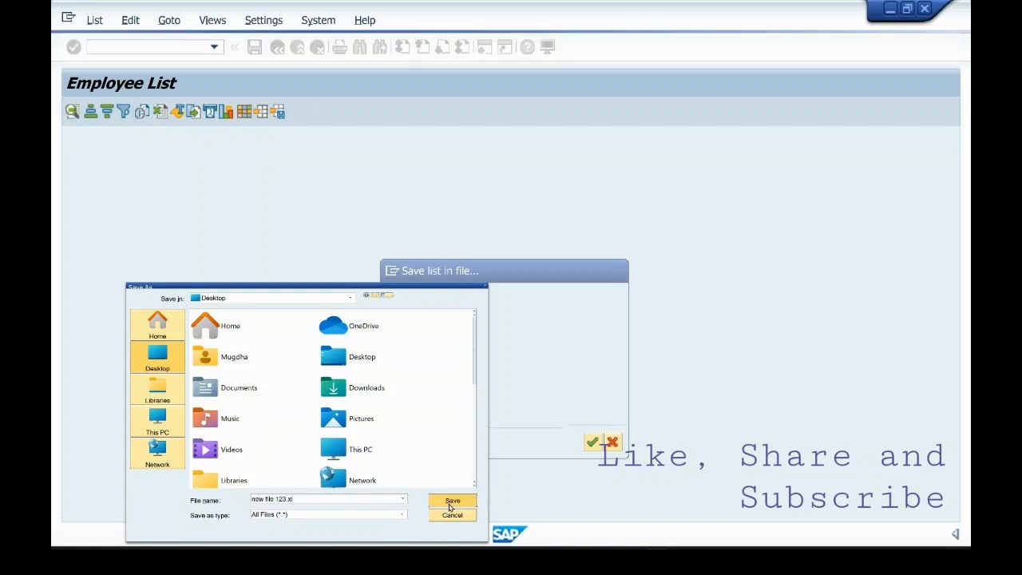
pyautogui.click(452, 501)
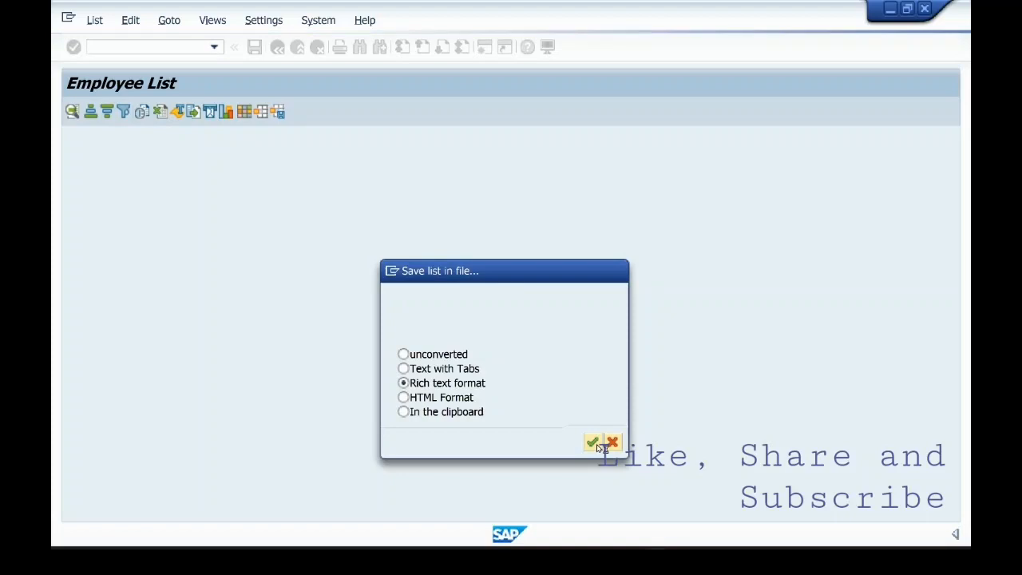
pyautogui.click(594, 441)
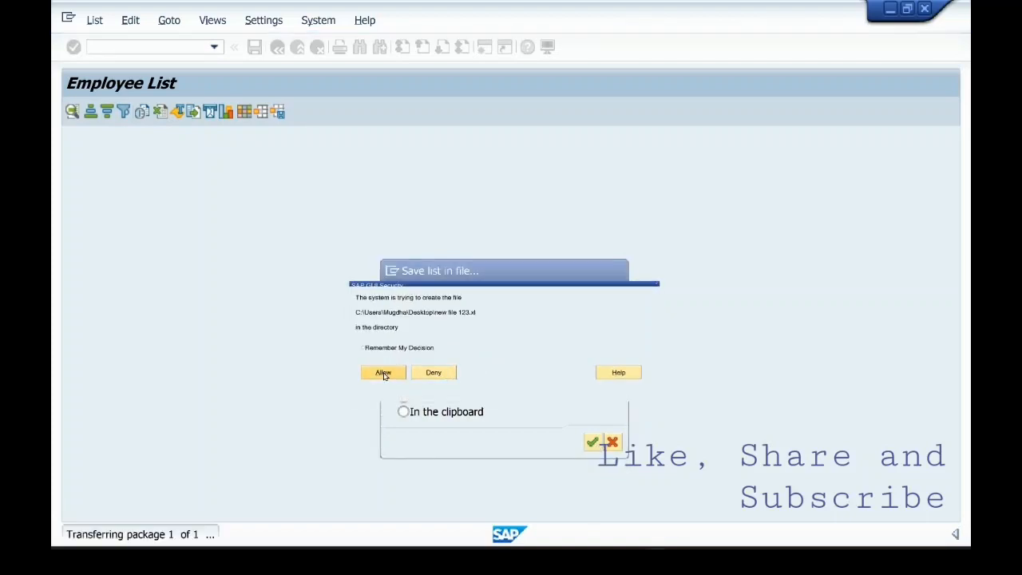
pyautogui.click(383, 372)
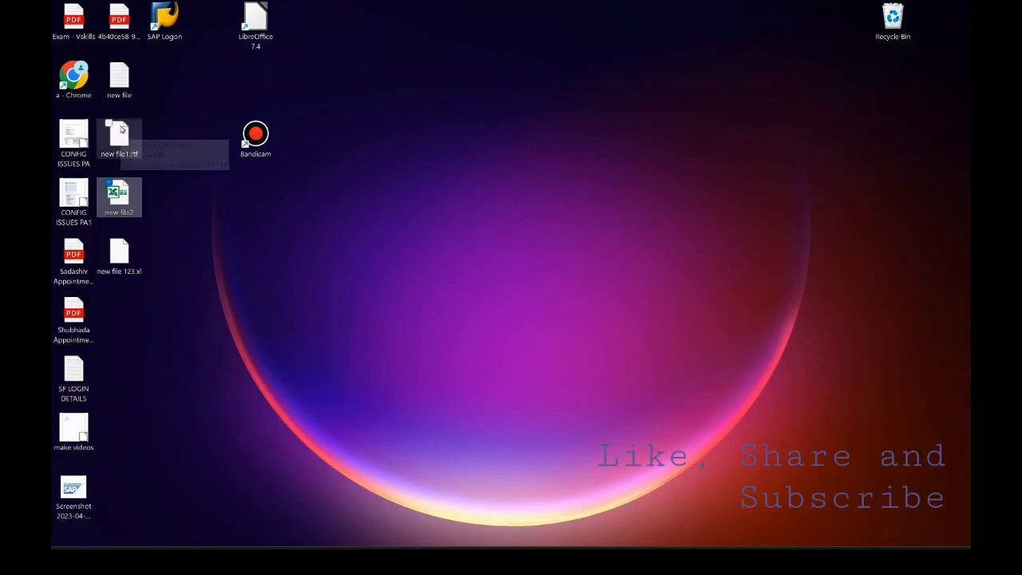
pyautogui.moveTo(118, 194)
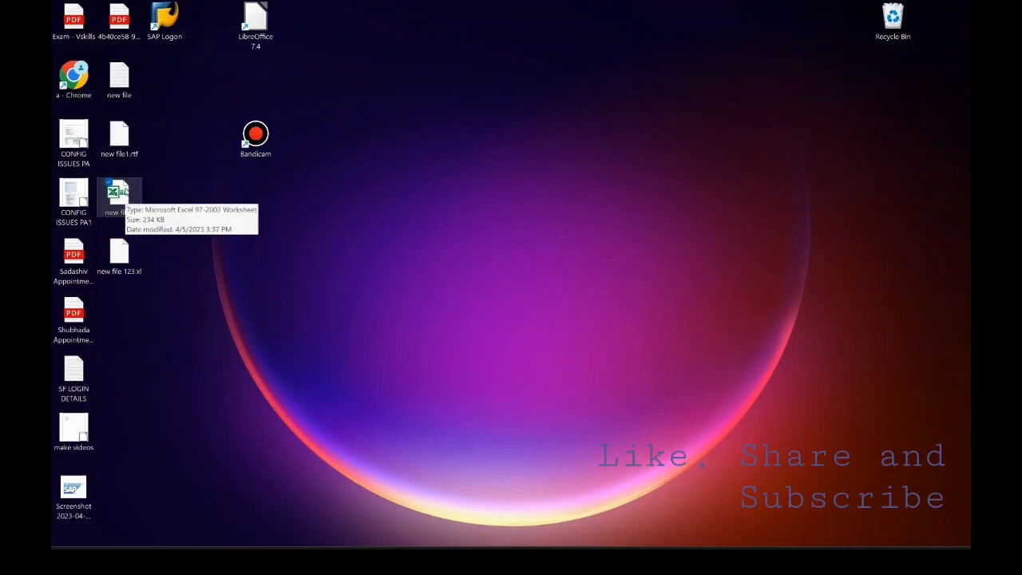
pyautogui.moveTo(626, 193)
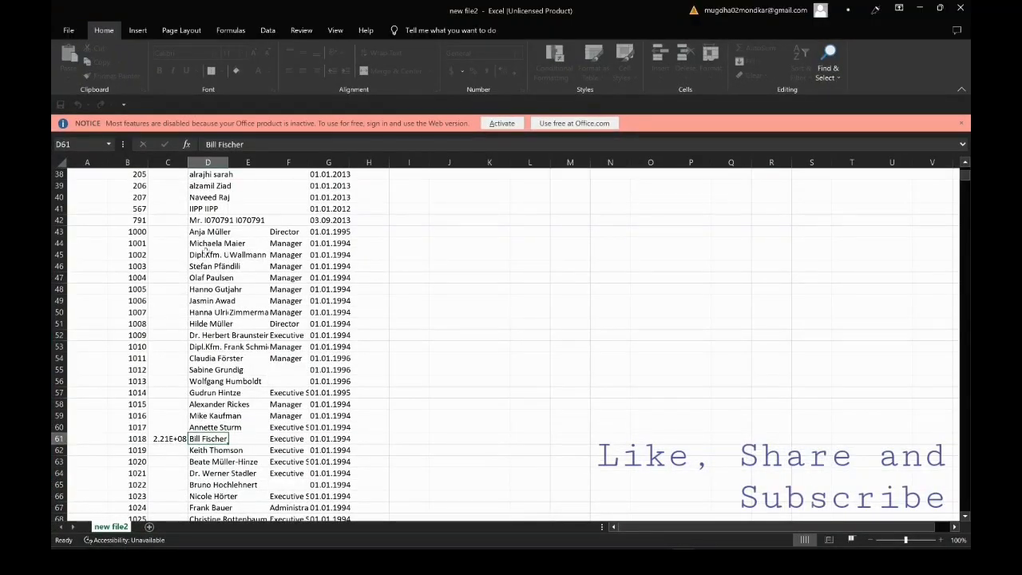
# Step: Review the exported sheet of 4,312 employees from its top, then return to SAP's Employee List selection screen
pyautogui.click(128, 231)
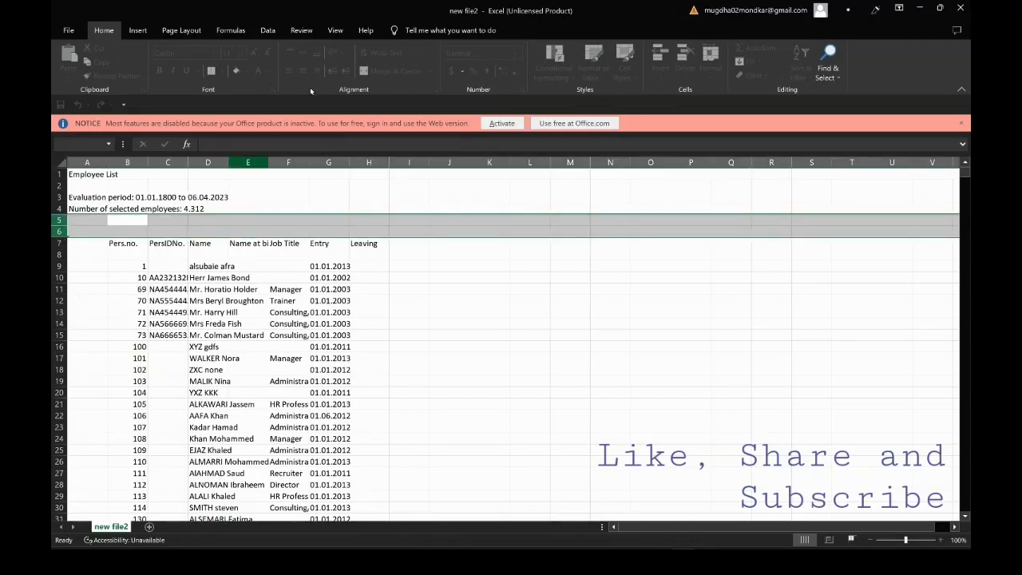
pyautogui.click(569, 265)
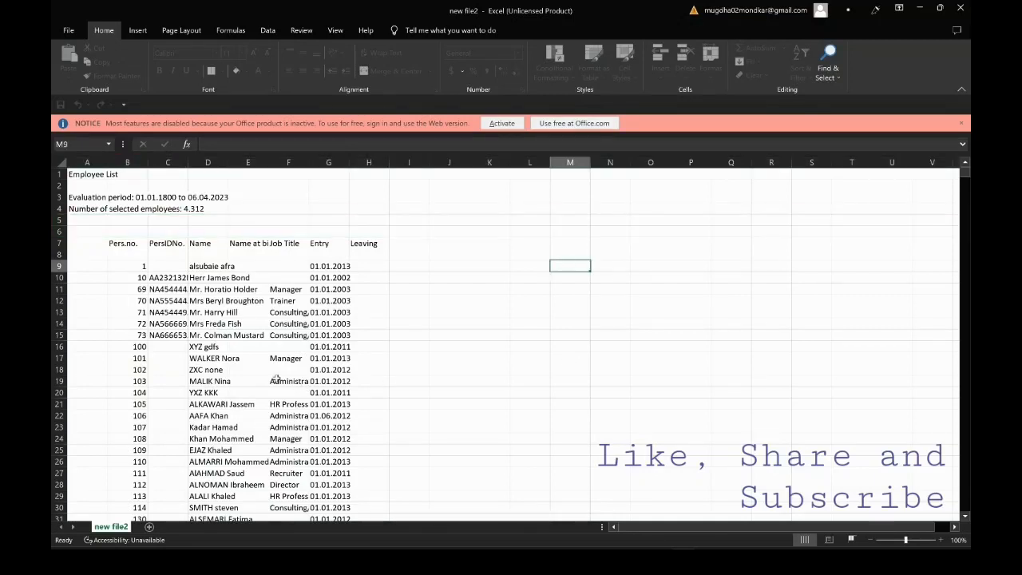
pyautogui.click(125, 243)
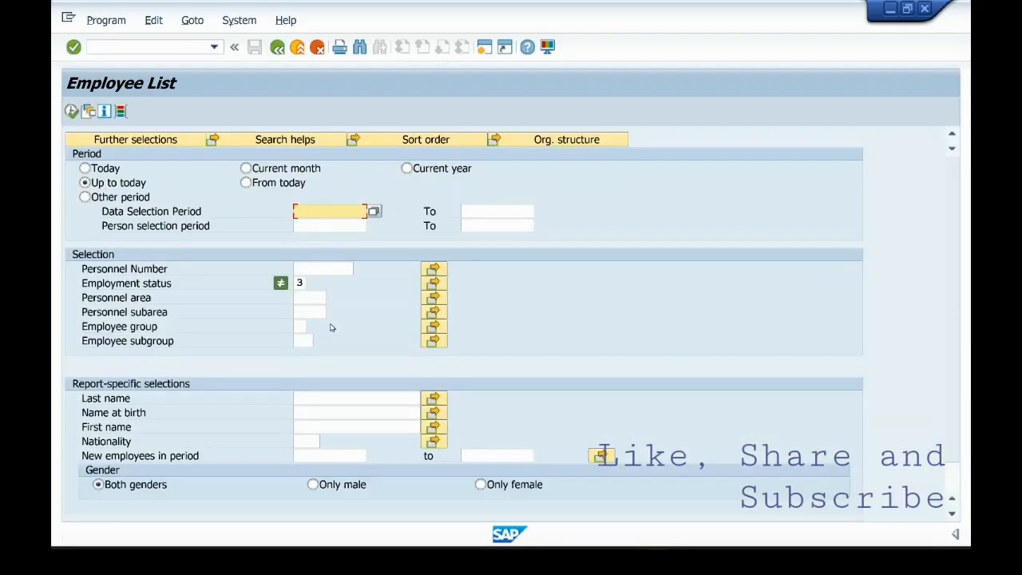
pyautogui.moveTo(315, 311)
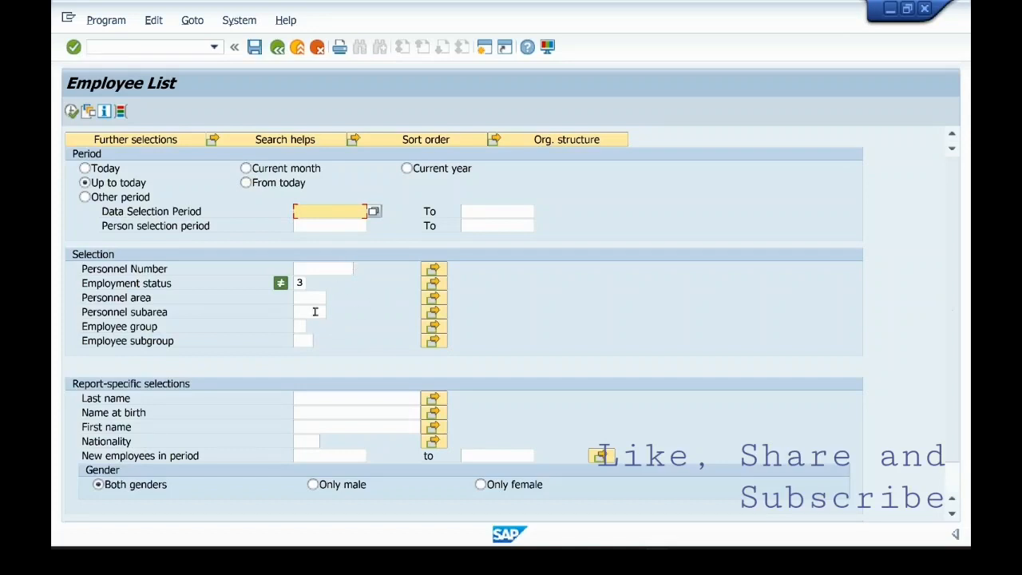
pyautogui.moveTo(319, 297)
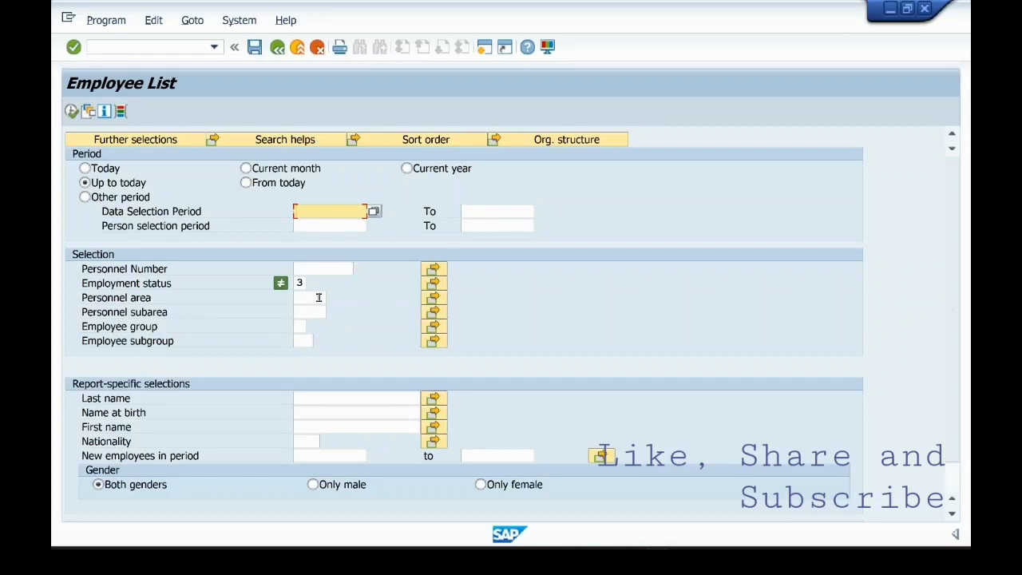
pyautogui.click(310, 297)
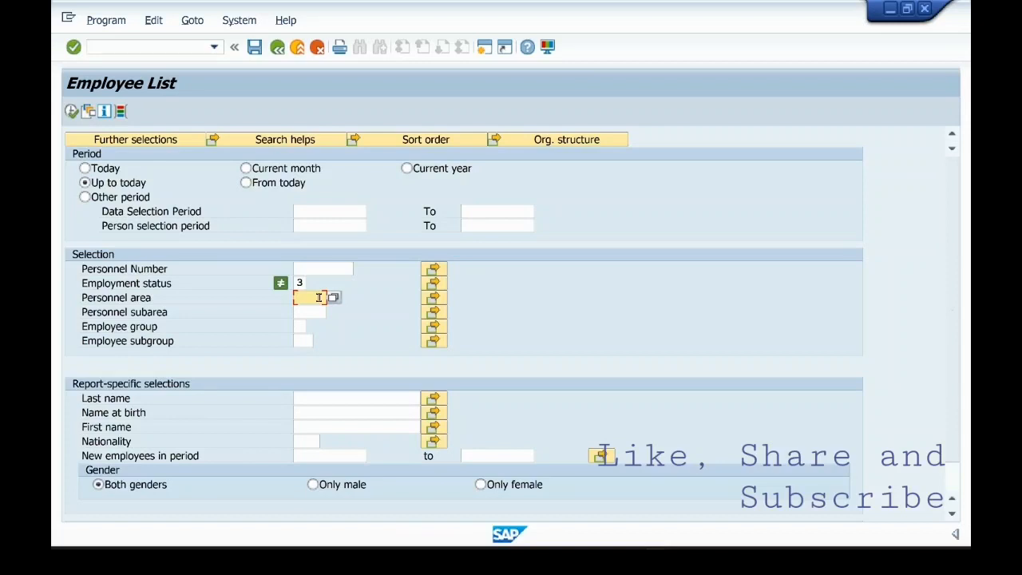
pyautogui.moveTo(372, 315)
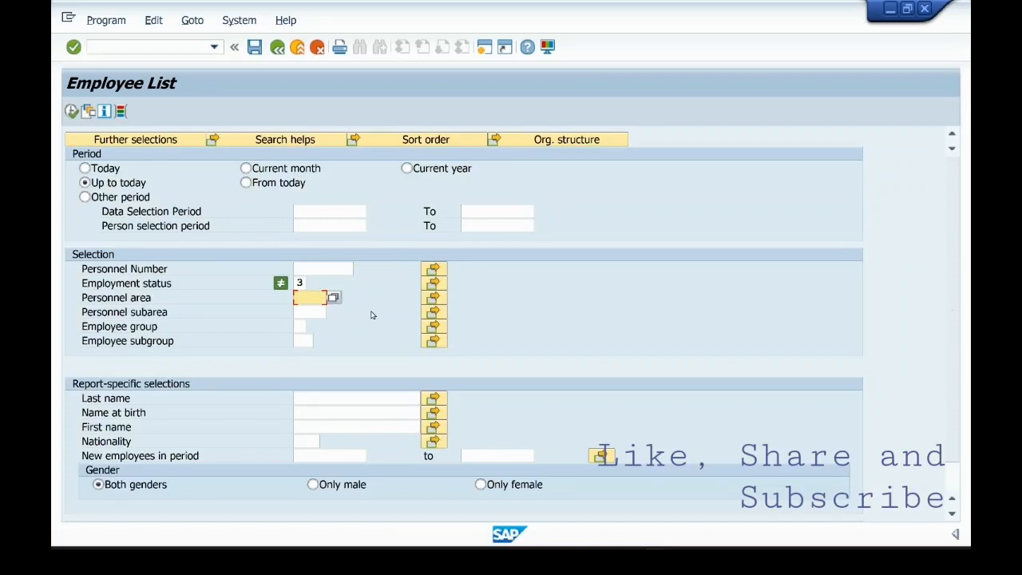
pyautogui.moveTo(321, 318)
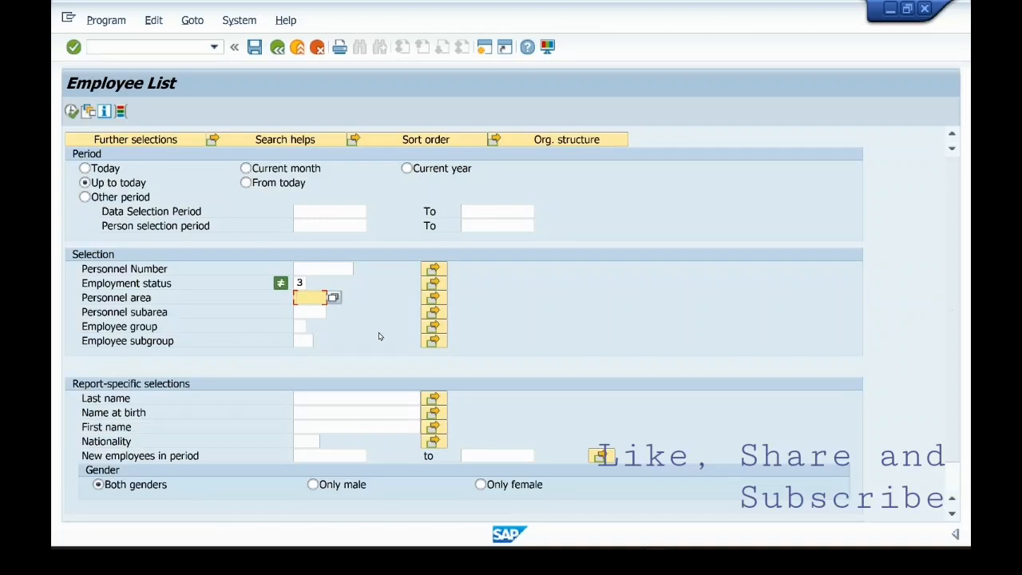
pyautogui.moveTo(399, 285)
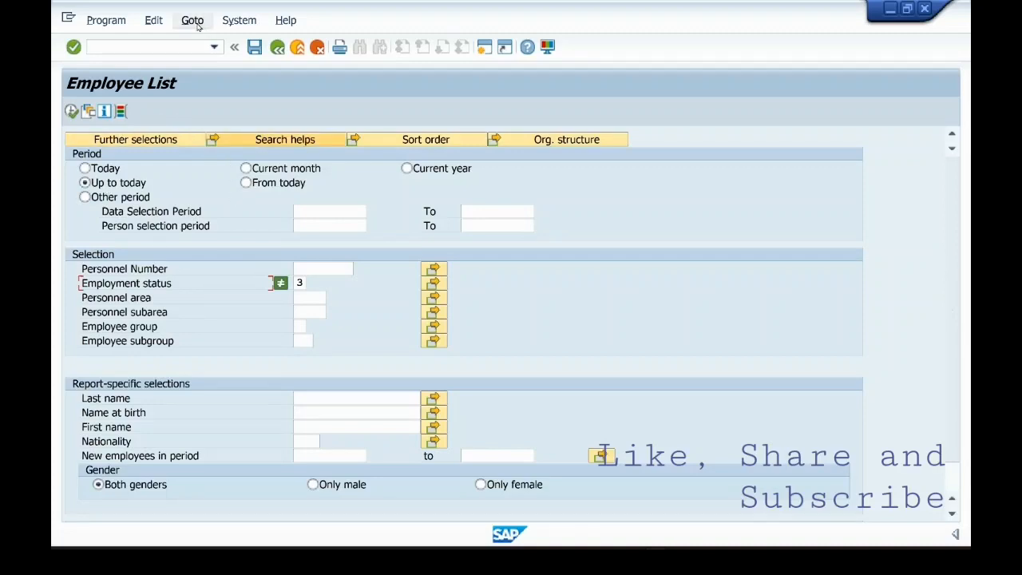
# Step: Save the current selections as variant ACTIVE EMP with description Active via Goto > Variants
pyautogui.click(192, 19)
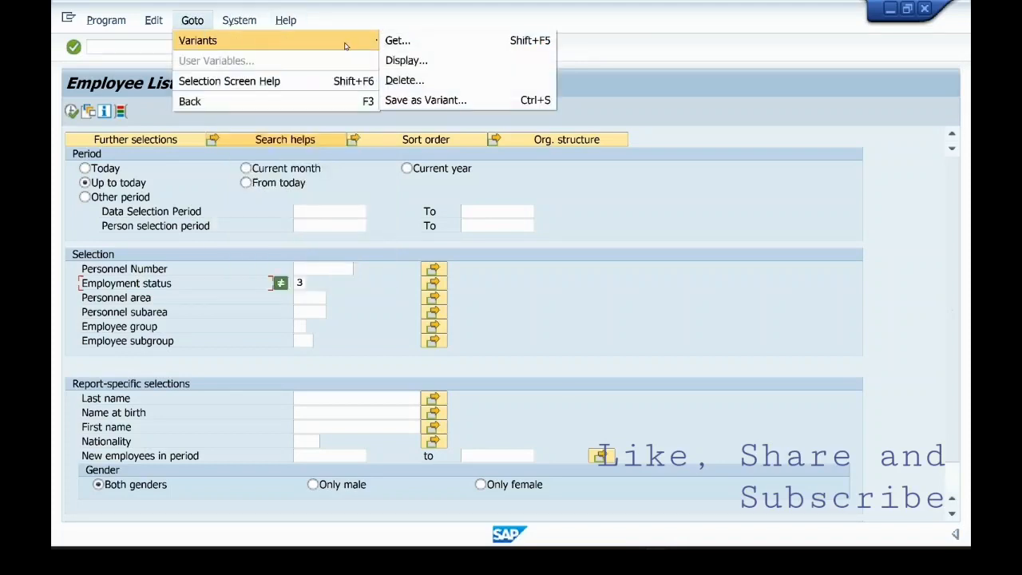
pyautogui.moveTo(425, 99)
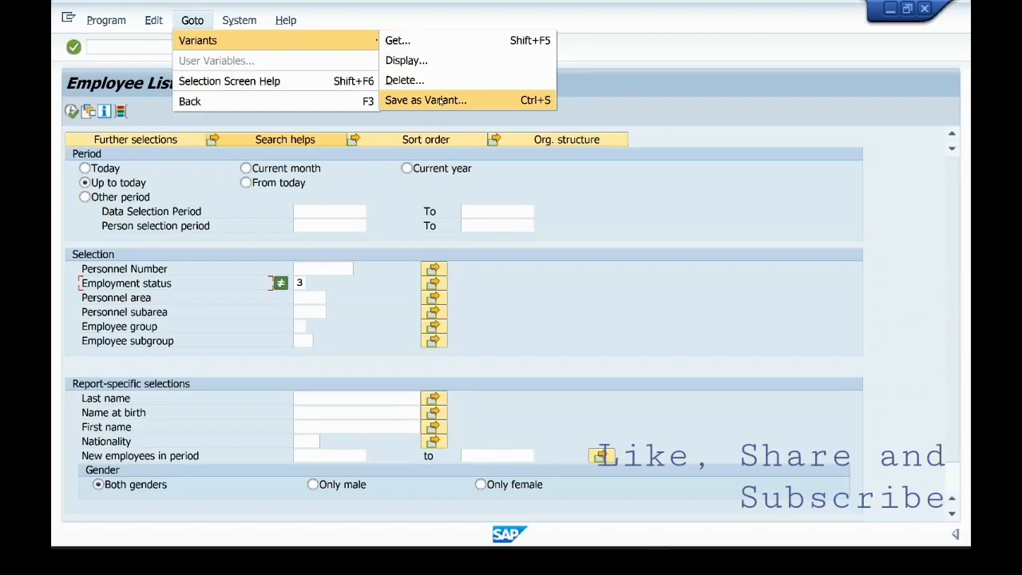
pyautogui.click(425, 99)
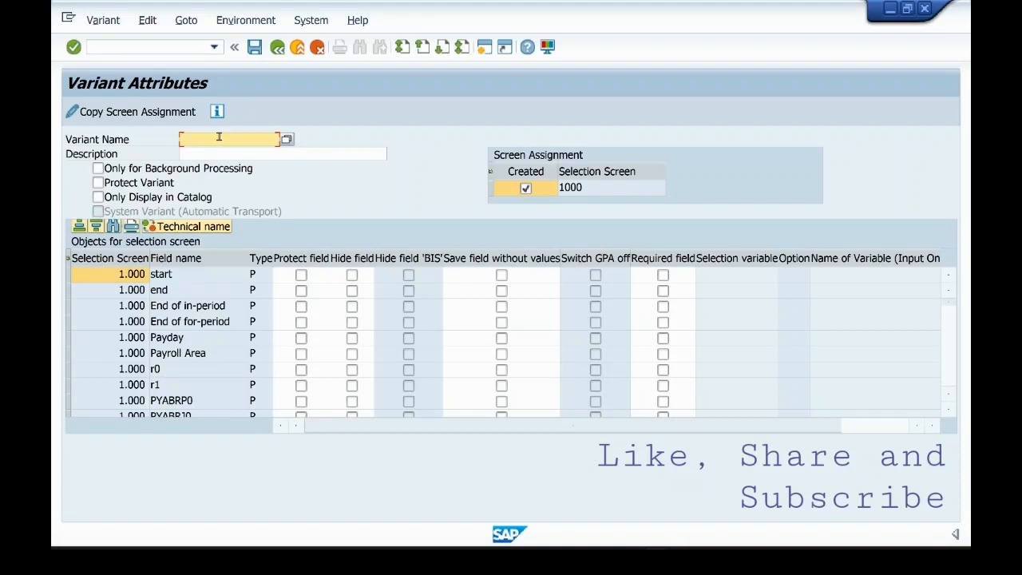
pyautogui.write('active emp')
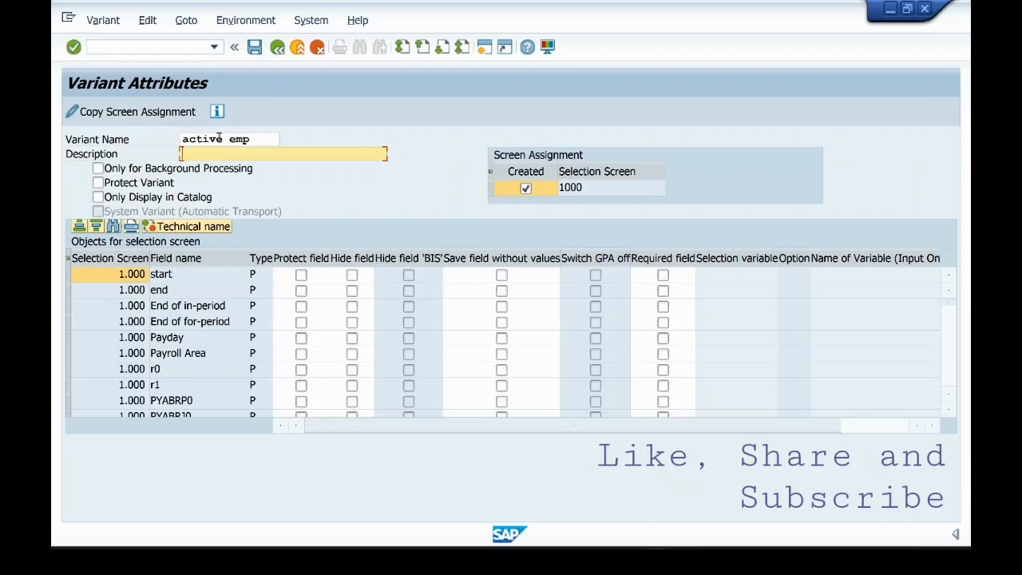
pyautogui.write('Active')
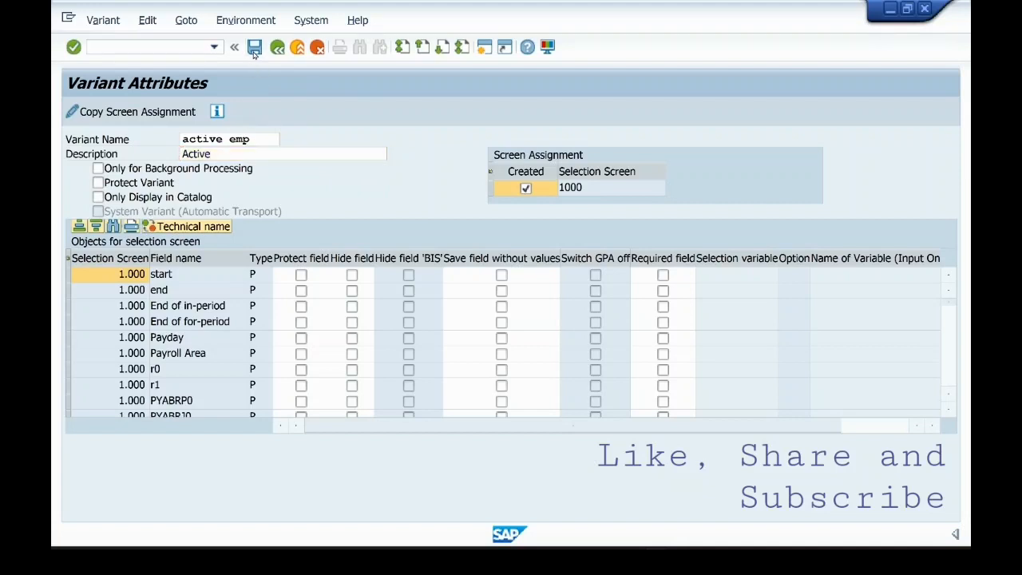
pyautogui.click(236, 48)
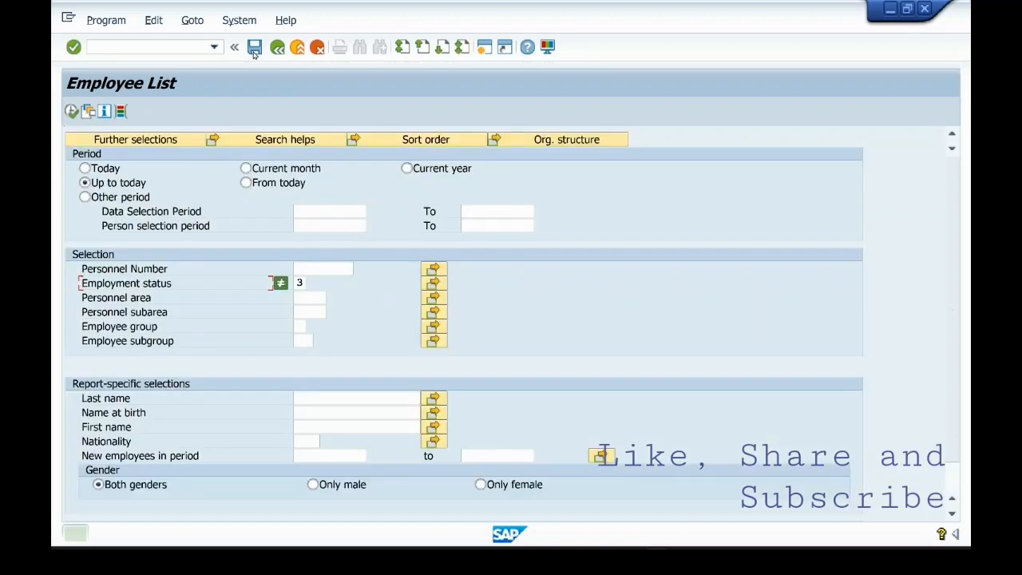
# Step: Leave the Employee List selection screen back to the SAP Easy Access menu
pyautogui.click(256, 46)
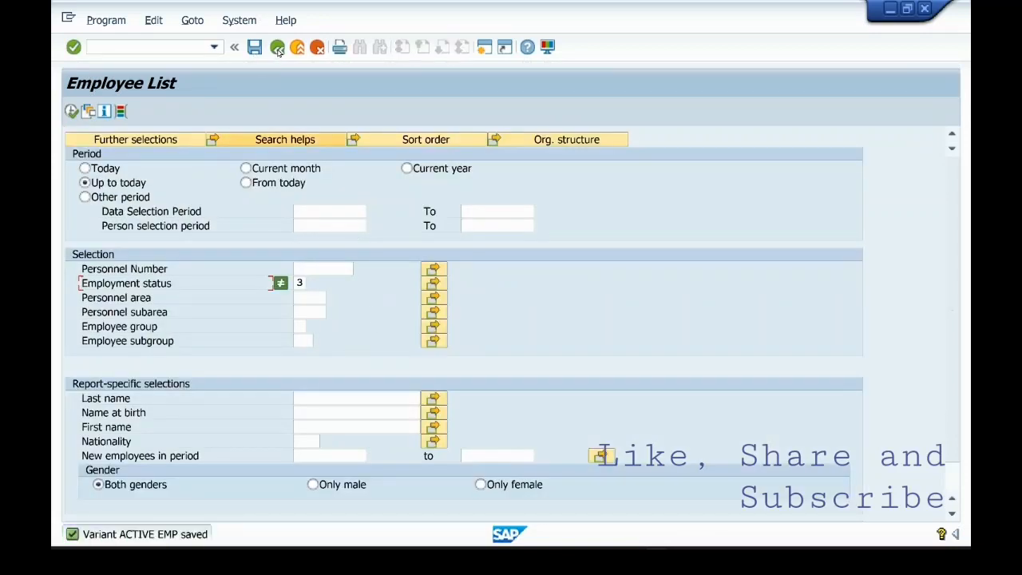
pyautogui.moveTo(278, 48)
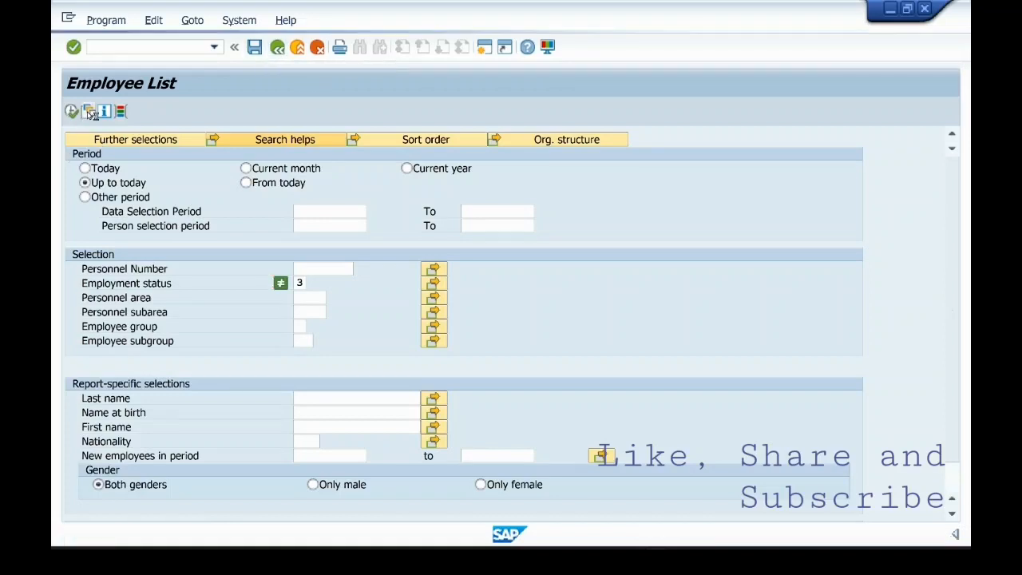
pyautogui.click(89, 112)
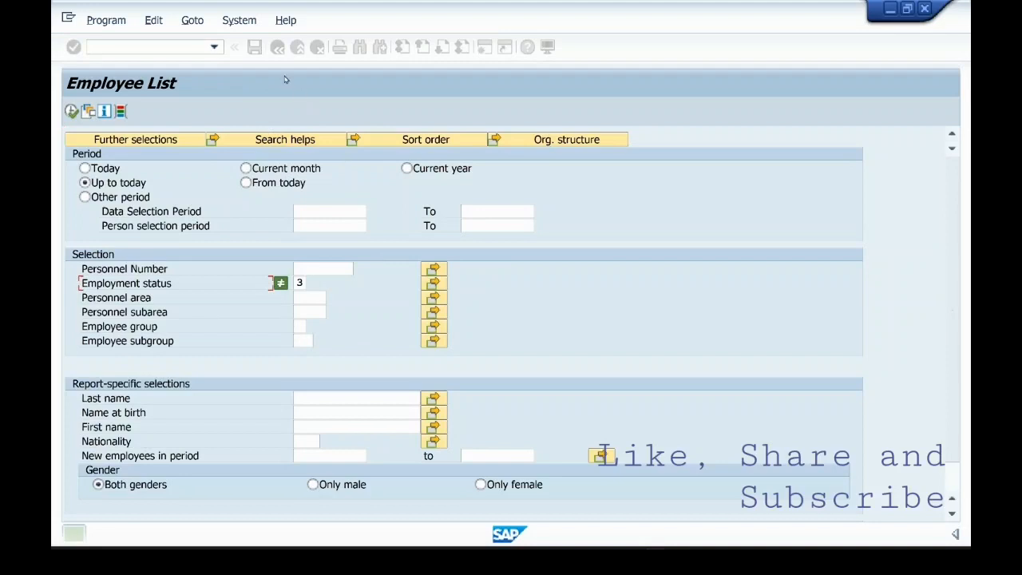
pyautogui.click(275, 47)
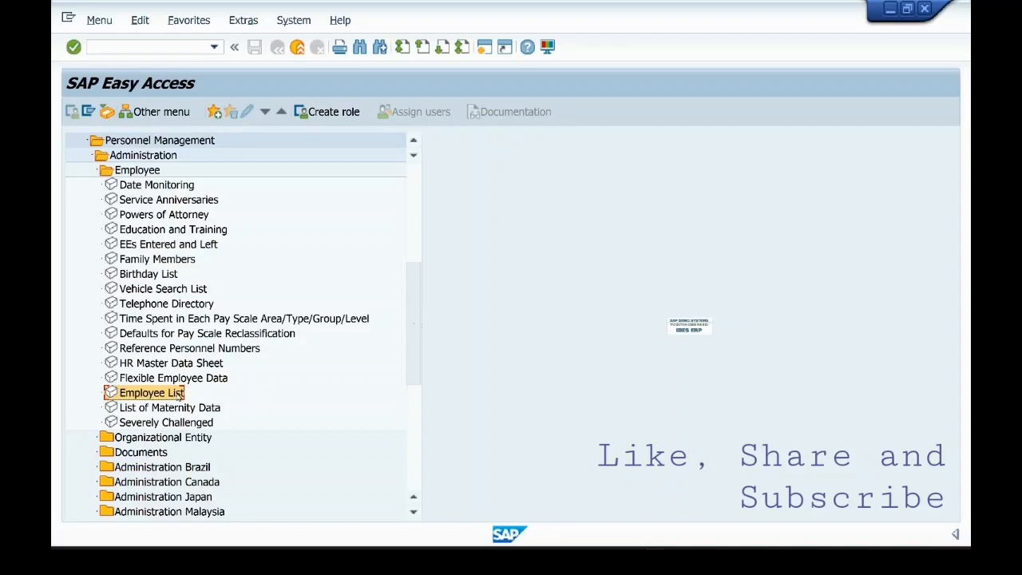
# Step: Reopen the Employee List report from the Easy Access tree
pyautogui.doubleClick(150, 393)
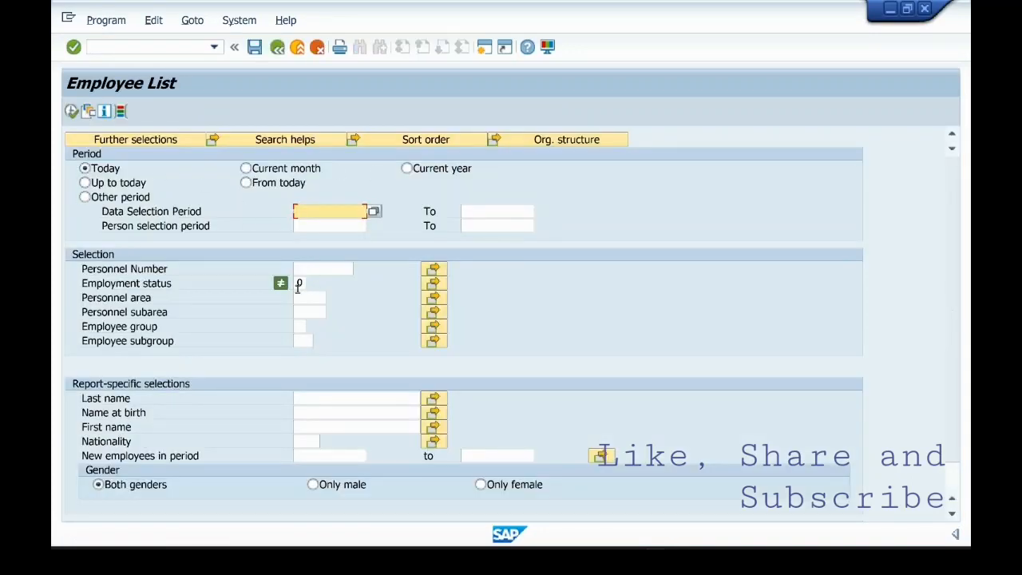
pyautogui.write('0')
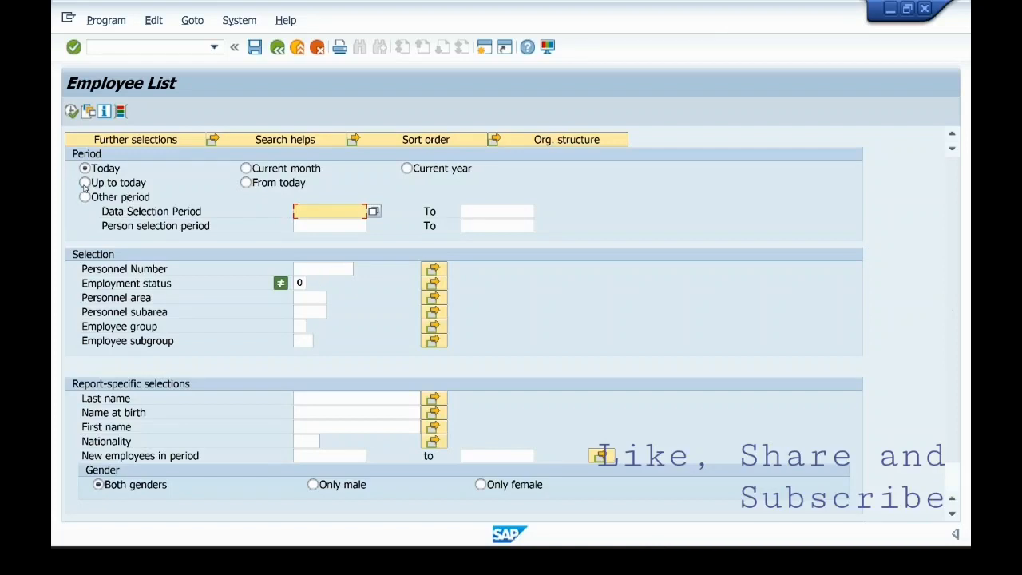
pyautogui.moveTo(150, 179)
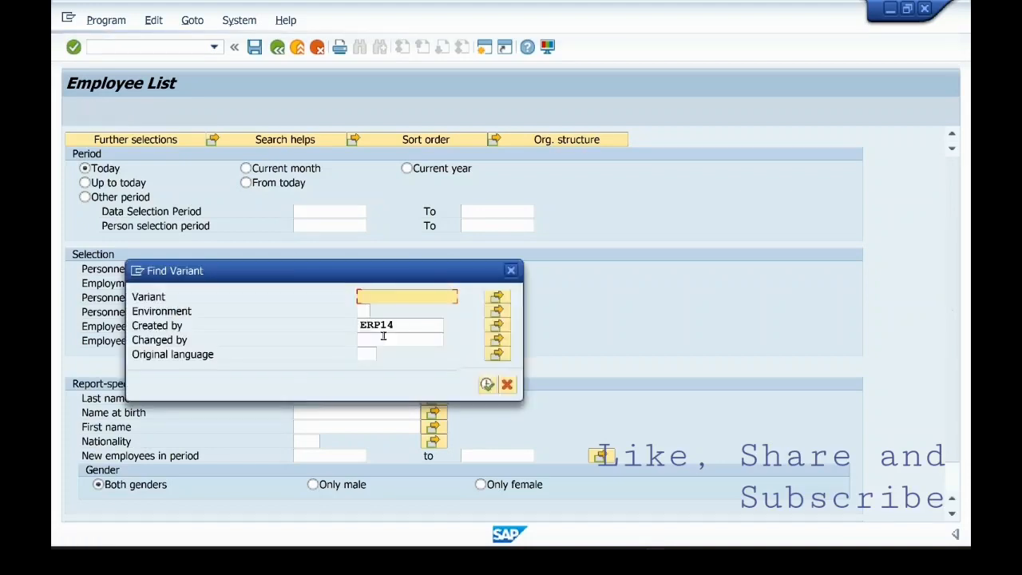
# Step: Search the variant directory and load ACTIVE EMP, restoring status 3 and period up to today
pyautogui.click(399, 324)
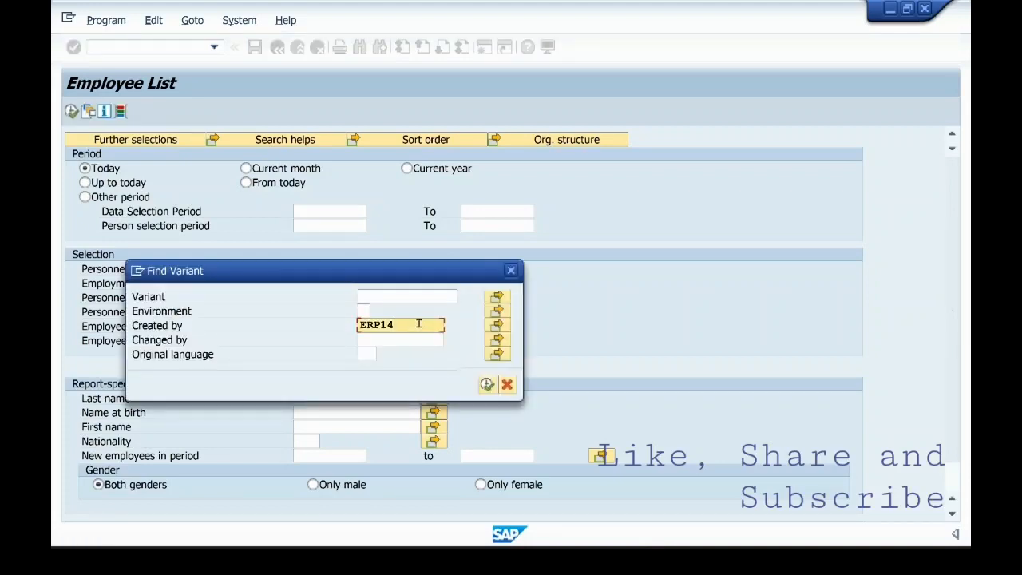
pyautogui.click(406, 296)
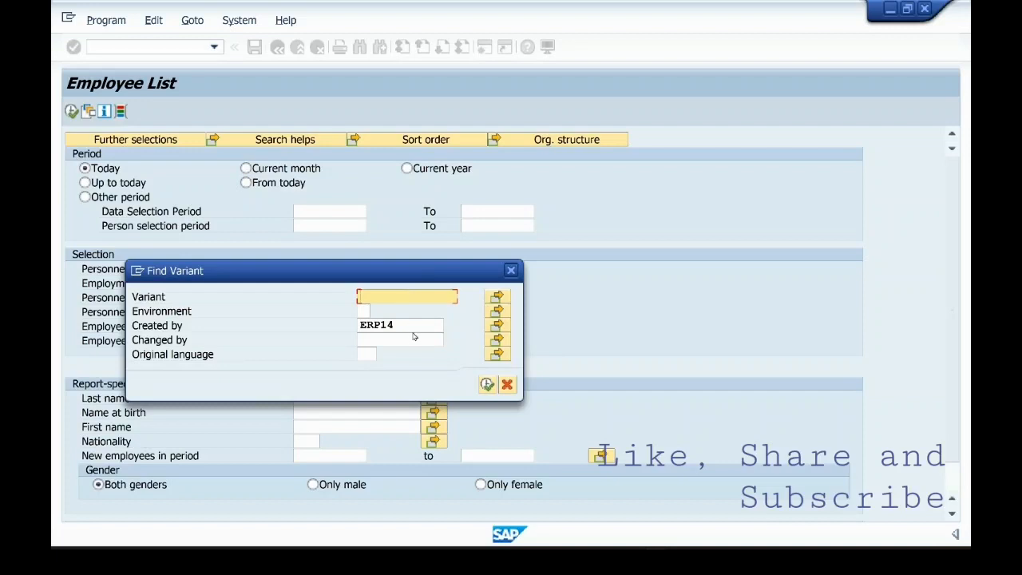
pyautogui.click(412, 326)
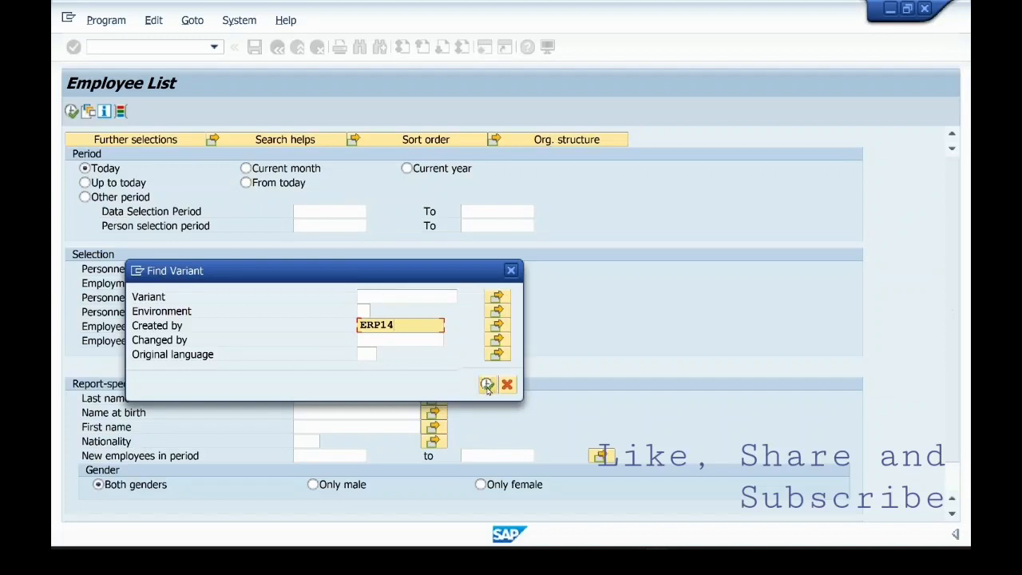
pyautogui.click(485, 385)
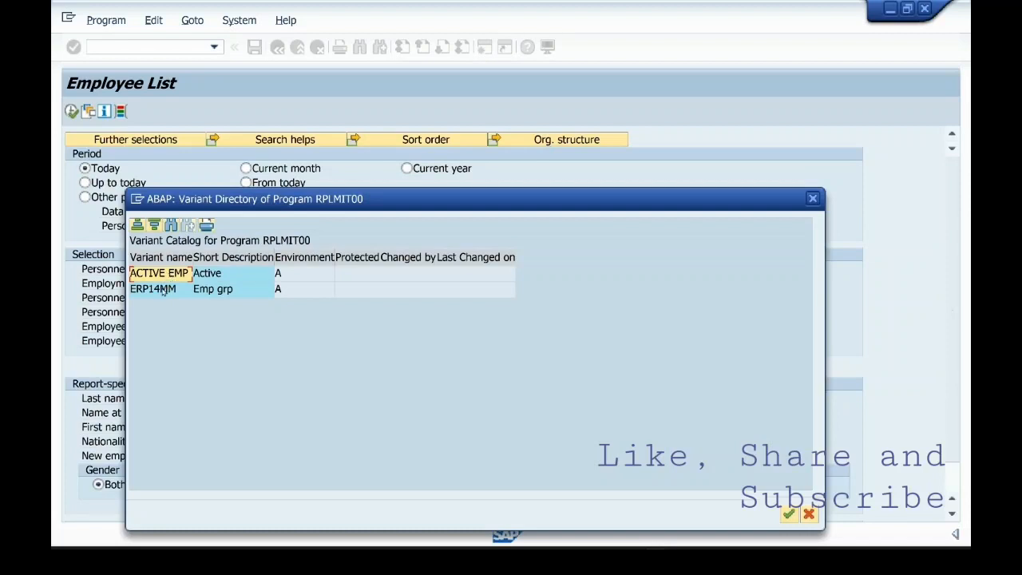
pyautogui.moveTo(169, 293)
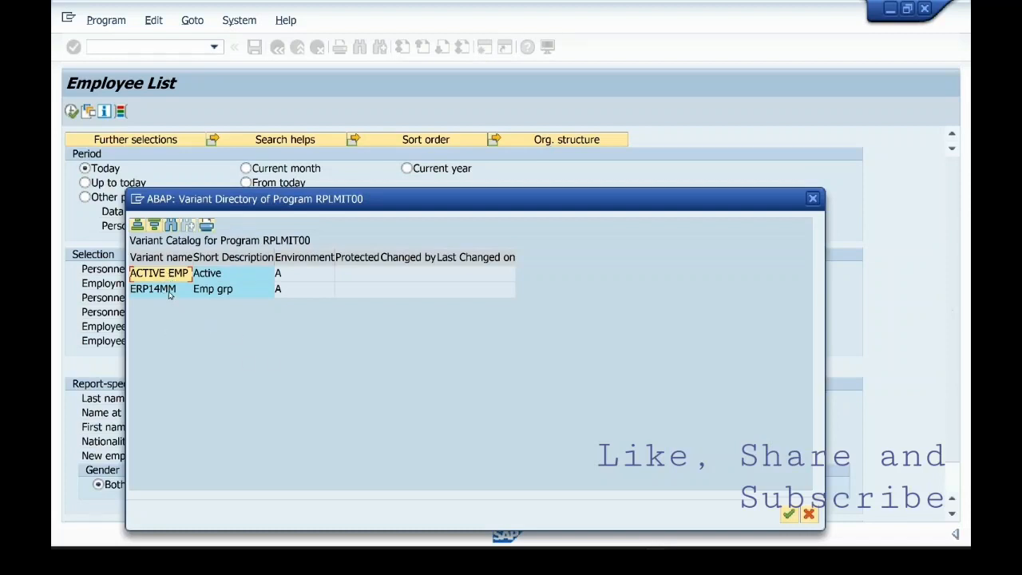
pyautogui.click(160, 273)
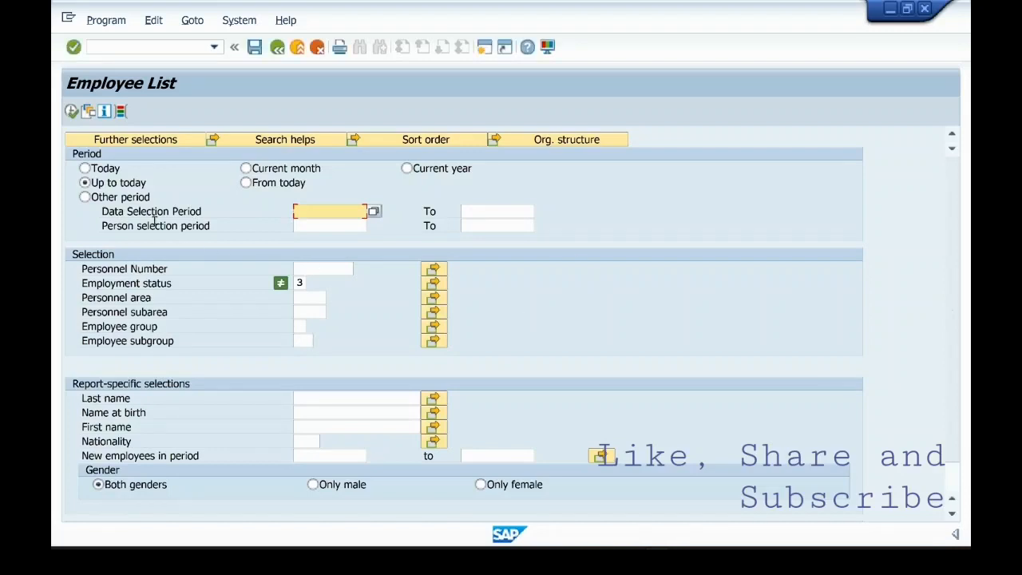
pyautogui.moveTo(613, 139)
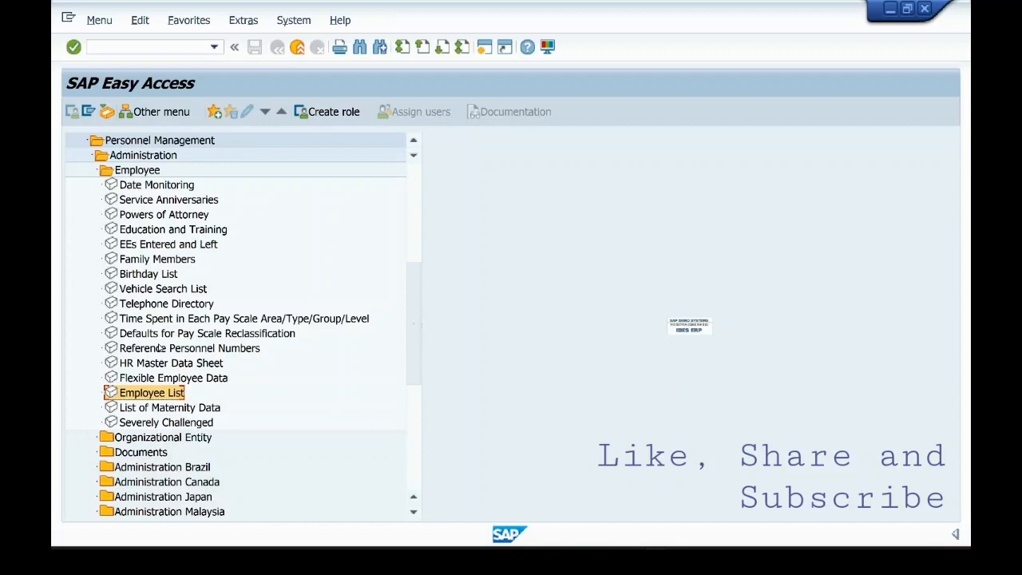
pyautogui.moveTo(231, 311)
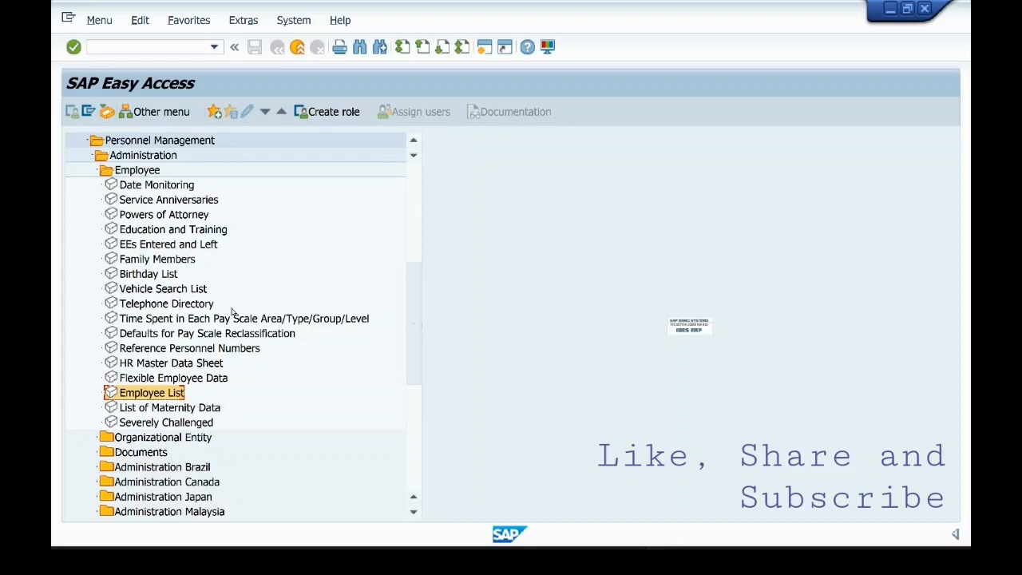
# Step: Open the Telephone Directory report under Administration > Employee in the Easy Access tree
pyautogui.click(206, 334)
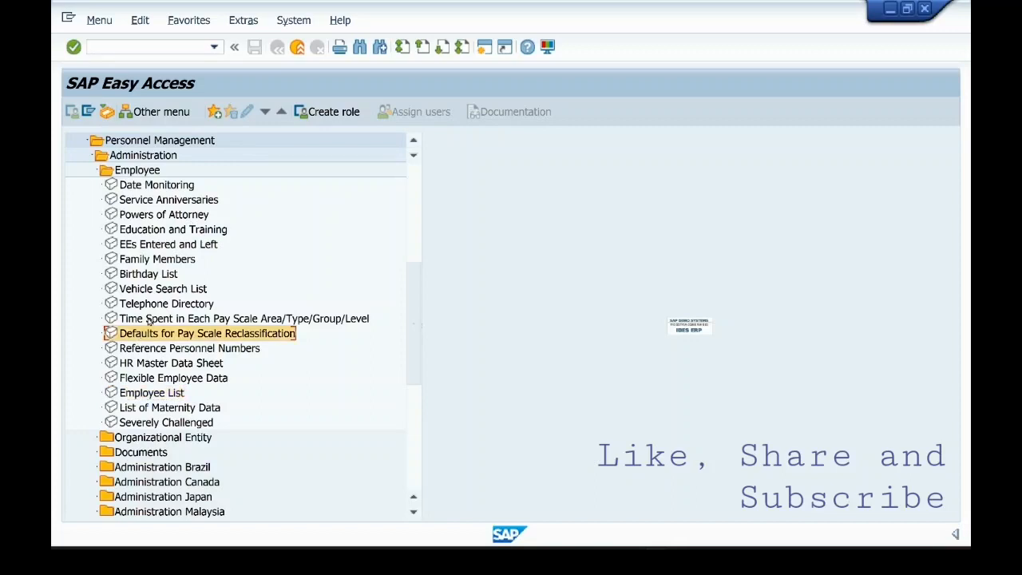
pyautogui.doubleClick(166, 304)
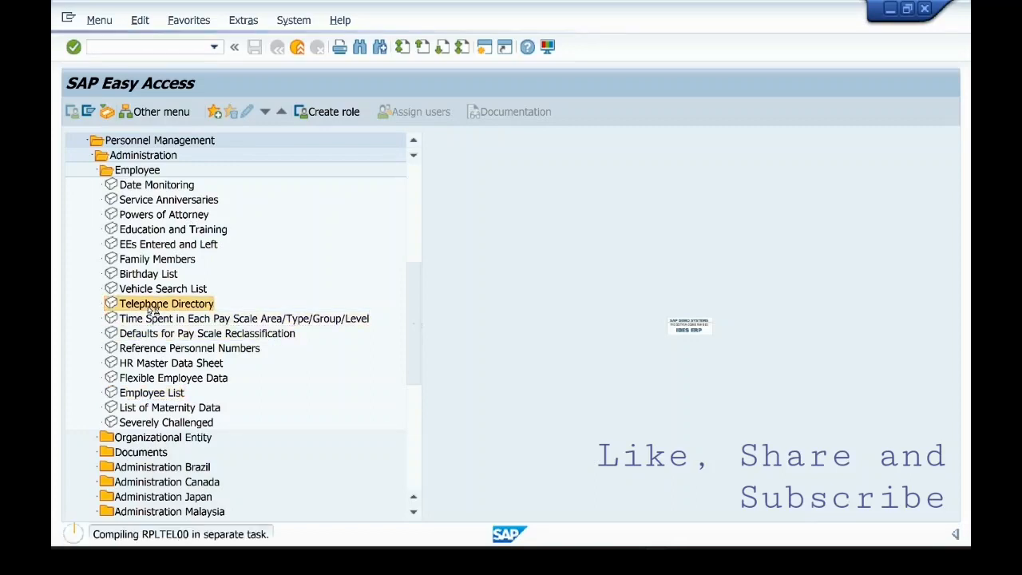
pyautogui.doubleClick(166, 304)
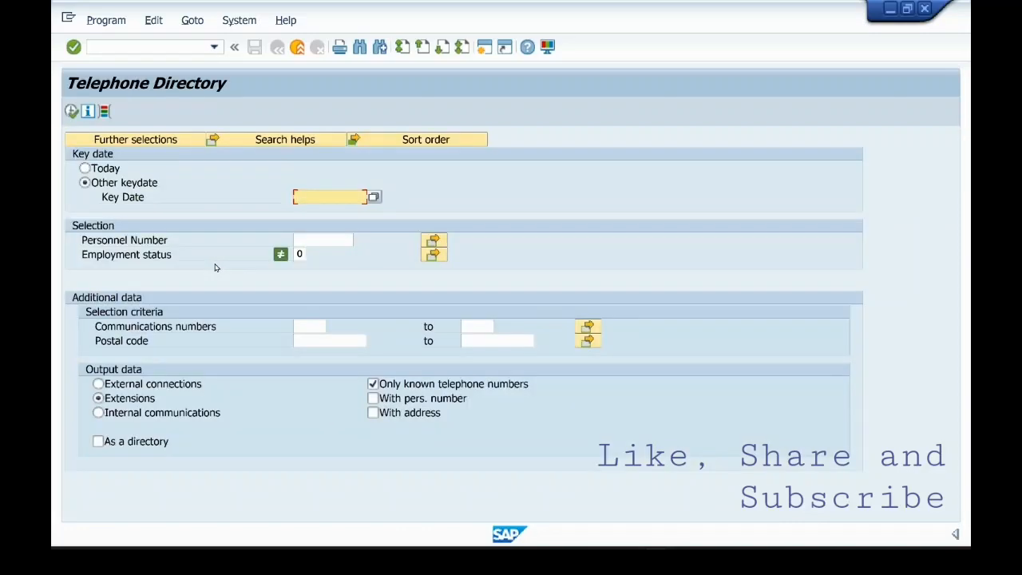